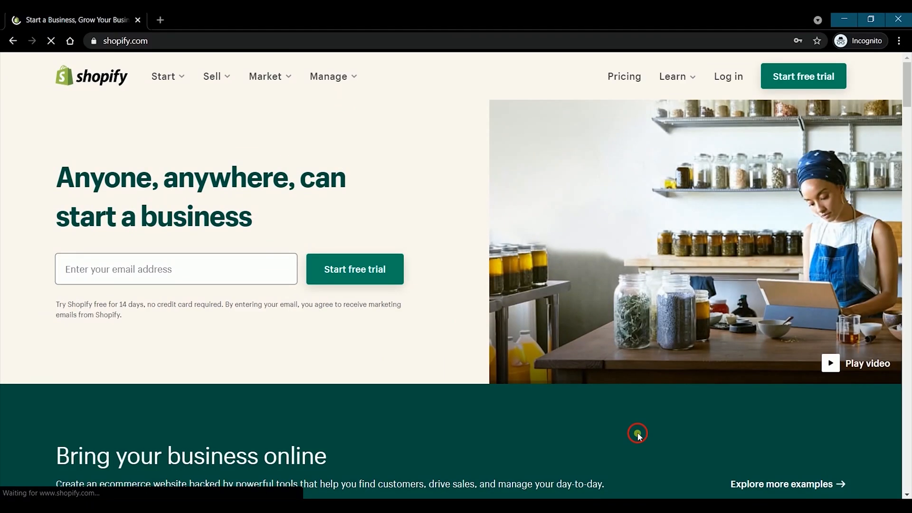
Log in from shopify.com and open the BT_Tutorials store admin.
{"action": "double_click", "coordinate": [83, 455]}
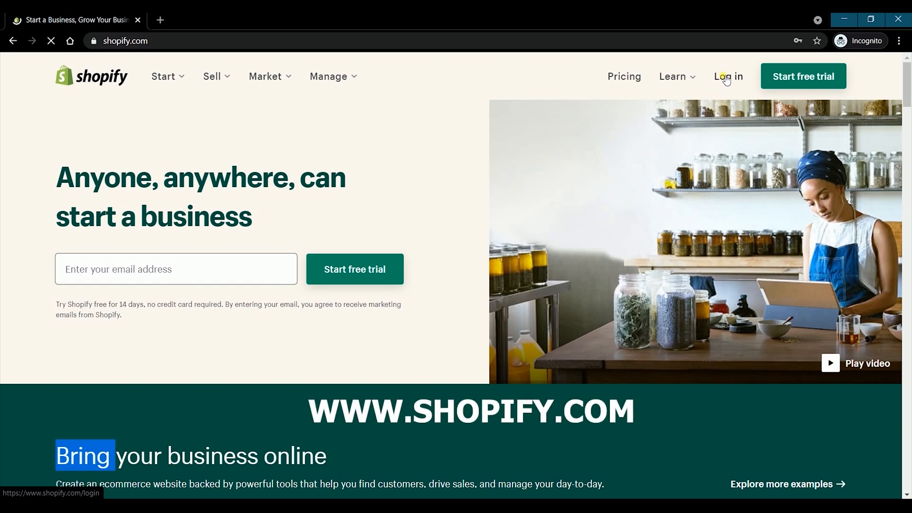
{"action": "left_click", "coordinate": [728, 76]}
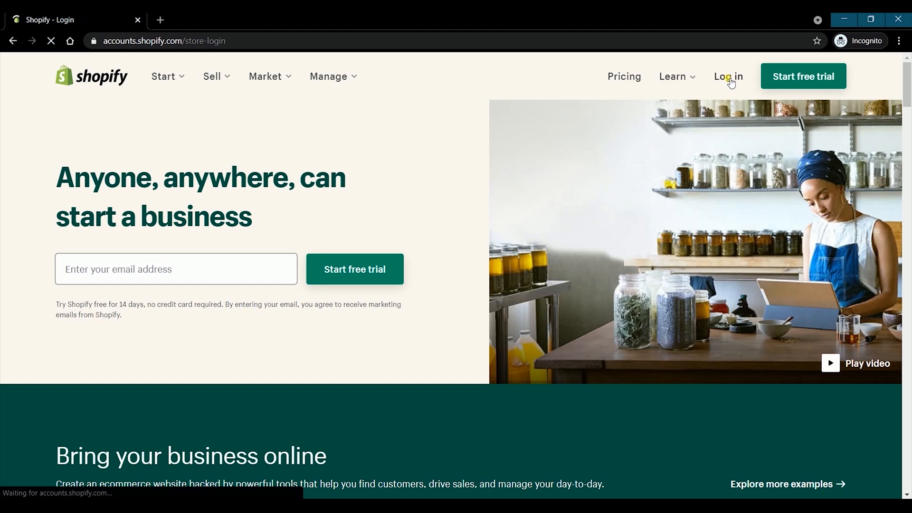
{"action": "left_click", "coordinate": [727, 76]}
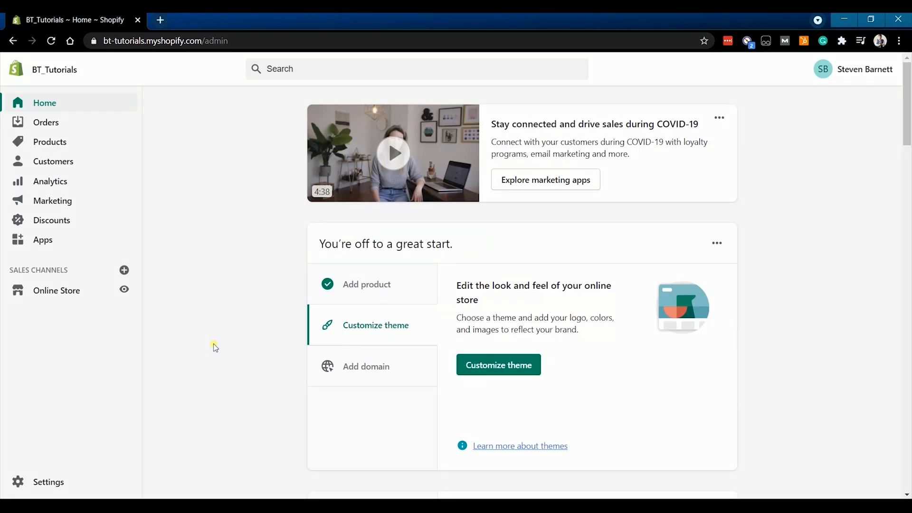
{"action": "mouse_move", "coordinate": [171, 340]}
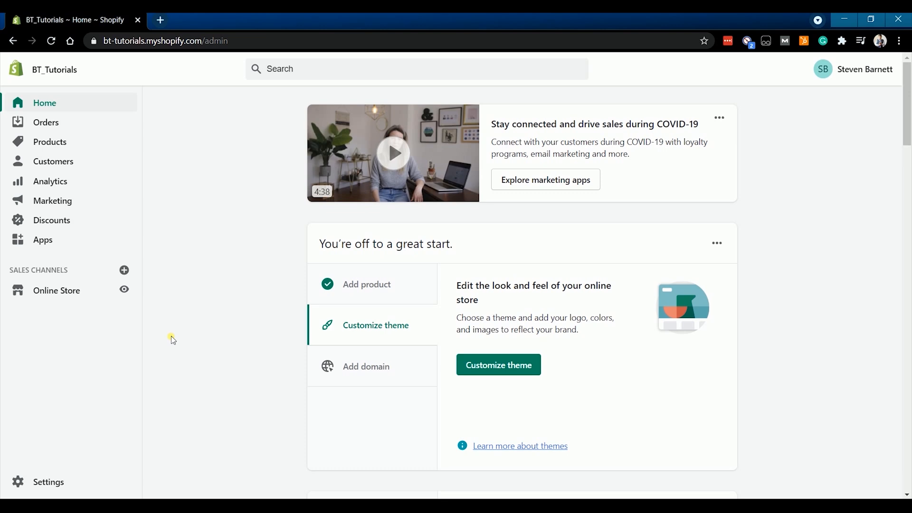
Open tagmanager.google.com in a new Chrome tab.
{"action": "left_click", "coordinate": [160, 19]}
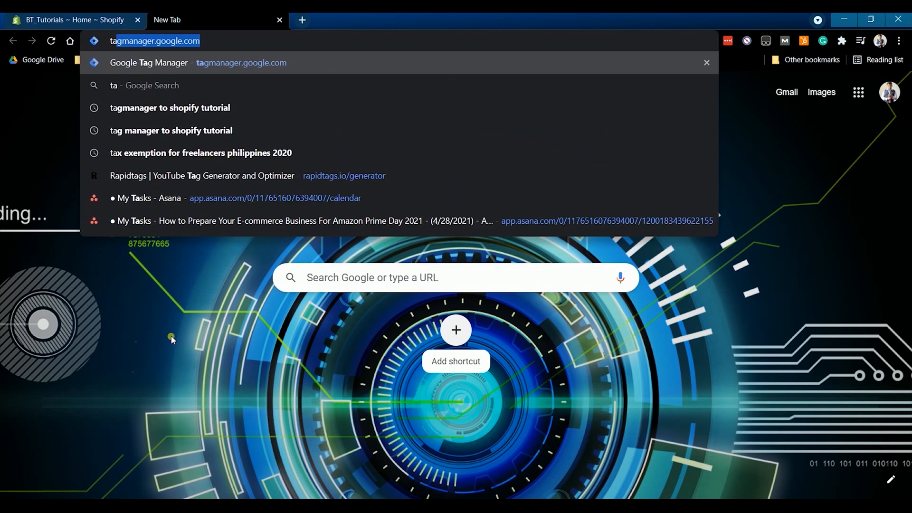
{"action": "type", "text": "g"}
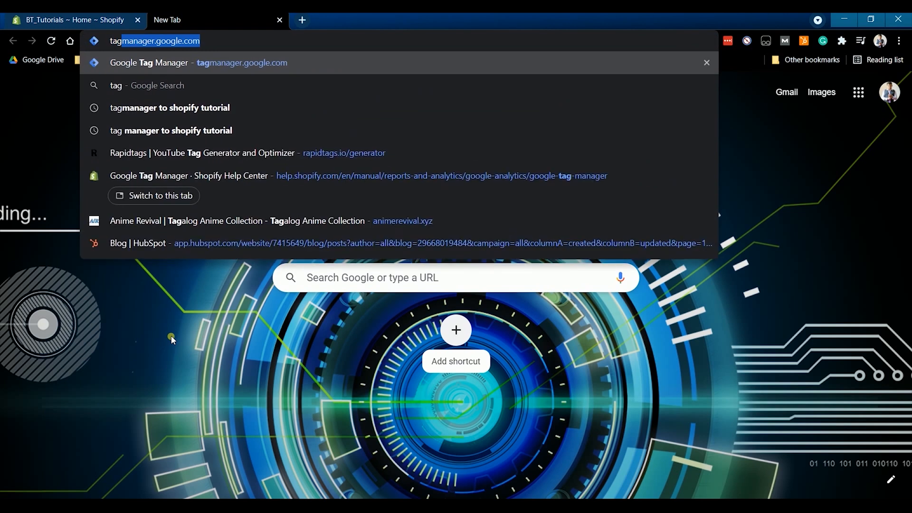
{"action": "key", "text": "Delete"}
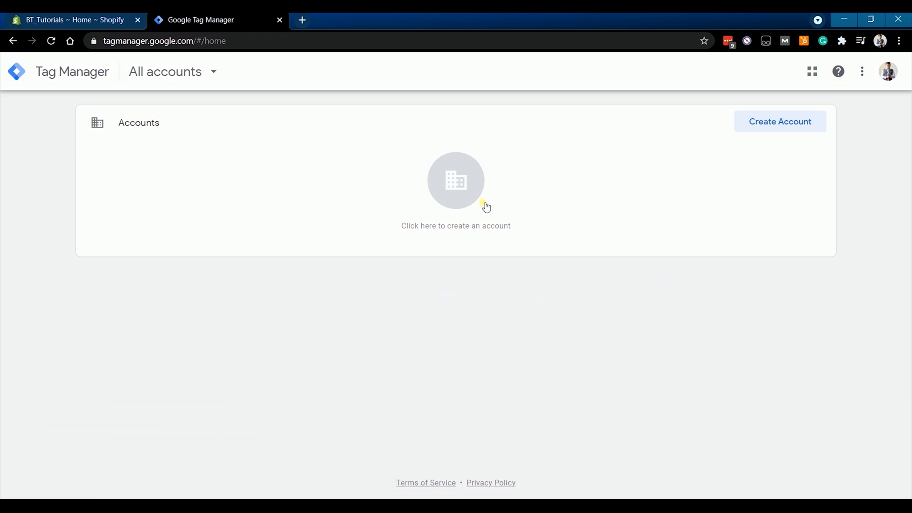
Start a new Tag Manager account named 'BT Tutorials' with anonymous data sharing enabled.
{"action": "left_click", "coordinate": [455, 180]}
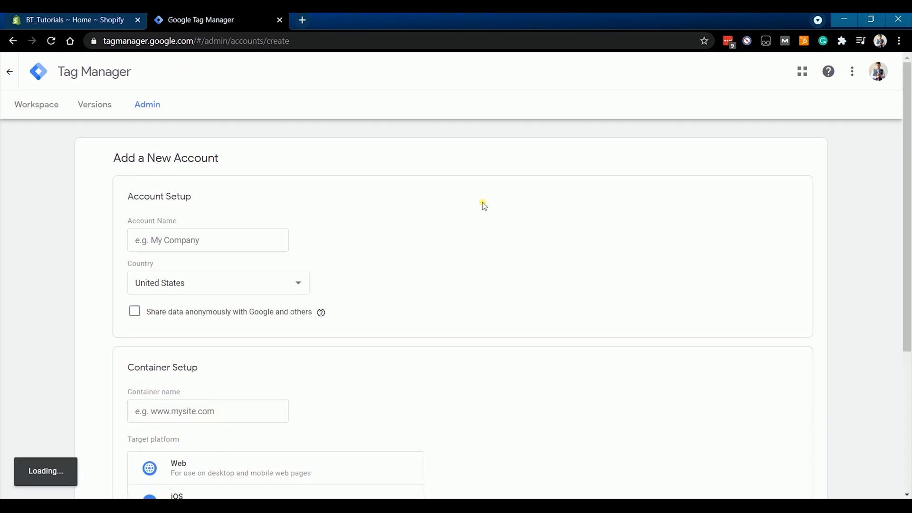
{"action": "left_click", "coordinate": [207, 240]}
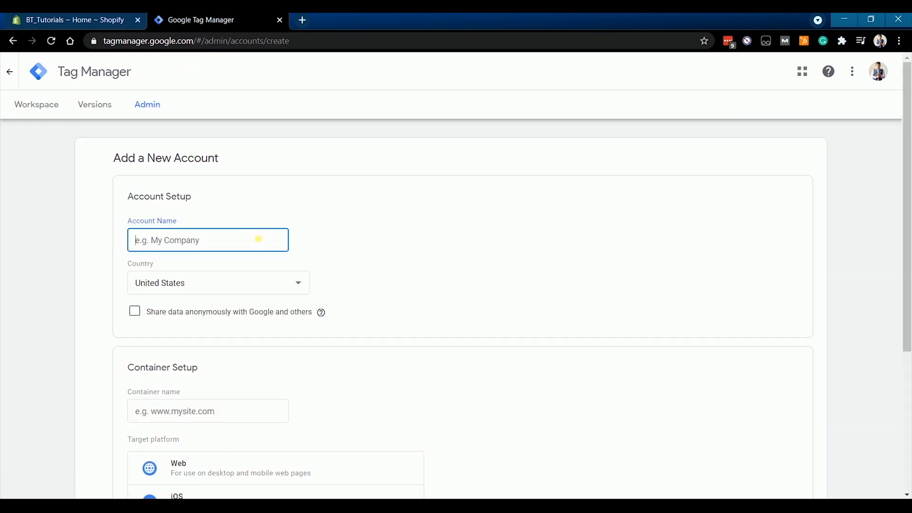
{"action": "type", "text": "BT Tutorials"}
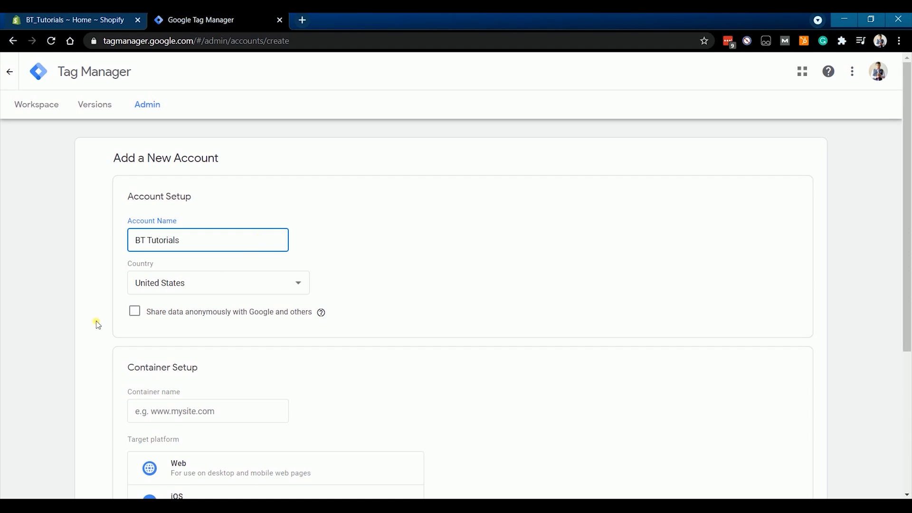
{"action": "mouse_move", "coordinate": [152, 316]}
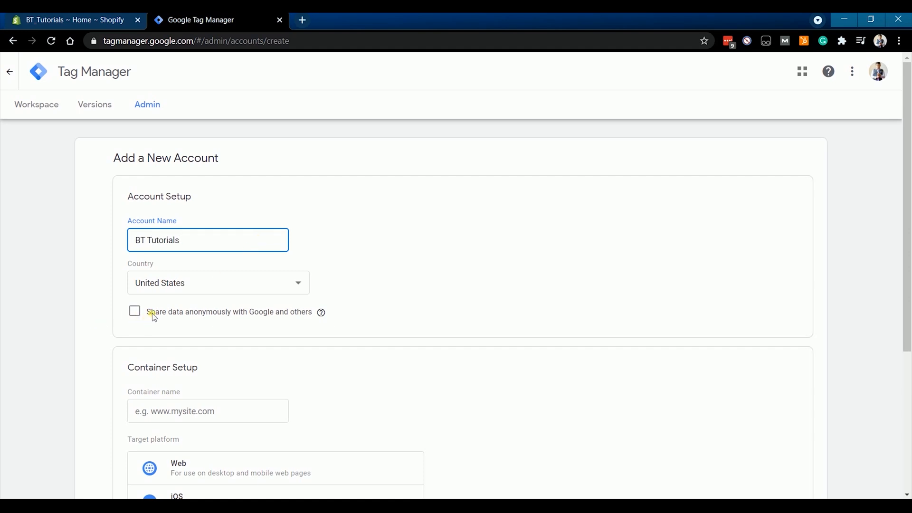
{"action": "left_click", "coordinate": [134, 311]}
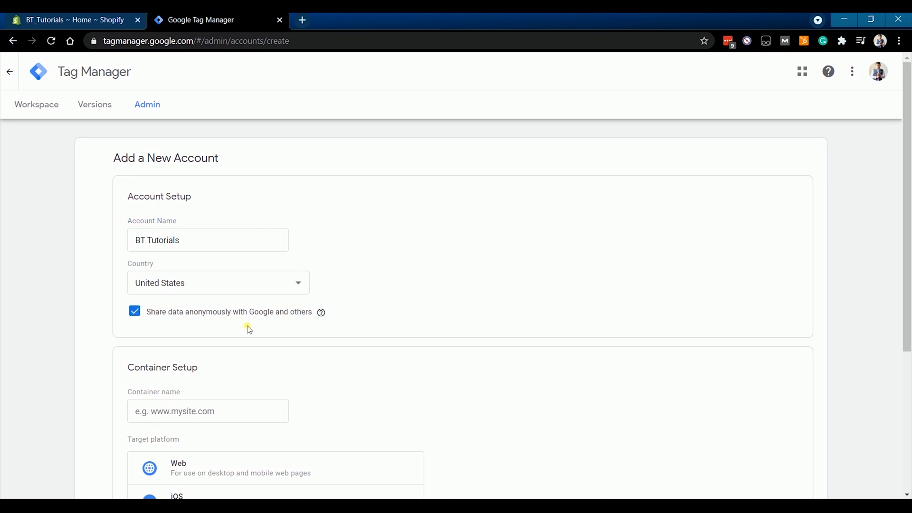
{"action": "scroll", "scroll_direction": "down", "scroll_amount": 3}
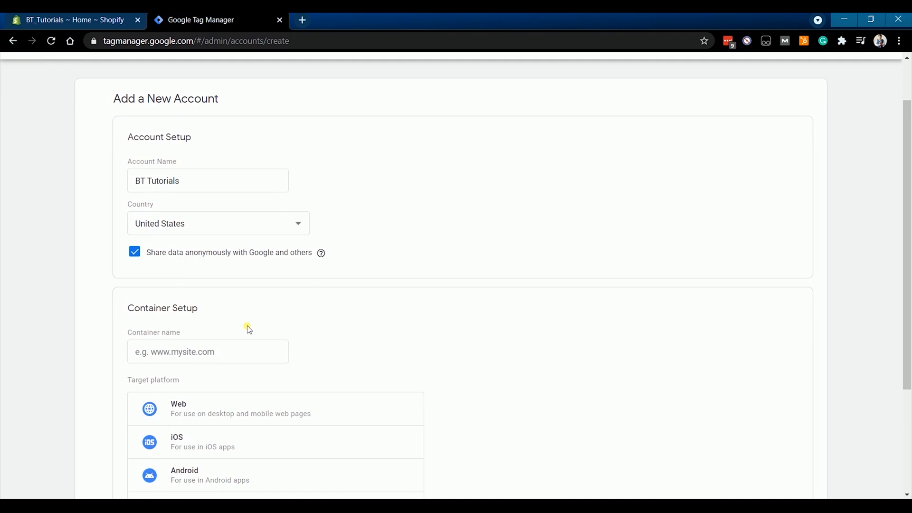
{"action": "scroll", "scroll_direction": "down", "scroll_amount": 3}
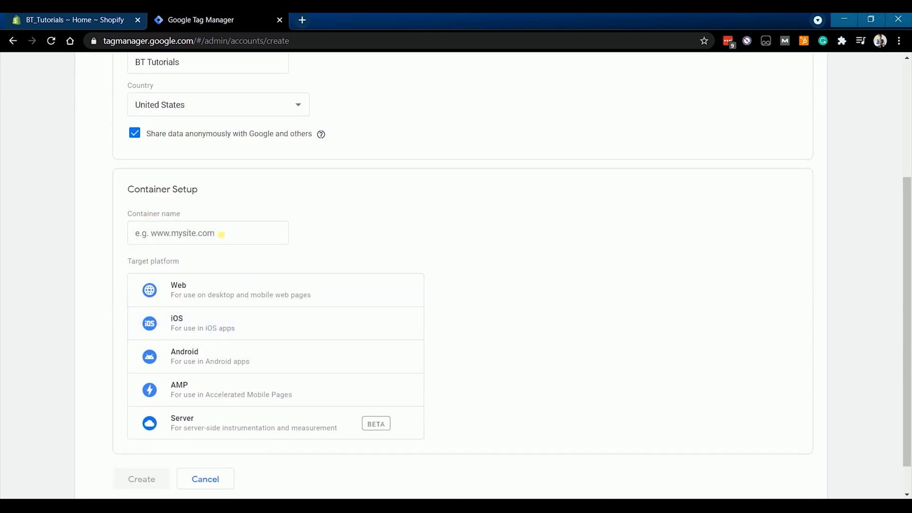
Name the Web container 'bt-tutorials.myshopify.com' and create the account.
{"action": "left_click", "coordinate": [142, 479]}
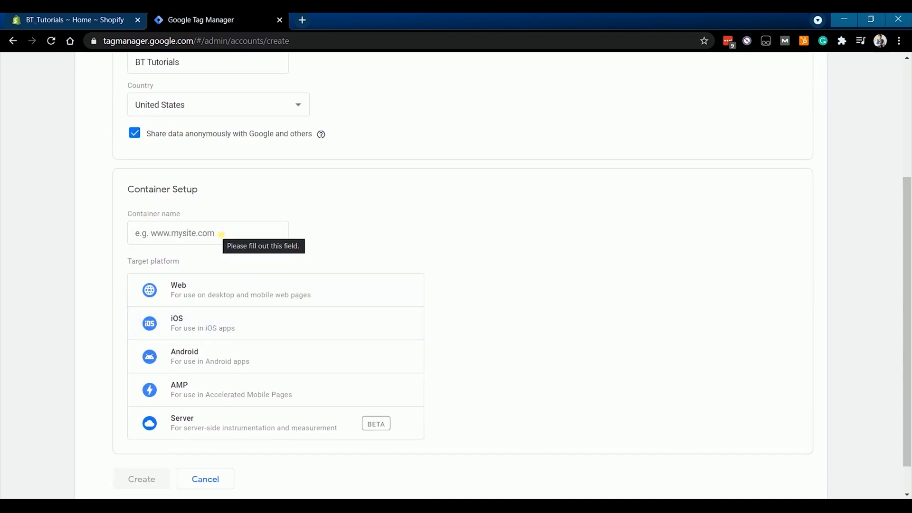
{"action": "left_click", "coordinate": [207, 233]}
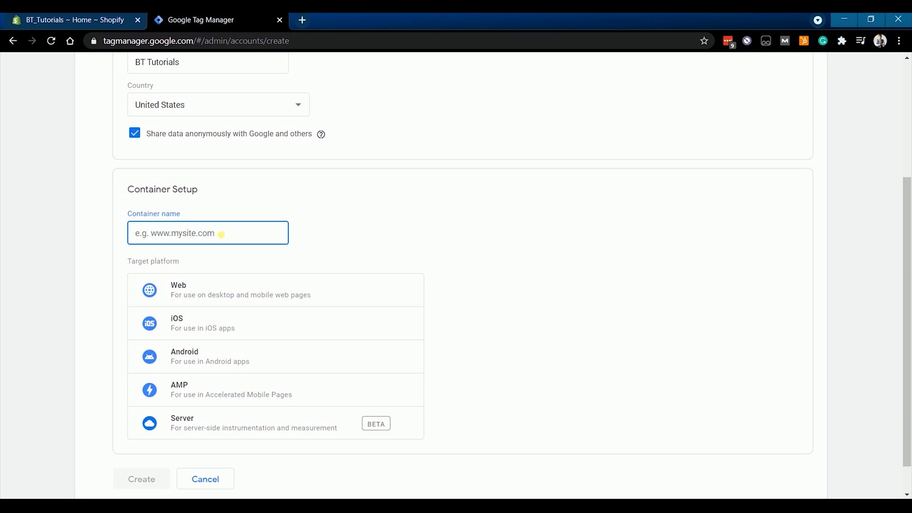
{"action": "type", "text": "bt-tutorials.myshopify.com"}
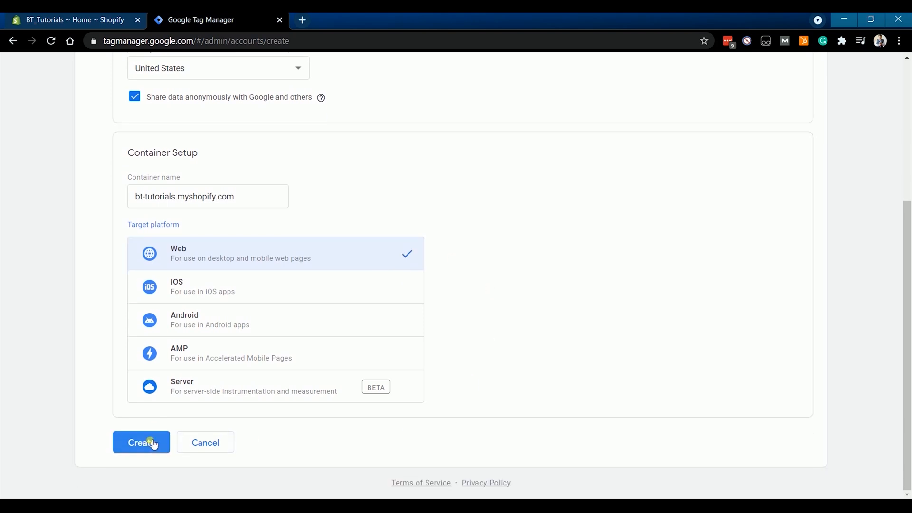
{"action": "left_click", "coordinate": [140, 442]}
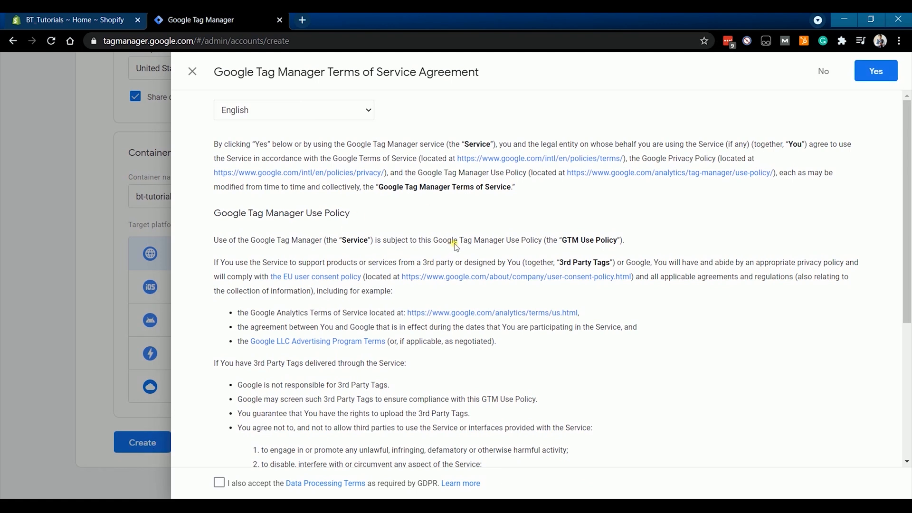
Accept the GDPR Data Processing Terms and agree to the terms of service.
{"action": "scroll", "scroll_direction": "down", "scroll_amount": 3}
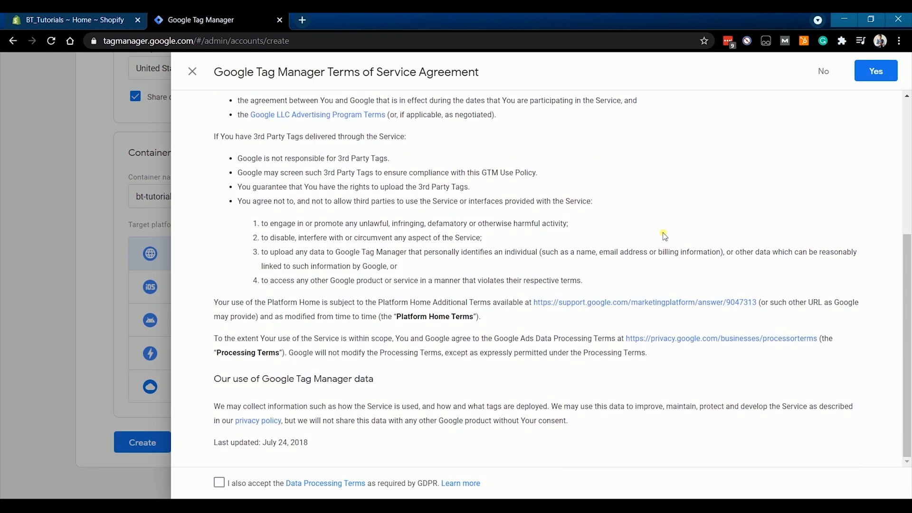
{"action": "mouse_move", "coordinate": [218, 483]}
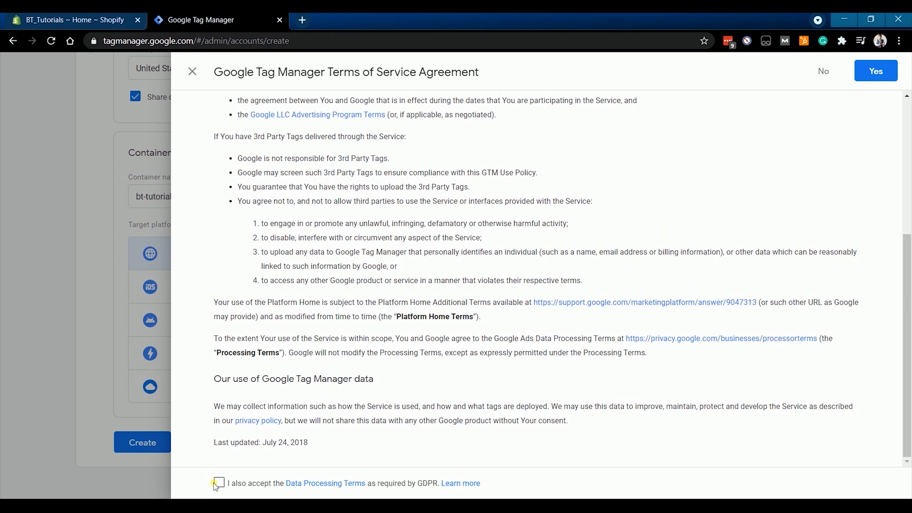
{"action": "left_click", "coordinate": [218, 483]}
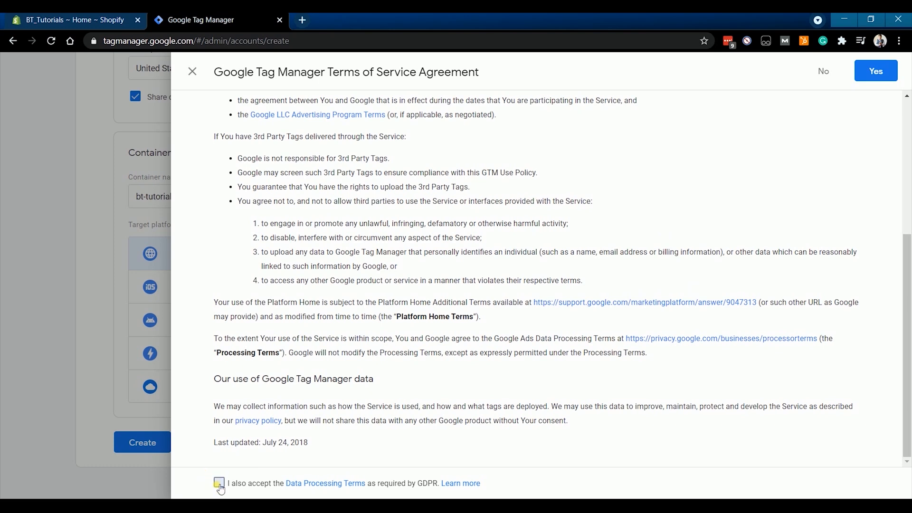
{"action": "left_click", "coordinate": [218, 483]}
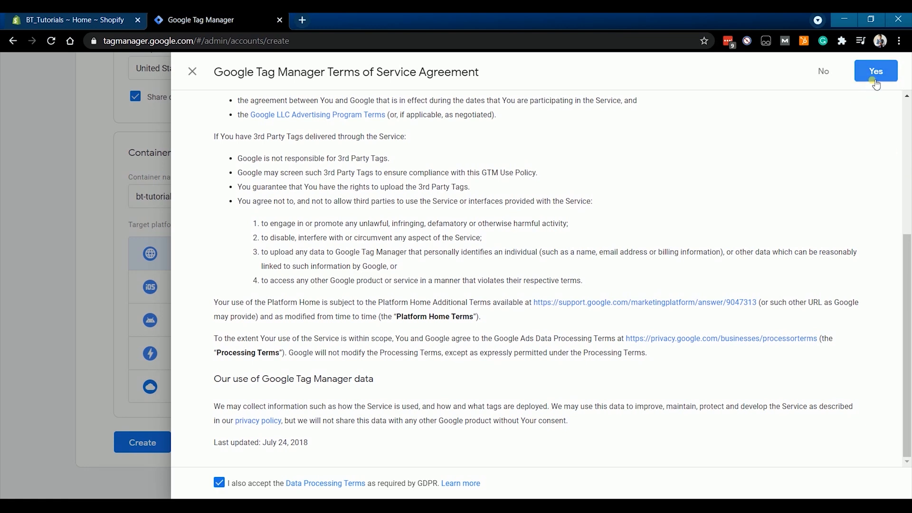
{"action": "left_click", "coordinate": [875, 70]}
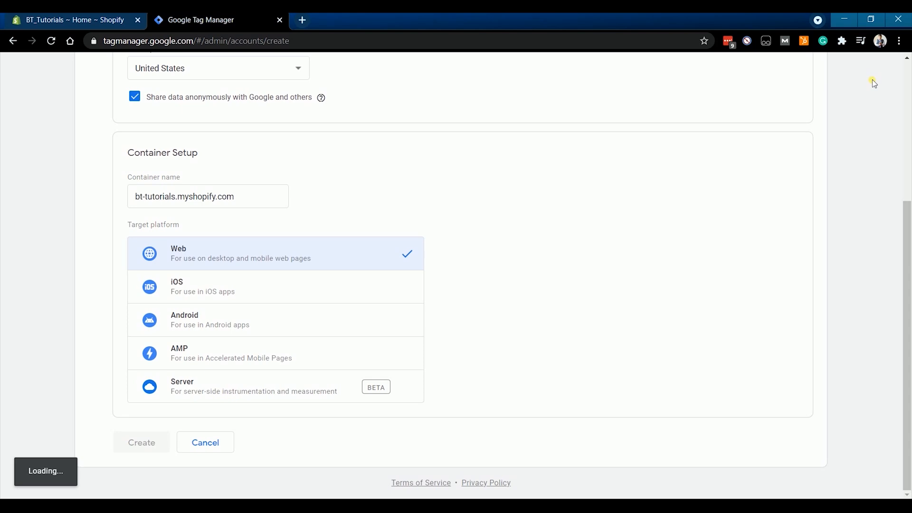
Reopen the GTM-T2PFQ47 install code and copy its head snippet.
{"action": "left_click", "coordinate": [141, 442]}
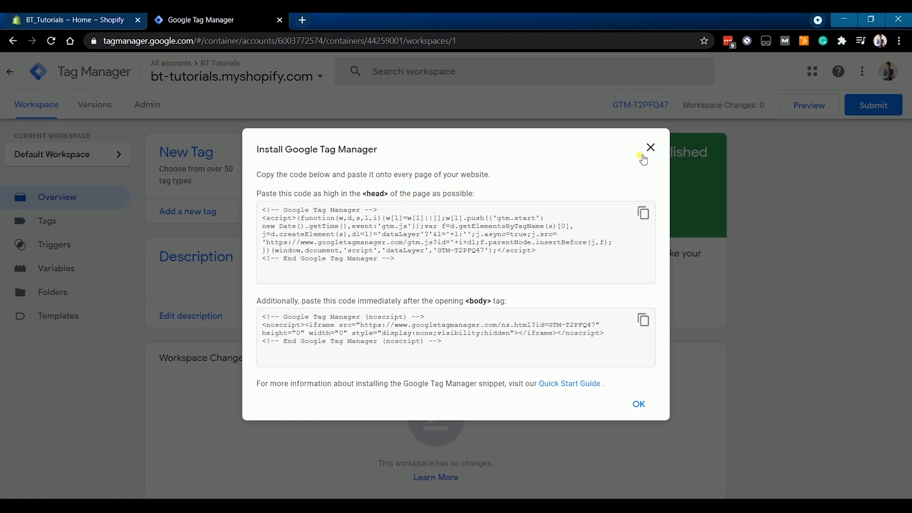
{"action": "left_click", "coordinate": [649, 147]}
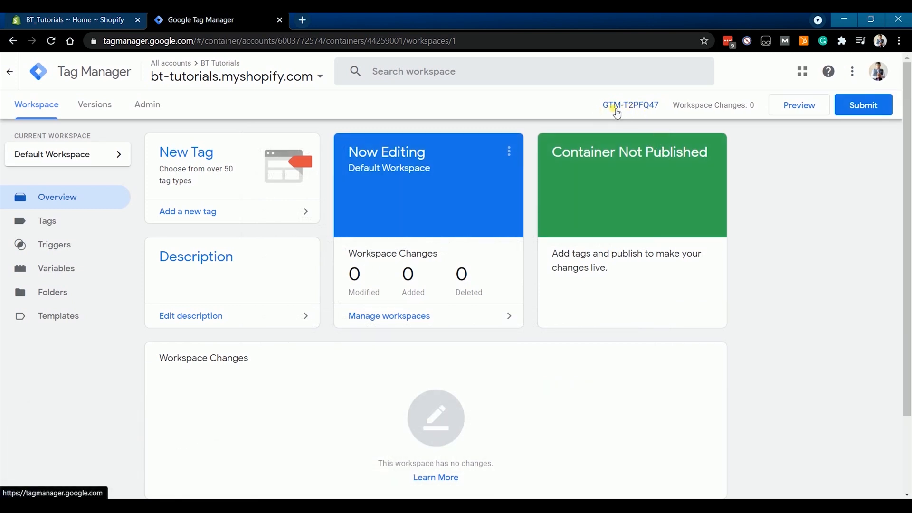
{"action": "left_click", "coordinate": [630, 105]}
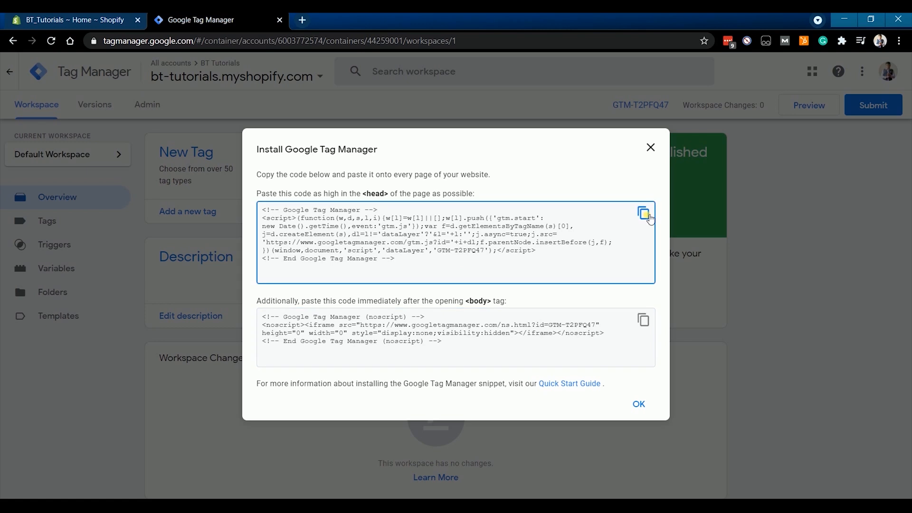
{"action": "left_click", "coordinate": [642, 213]}
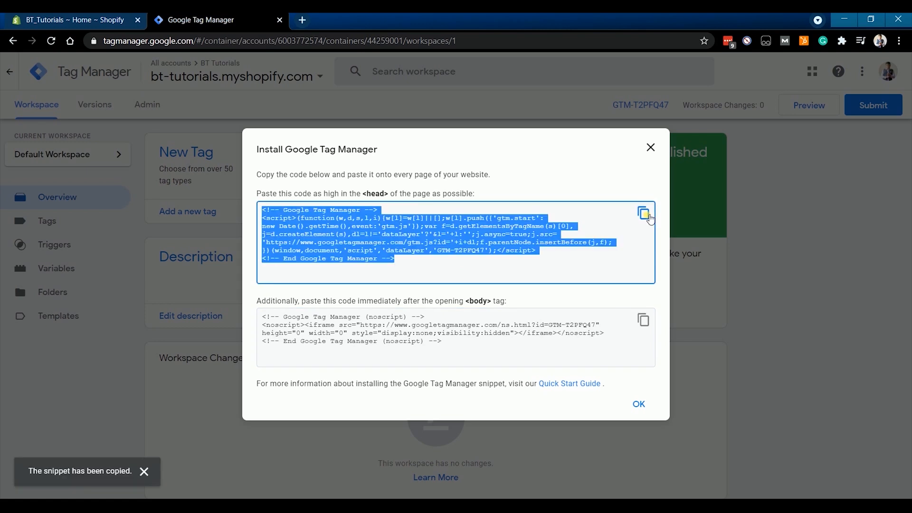
{"action": "left_click", "coordinate": [70, 20]}
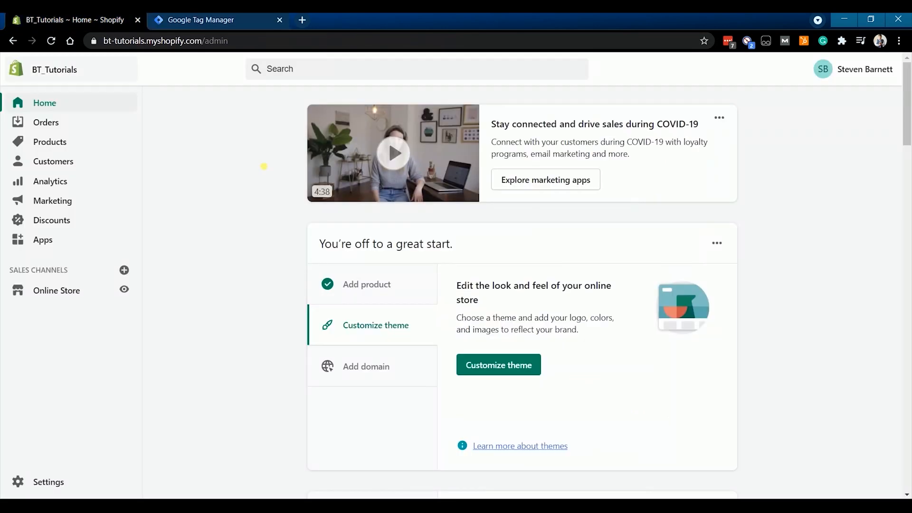
{"action": "mouse_move", "coordinate": [57, 290]}
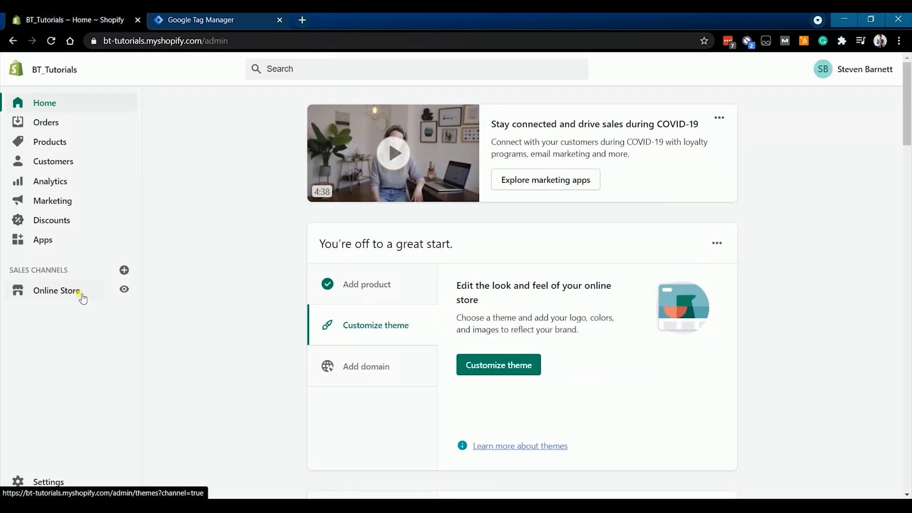
Open theme.liquid in the code editor of the live Minimal theme.
{"action": "left_click", "coordinate": [57, 290]}
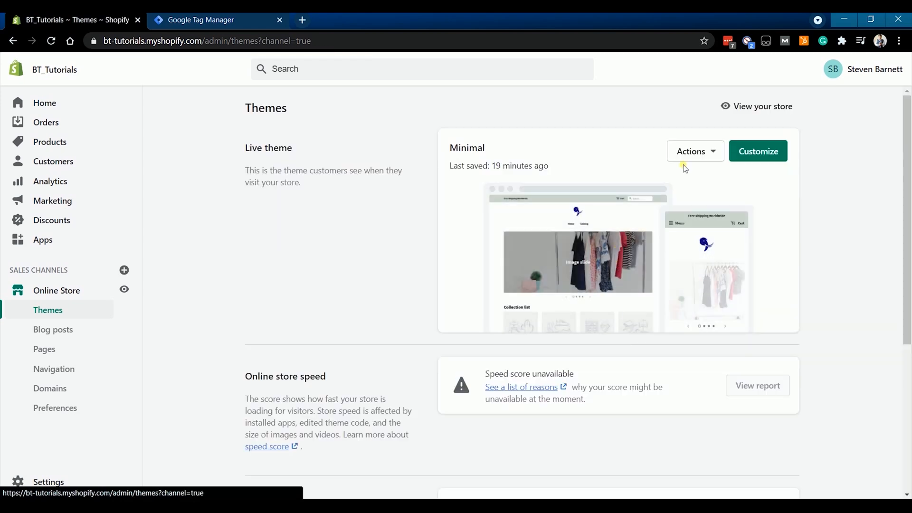
{"action": "left_click", "coordinate": [691, 151]}
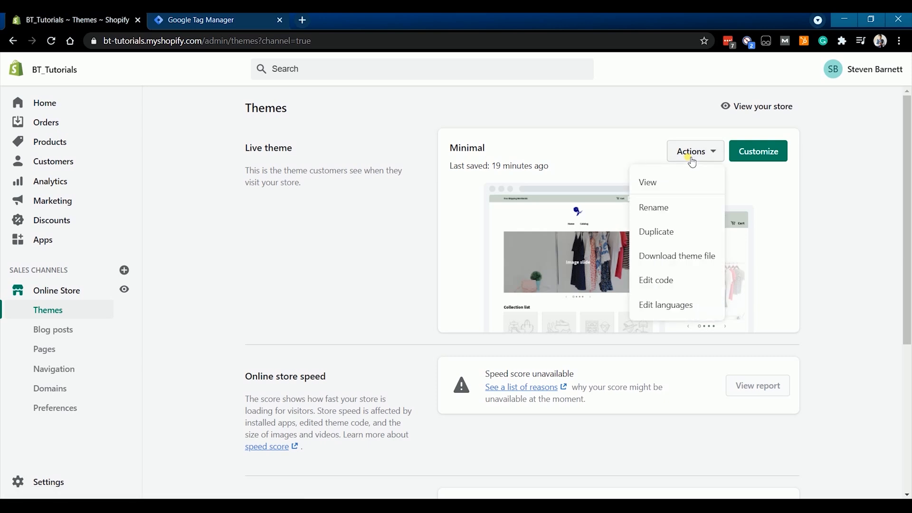
{"action": "mouse_move", "coordinate": [655, 280]}
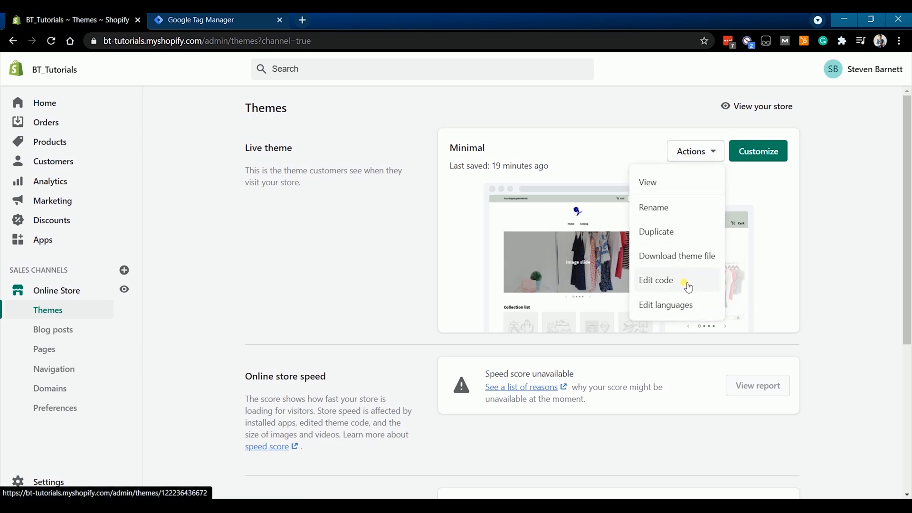
{"action": "left_click", "coordinate": [655, 280]}
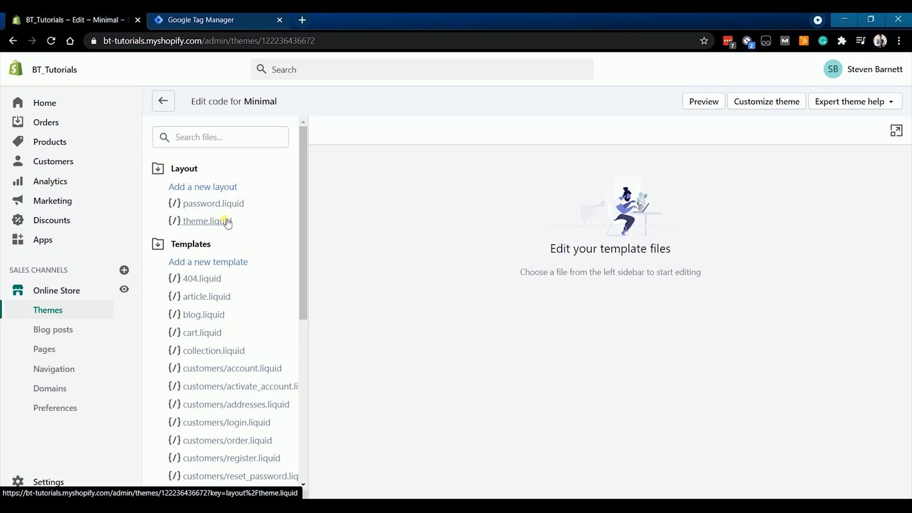
{"action": "left_click", "coordinate": [207, 220]}
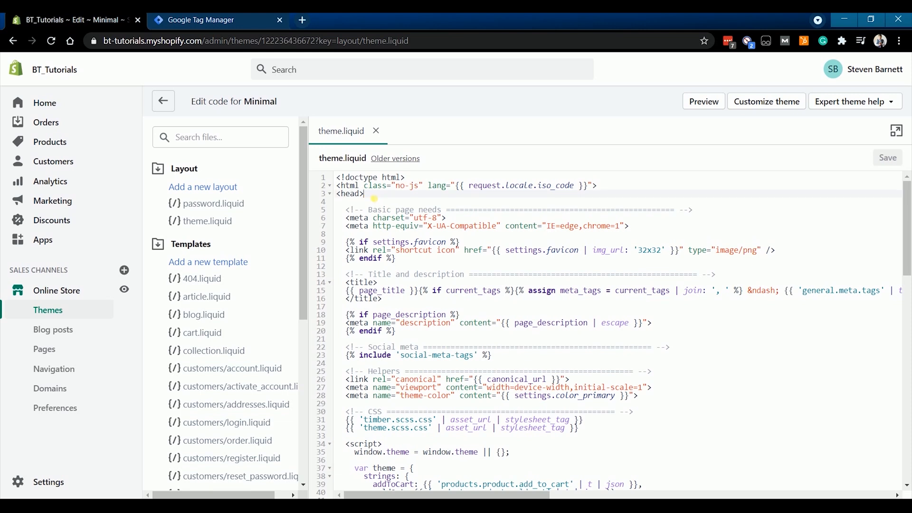
Paste GTM head code after <head> and noscript code after <body>, then save theme.liquid.
{"action": "key", "text": "Return"}
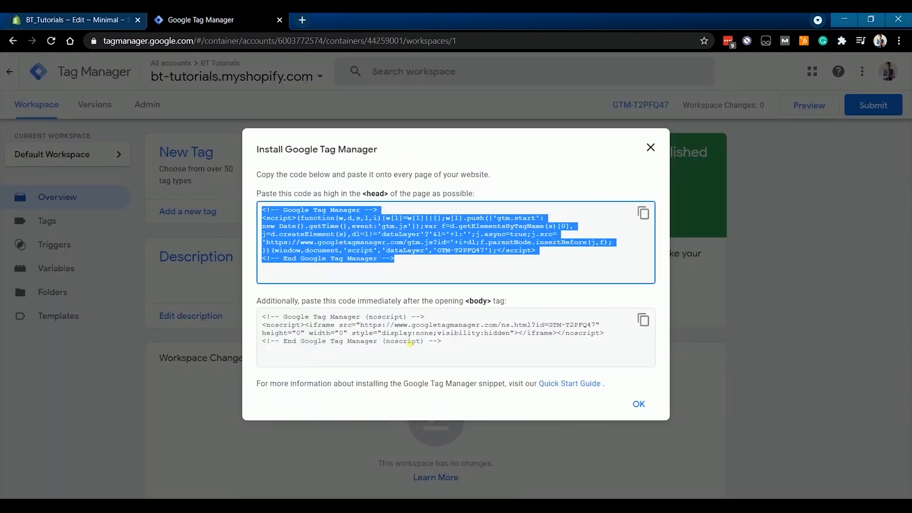
{"action": "left_click", "coordinate": [643, 319]}
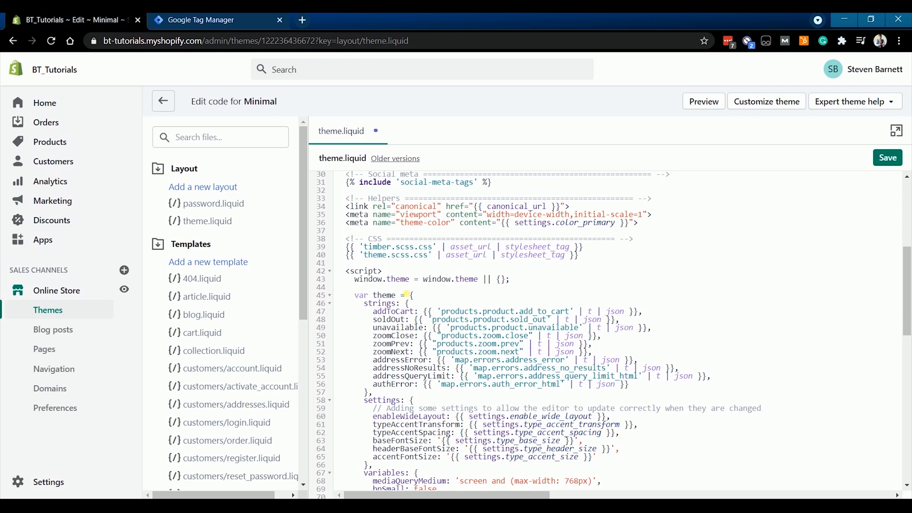
{"action": "scroll", "scroll_direction": "down", "scroll_amount": 3}
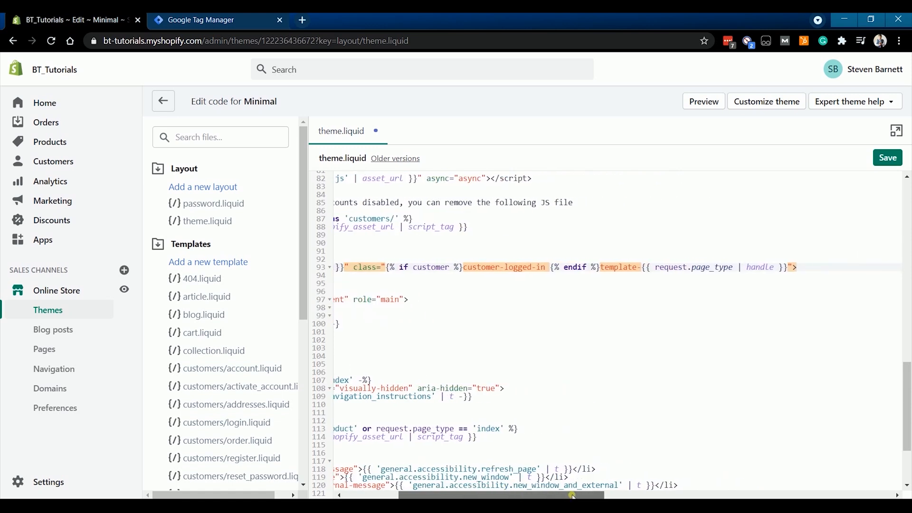
{"action": "left_click", "coordinate": [795, 267]}
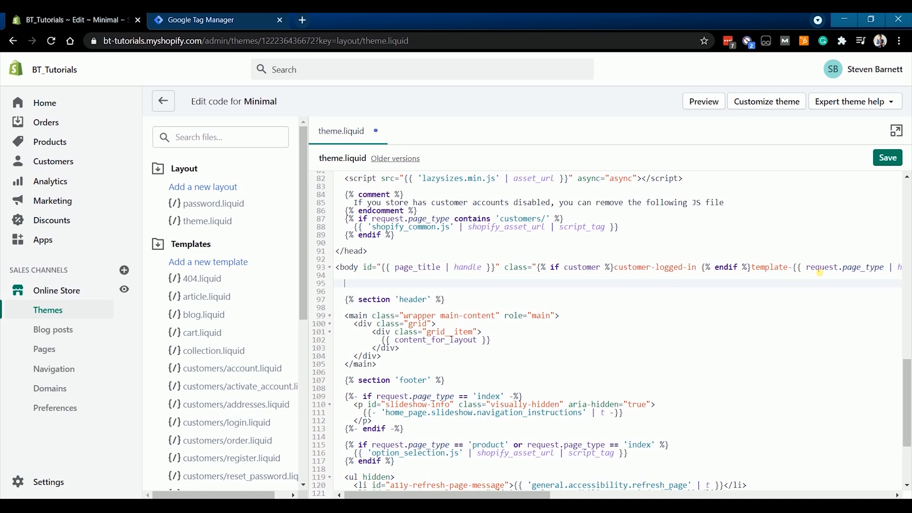
{"action": "type", "text": "<!-- Google Tag Manager (noscript) -->"}
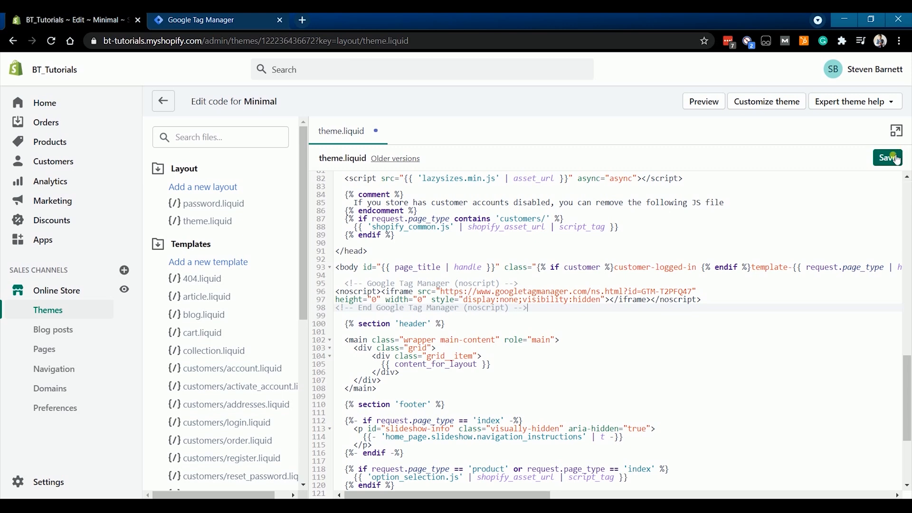
{"action": "left_click", "coordinate": [888, 158]}
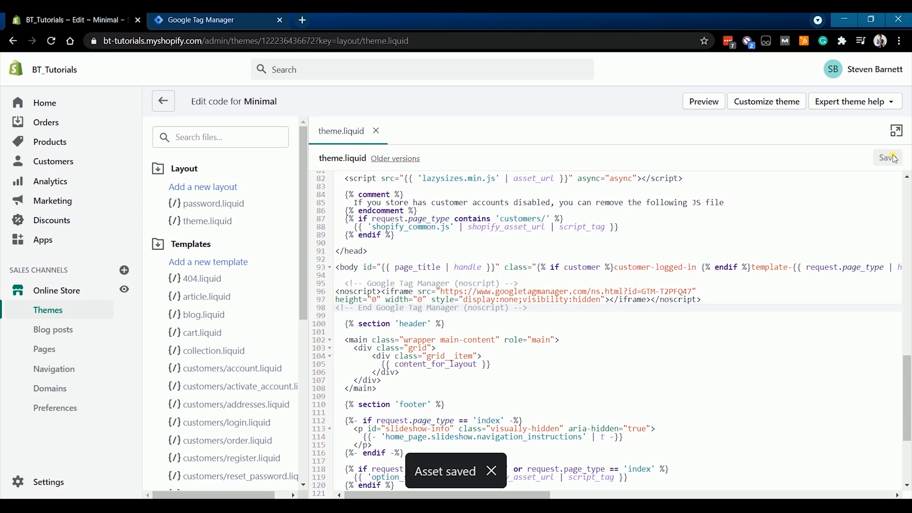
{"action": "mouse_move", "coordinate": [838, 202]}
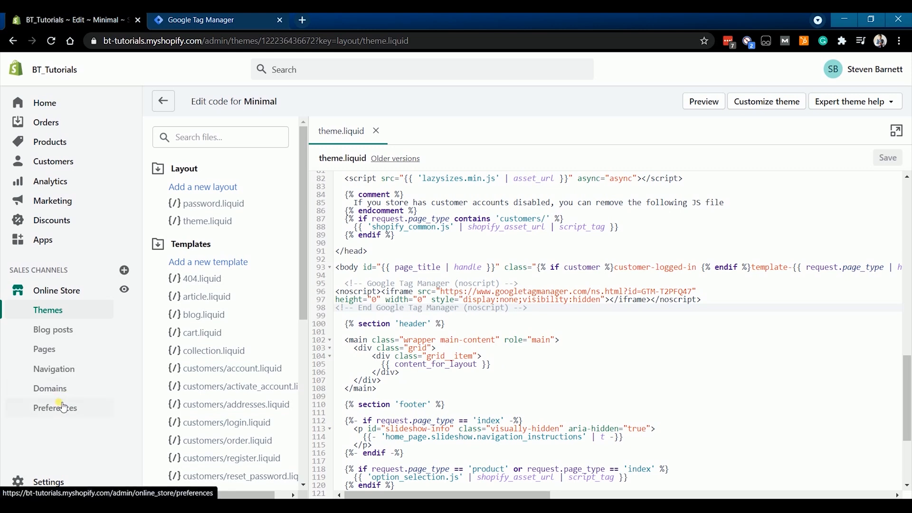
Go to Online Store Preferences and focus the Google Analytics account code box.
{"action": "left_click", "coordinate": [54, 407]}
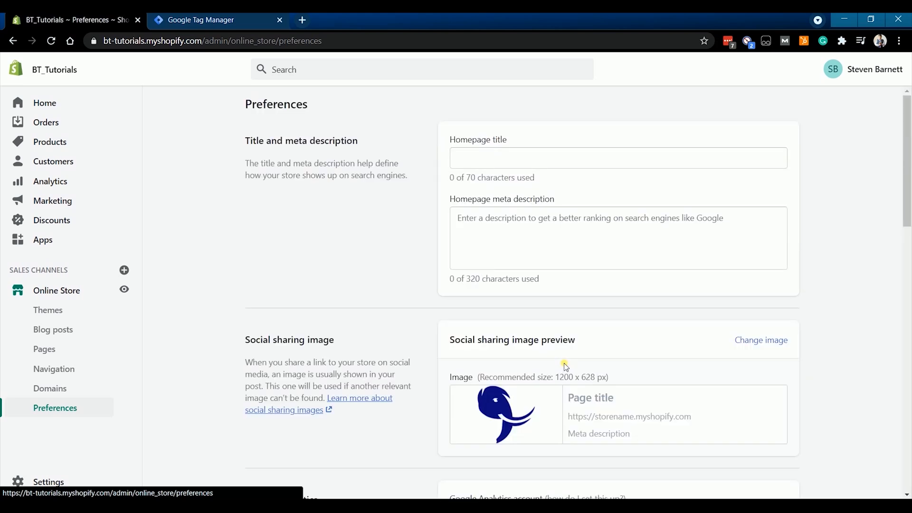
{"action": "scroll", "scroll_direction": "down", "scroll_amount": 3}
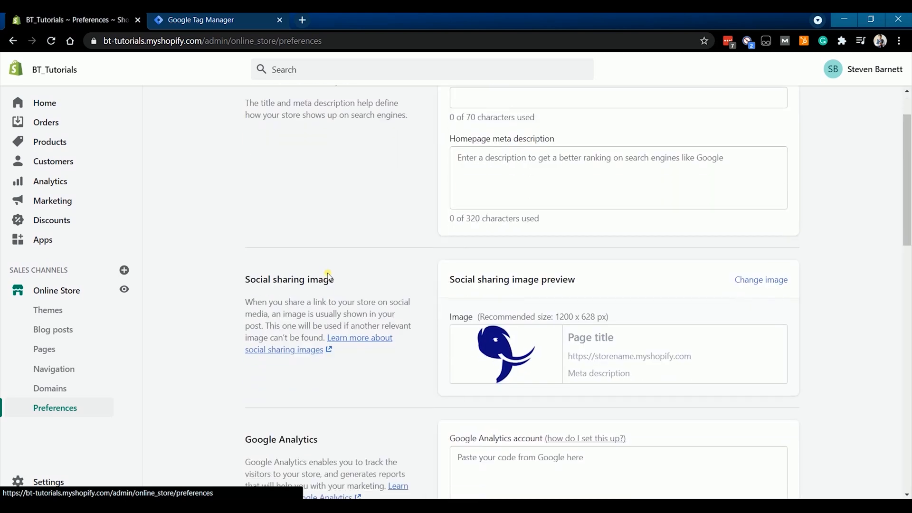
{"action": "scroll", "scroll_direction": "down", "scroll_amount": 3}
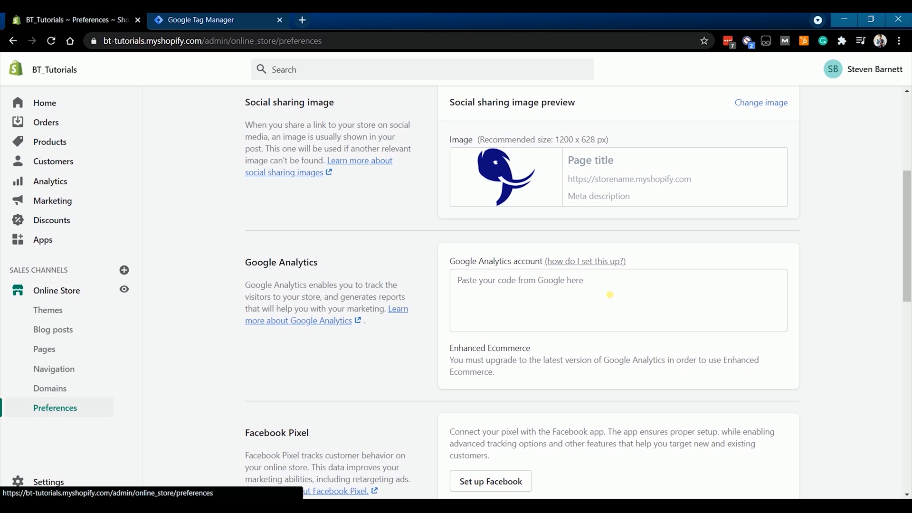
{"action": "left_click", "coordinate": [619, 300]}
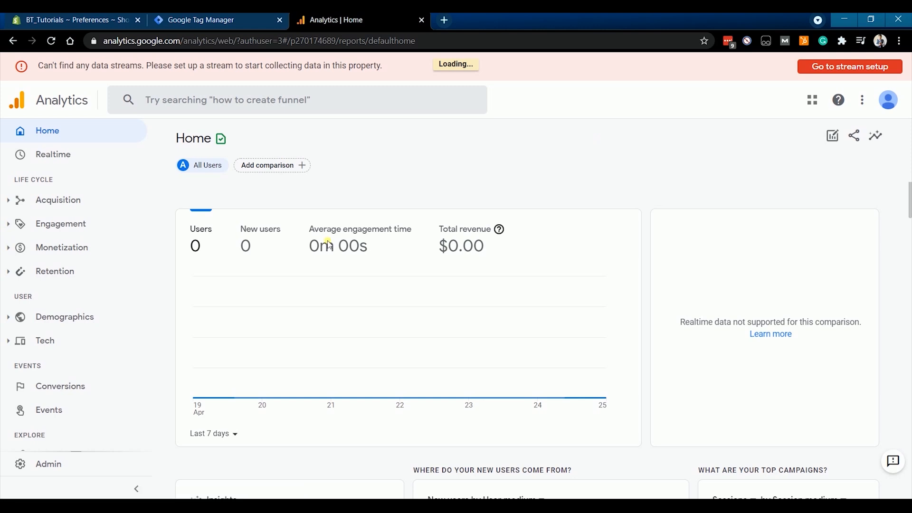
Open the Google Analytics Admin page for the BT-Tutorials account.
{"action": "scroll", "scroll_direction": "down", "scroll_amount": 3}
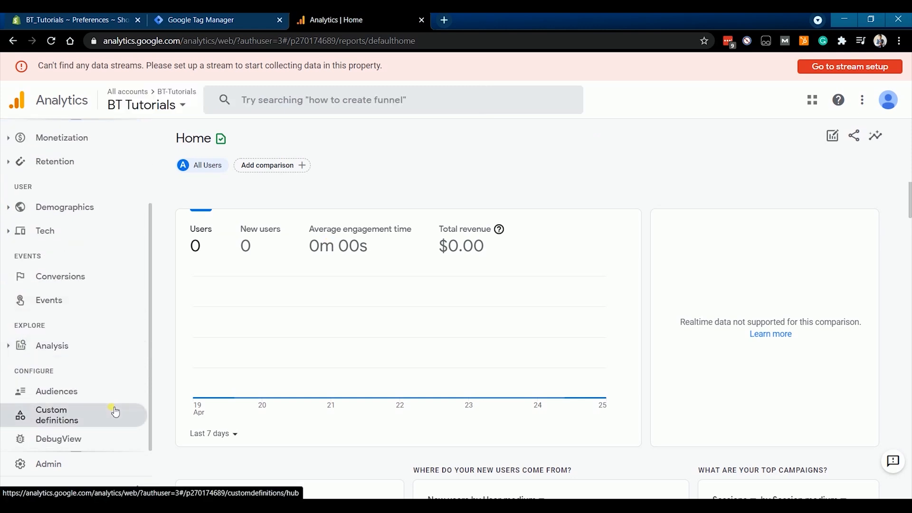
{"action": "mouse_move", "coordinate": [48, 464]}
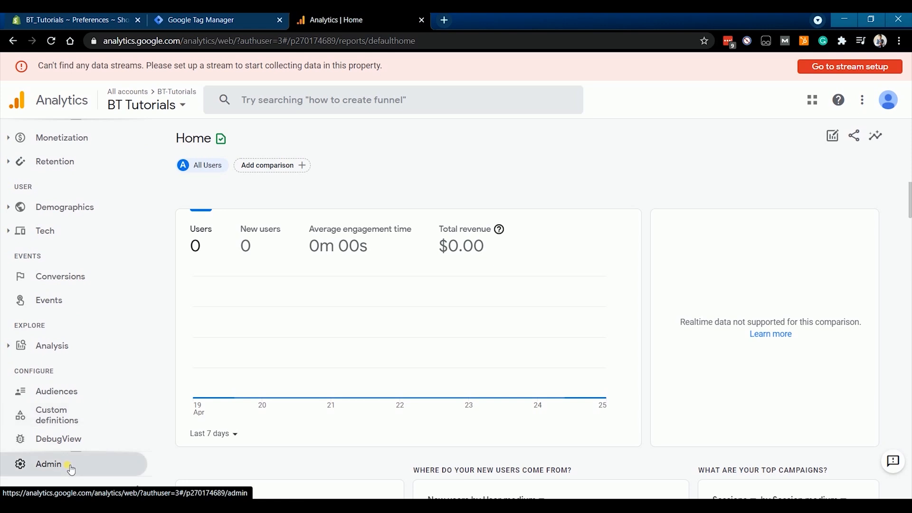
{"action": "left_click", "coordinate": [48, 464]}
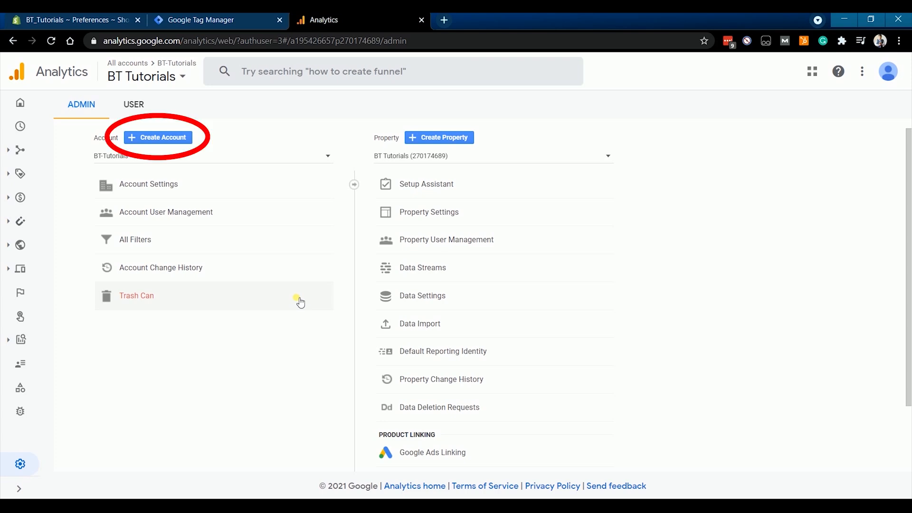
{"action": "left_click", "coordinate": [158, 137]}
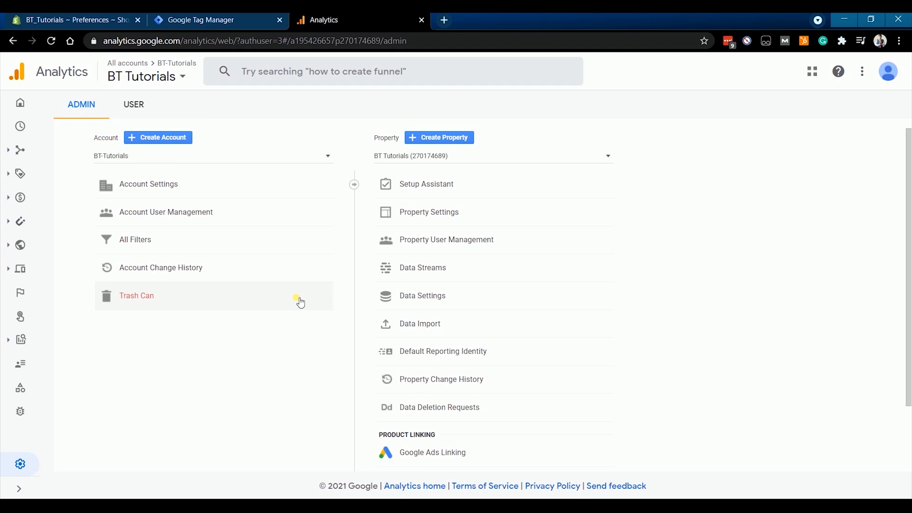
Create Analytics account 'BT Tutorials', enable Google products & services sharing, and continue.
{"action": "left_click", "coordinate": [157, 138]}
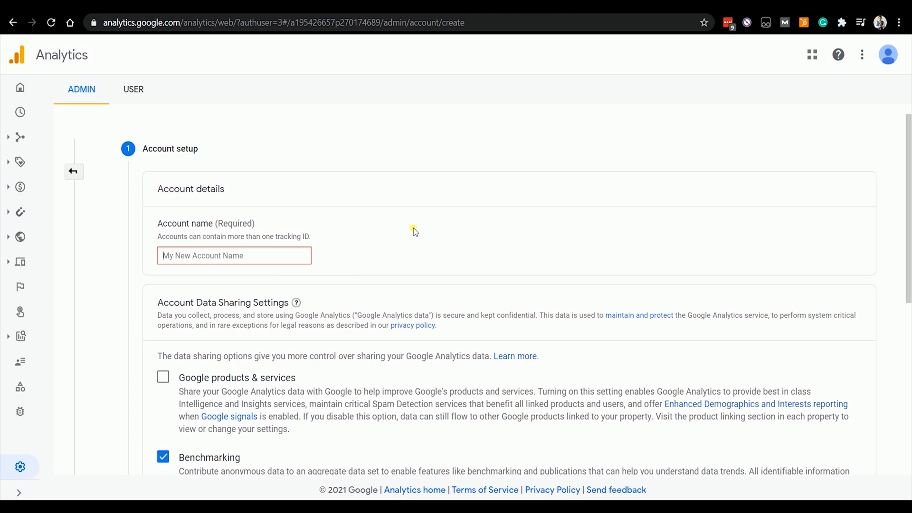
{"action": "scroll", "scroll_direction": "down", "scroll_amount": 3}
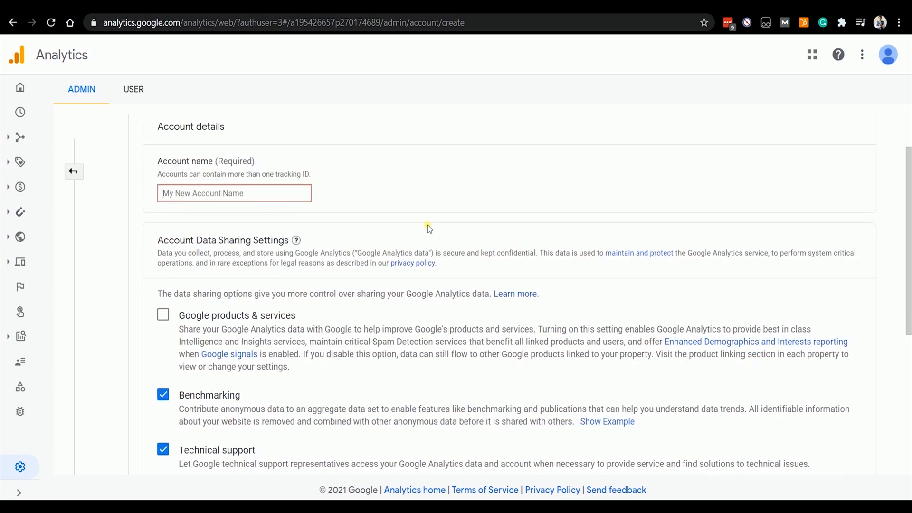
{"action": "type", "text": "BT Tutorials"}
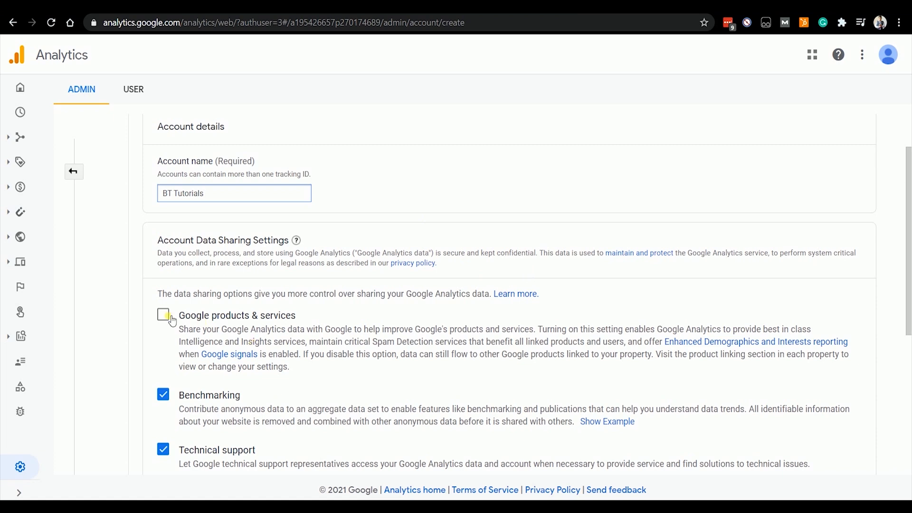
{"action": "left_click", "coordinate": [163, 314]}
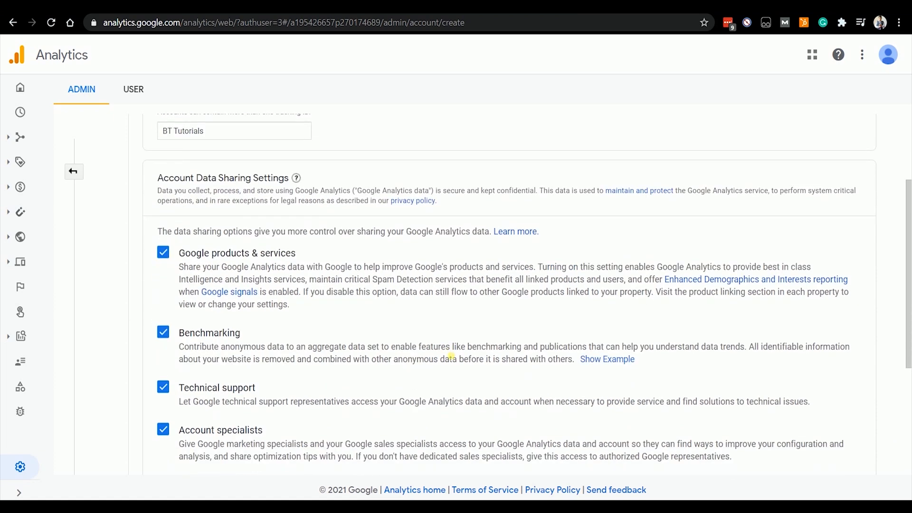
{"action": "scroll", "scroll_direction": "down", "scroll_amount": 3}
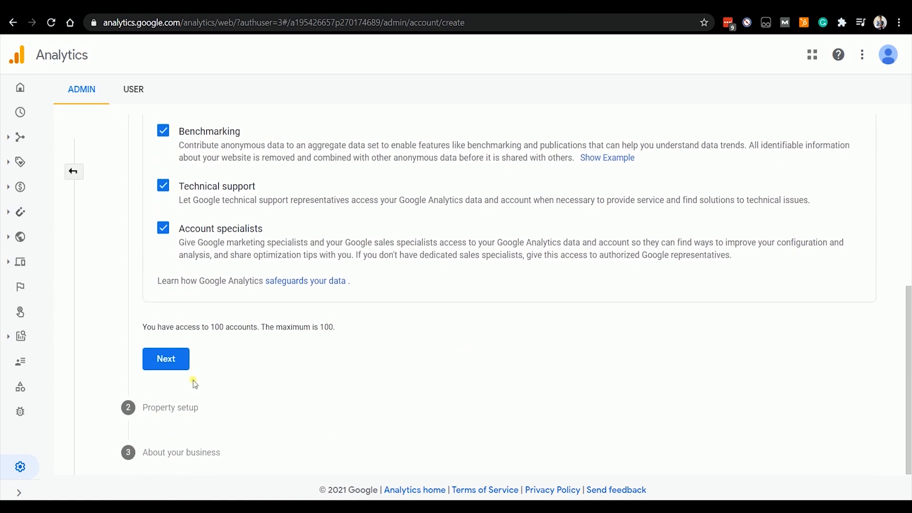
{"action": "left_click", "coordinate": [166, 358]}
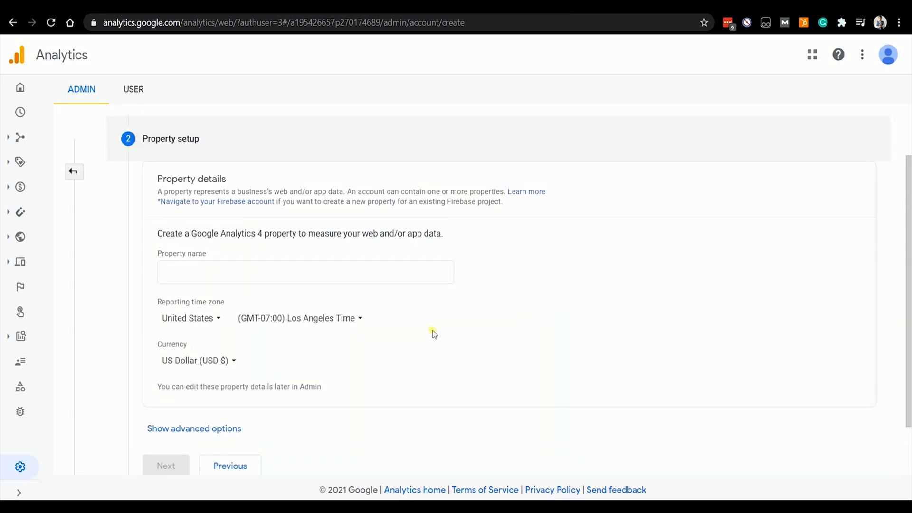
Name the Analytics property 'BT Tutorials'.
{"action": "type", "text": "B"}
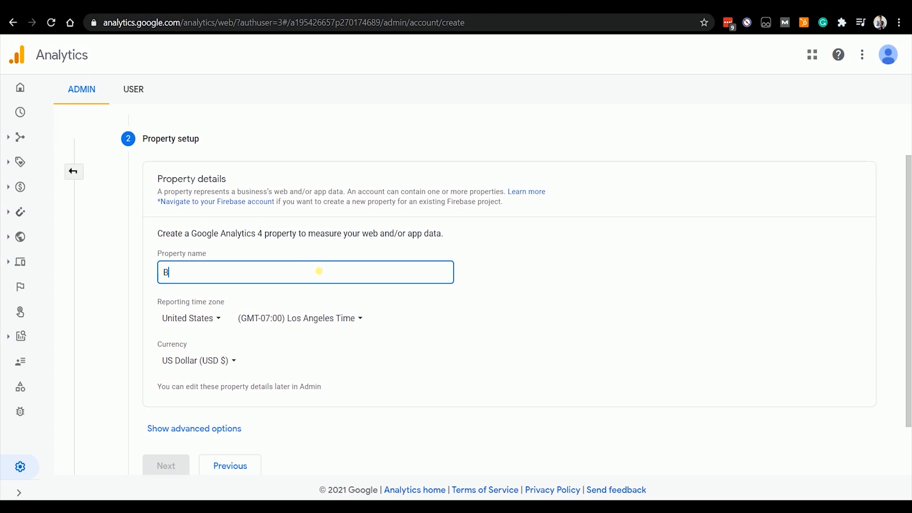
{"action": "type", "text": "T T"}
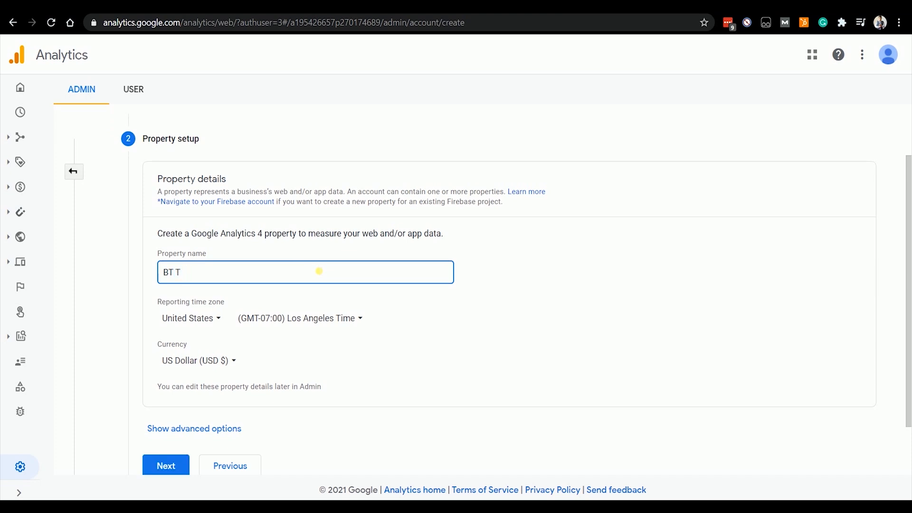
{"action": "type", "text": "utorials"}
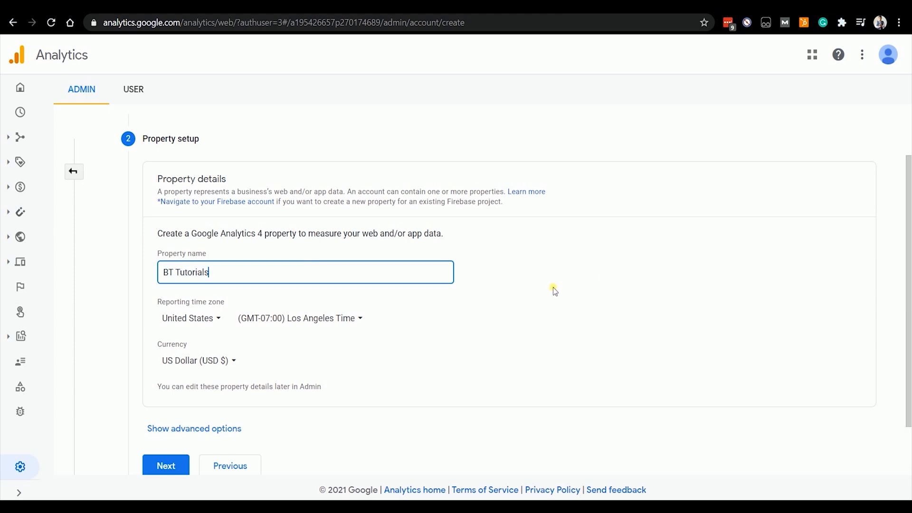
{"action": "left_click", "coordinate": [553, 291]}
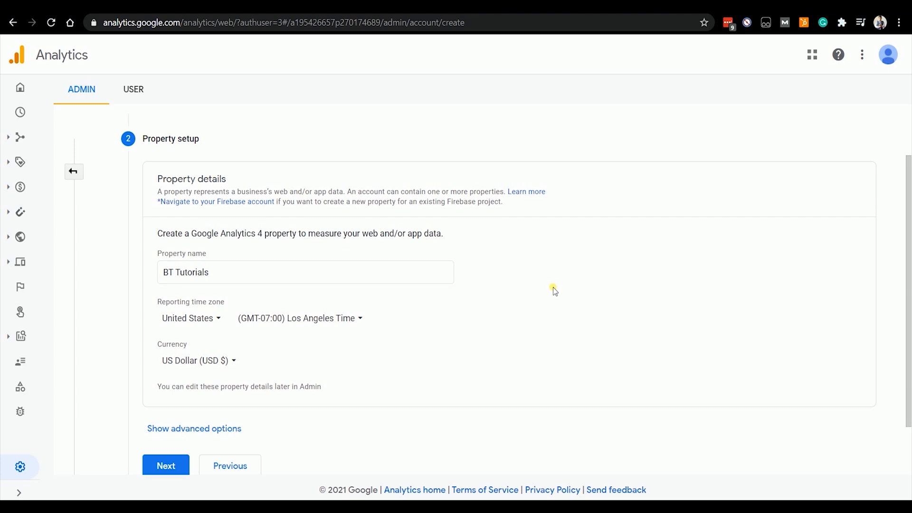
{"action": "scroll", "scroll_direction": "down", "scroll_amount": 3}
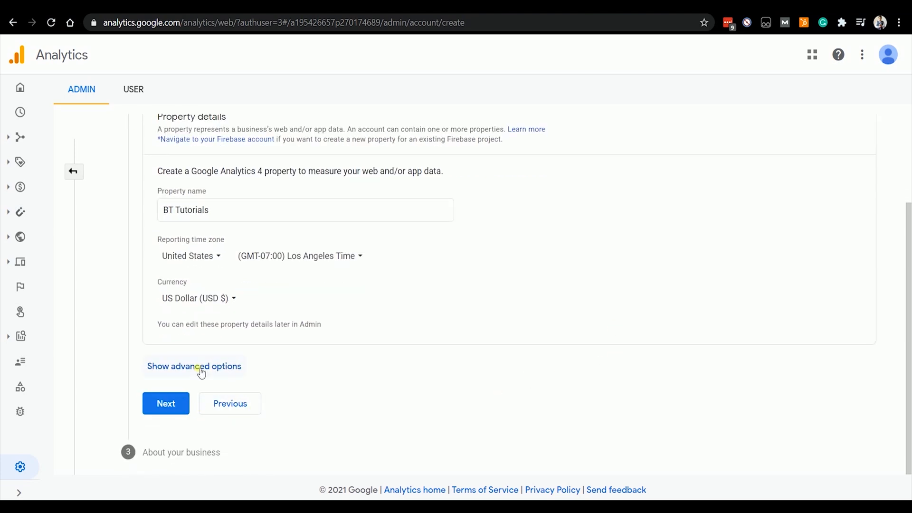
Enable a Universal Analytics property, fix the duplicated https in the Website URL, and continue.
{"action": "left_click", "coordinate": [194, 366]}
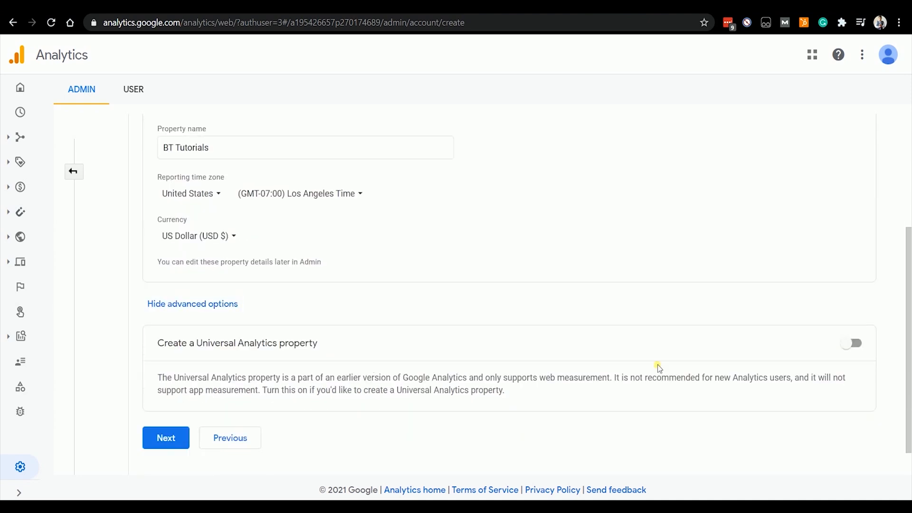
{"action": "left_click", "coordinate": [849, 342]}
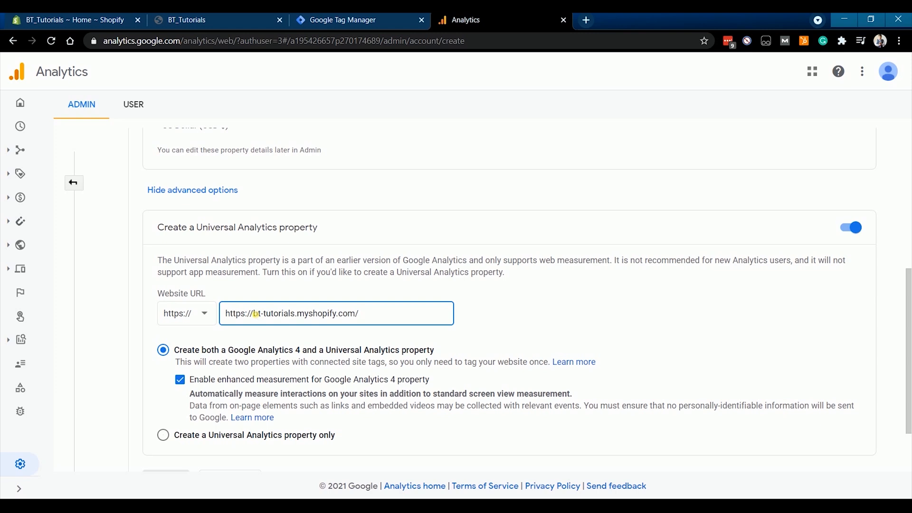
{"action": "double_click", "coordinate": [235, 313]}
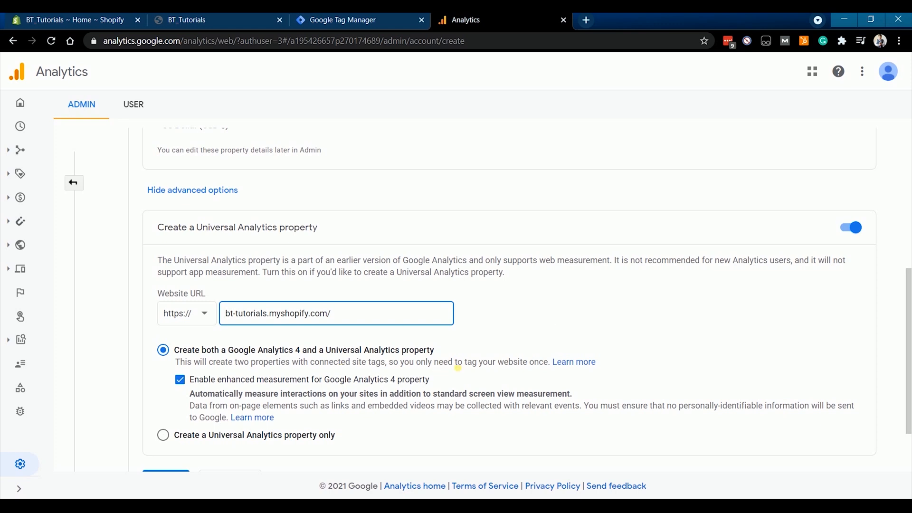
{"action": "scroll", "scroll_direction": "down", "scroll_amount": 3}
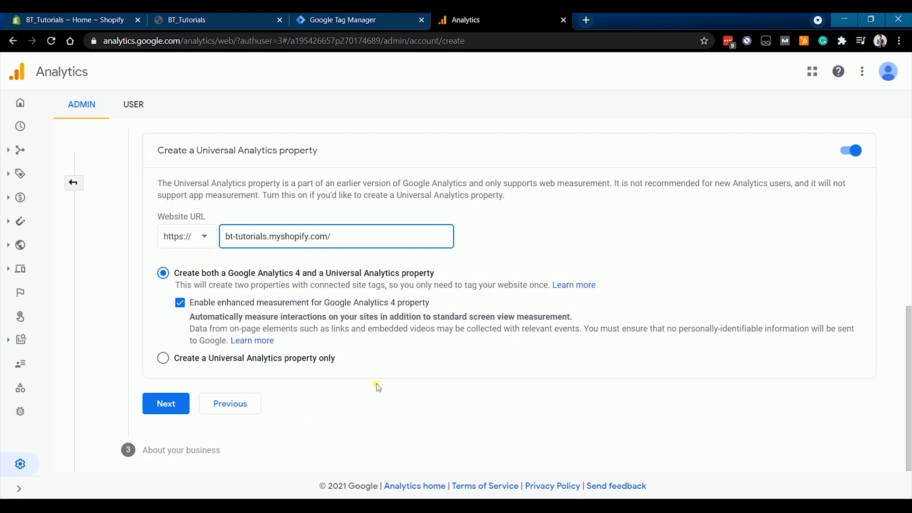
{"action": "left_click", "coordinate": [166, 403]}
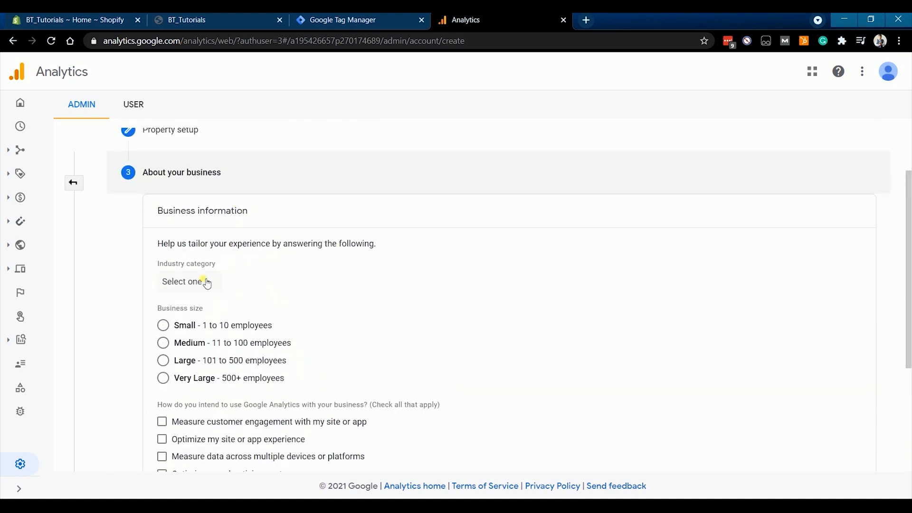
Choose the Online Communities industry and Small business size, then create the account.
{"action": "left_click", "coordinate": [188, 282]}
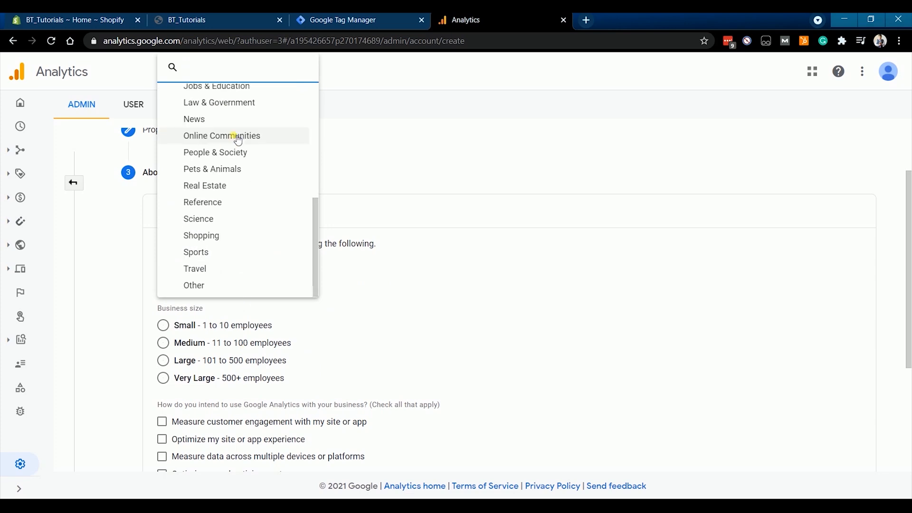
{"action": "left_click", "coordinate": [222, 135]}
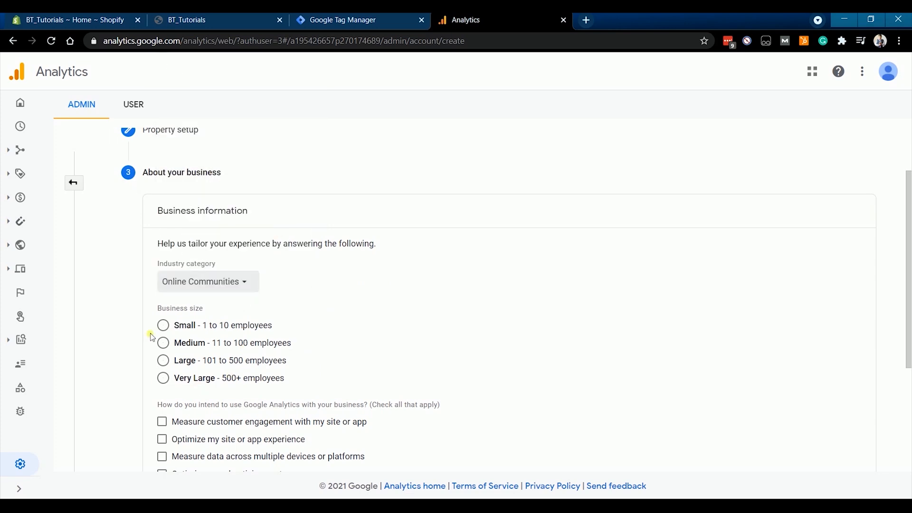
{"action": "left_click", "coordinate": [163, 325]}
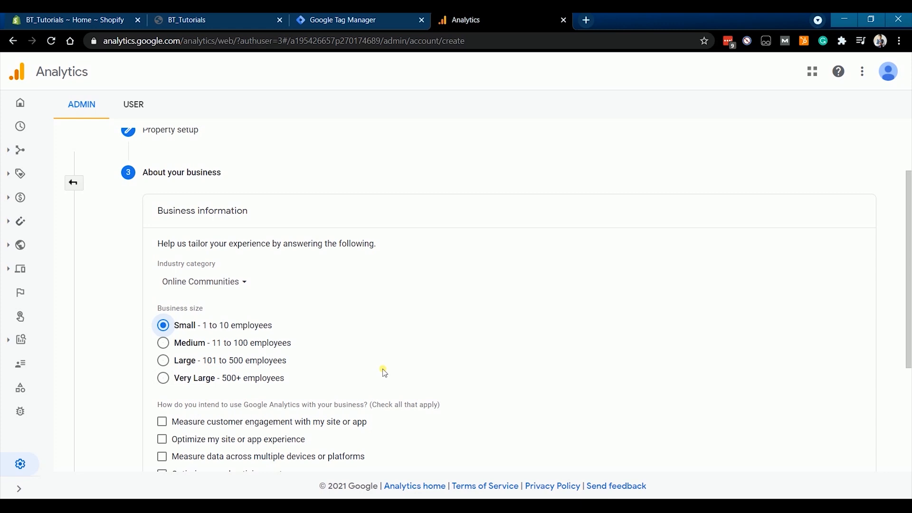
{"action": "scroll", "scroll_direction": "down", "scroll_amount": 3}
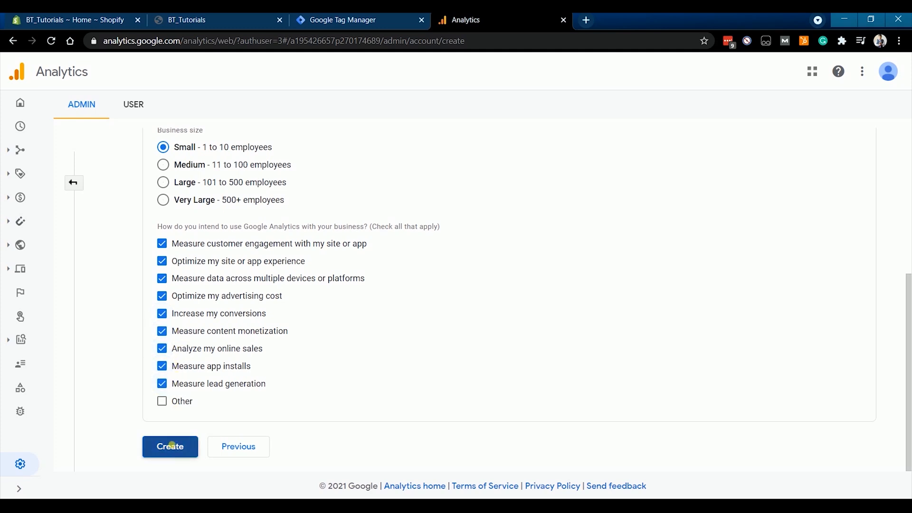
{"action": "left_click", "coordinate": [170, 445]}
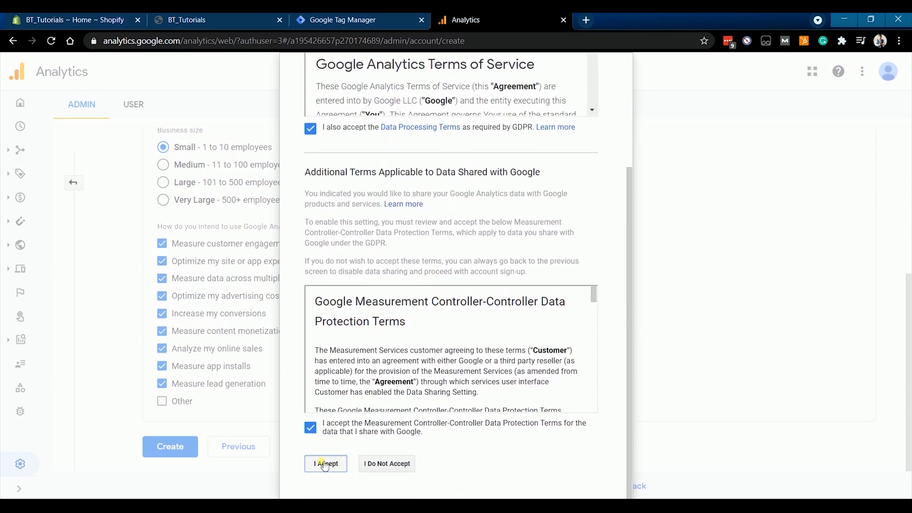
Tick the data protection terms and accept the Terms of Service.
{"action": "left_click", "coordinate": [325, 463]}
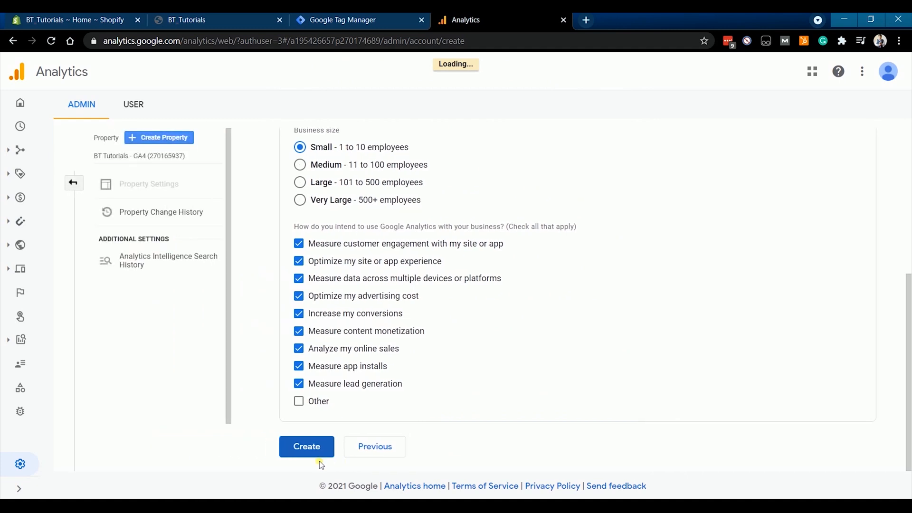
{"action": "left_click", "coordinate": [306, 446]}
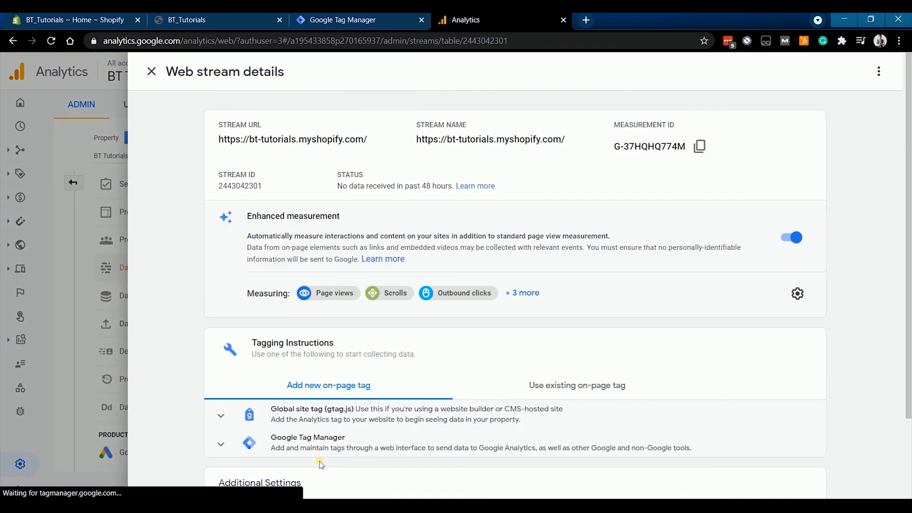
{"action": "mouse_move", "coordinate": [681, 307]}
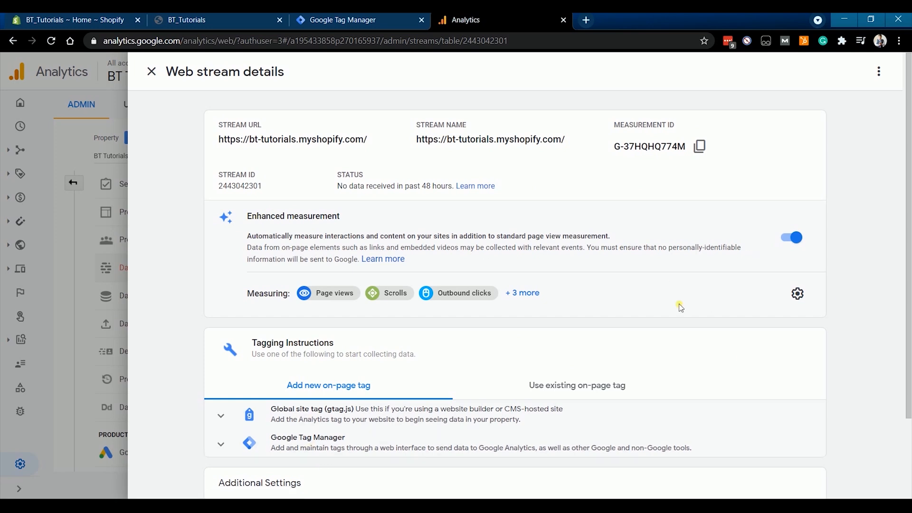
{"action": "mouse_move", "coordinate": [663, 300]}
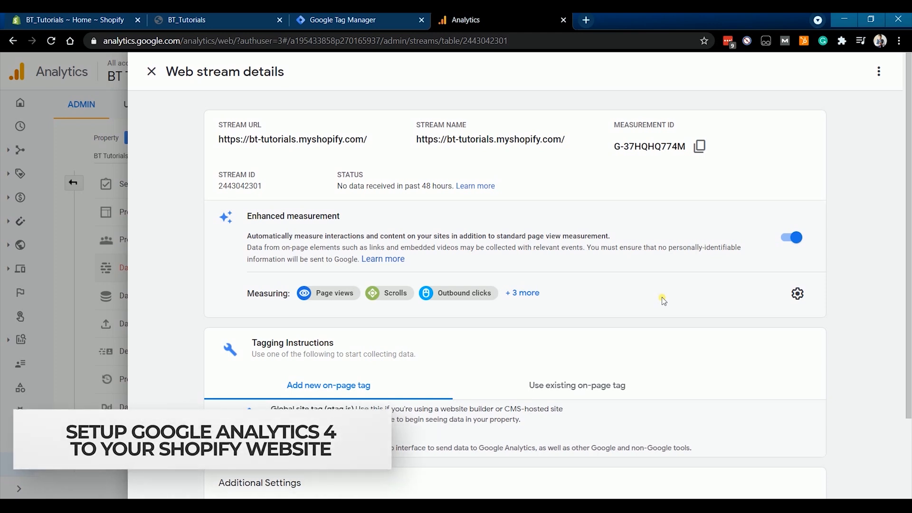
Scroll down the G-37HQHQ774M web stream page to the global site tag snippet.
{"action": "scroll", "scroll_direction": "down", "scroll_amount": 3}
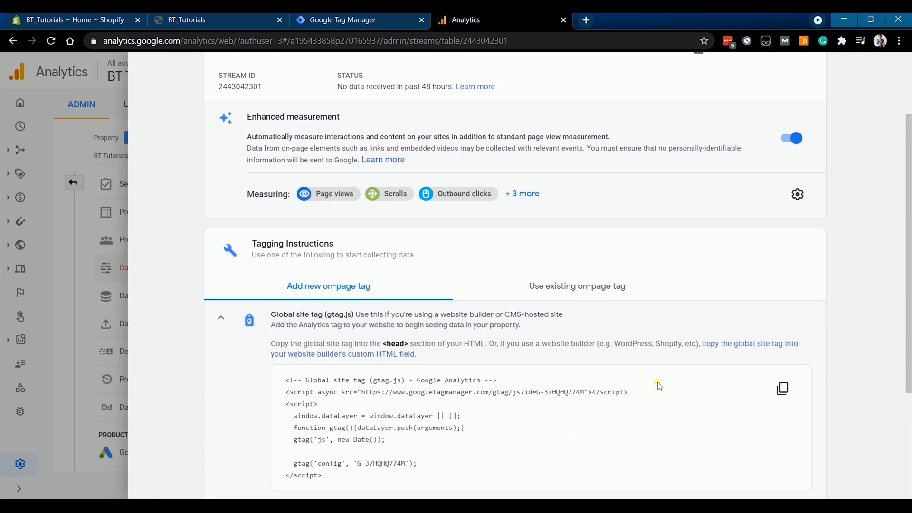
{"action": "scroll", "scroll_direction": "down", "scroll_amount": 3}
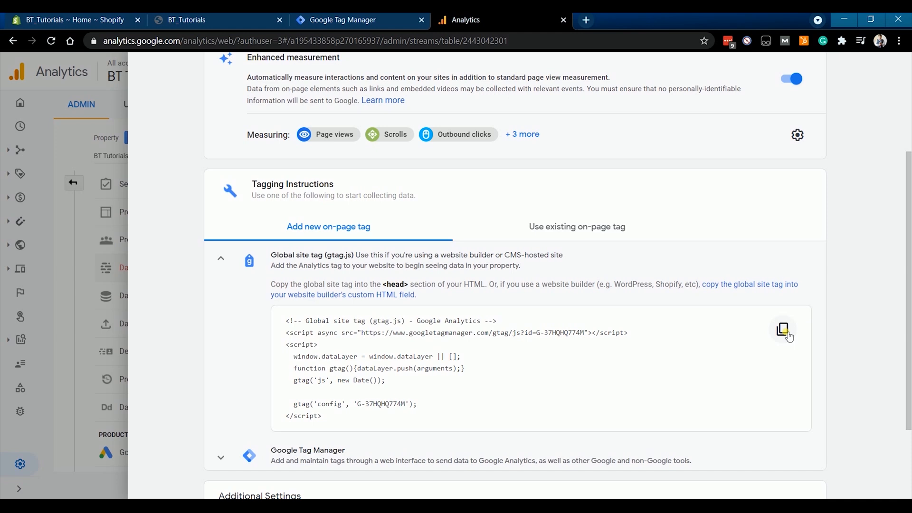
{"action": "mouse_move", "coordinate": [76, 25]}
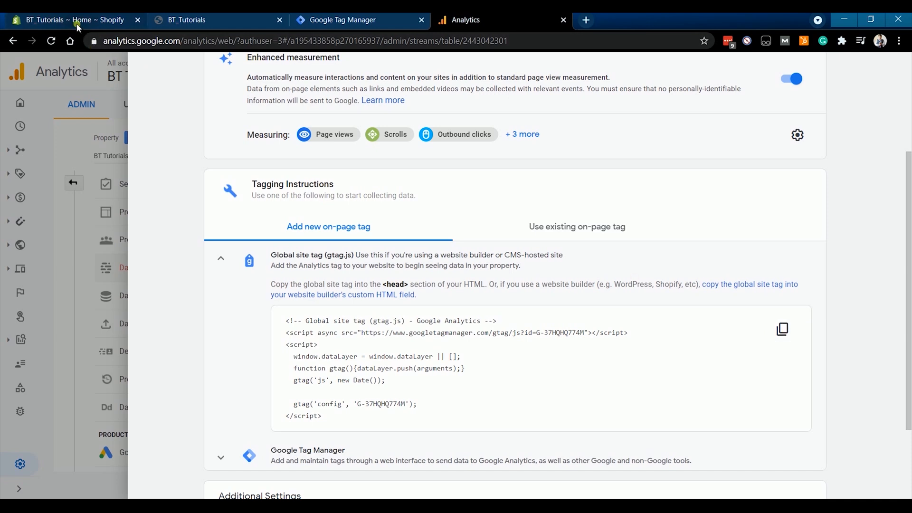
Save theme.liquid with the G-37HQHQ774M gtag snippet in its head, then return to Themes.
{"action": "left_click", "coordinate": [69, 20]}
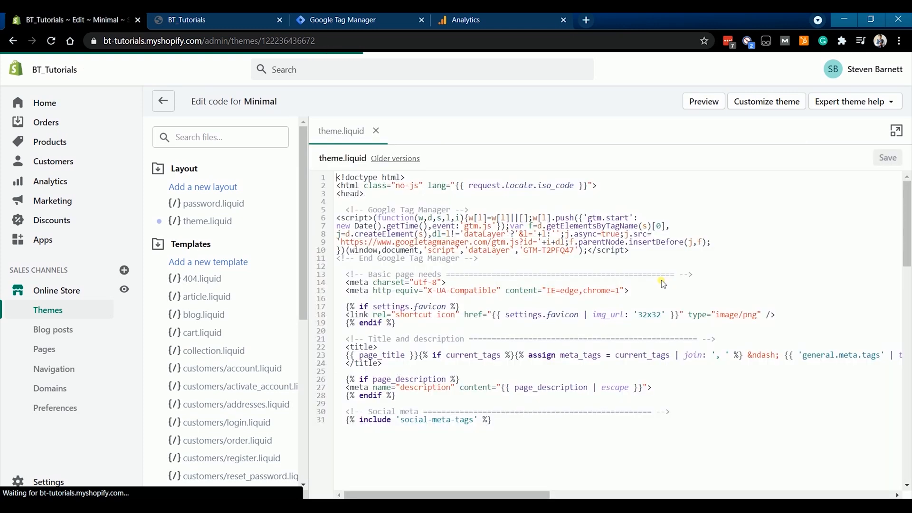
{"action": "scroll", "scroll_direction": "down", "scroll_amount": 3}
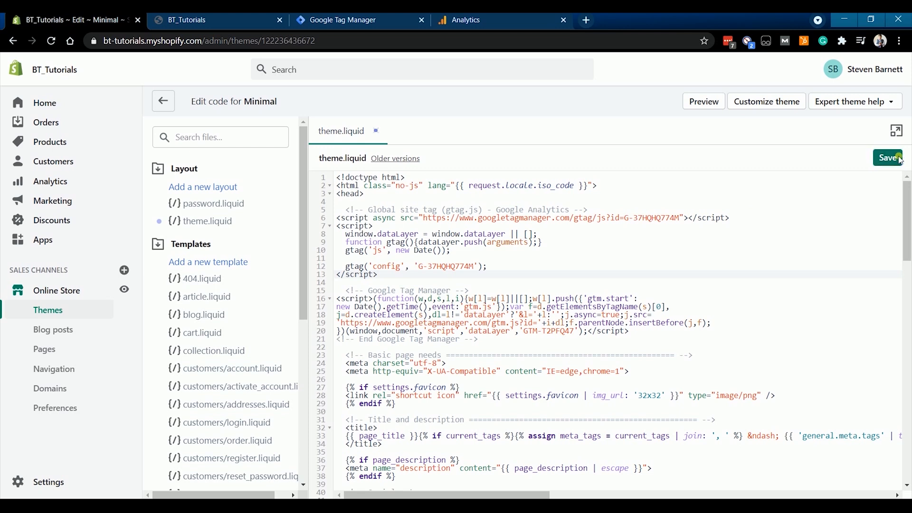
{"action": "left_click", "coordinate": [888, 157]}
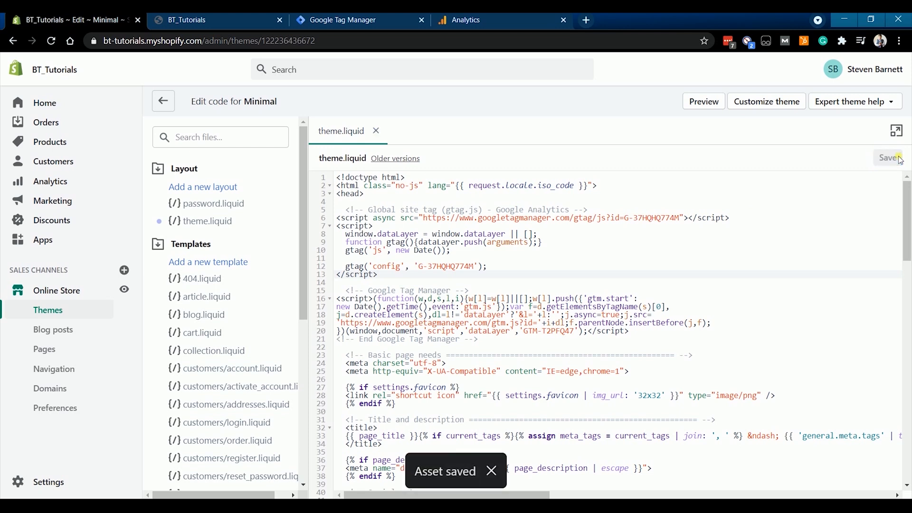
{"action": "mouse_move", "coordinate": [897, 159]}
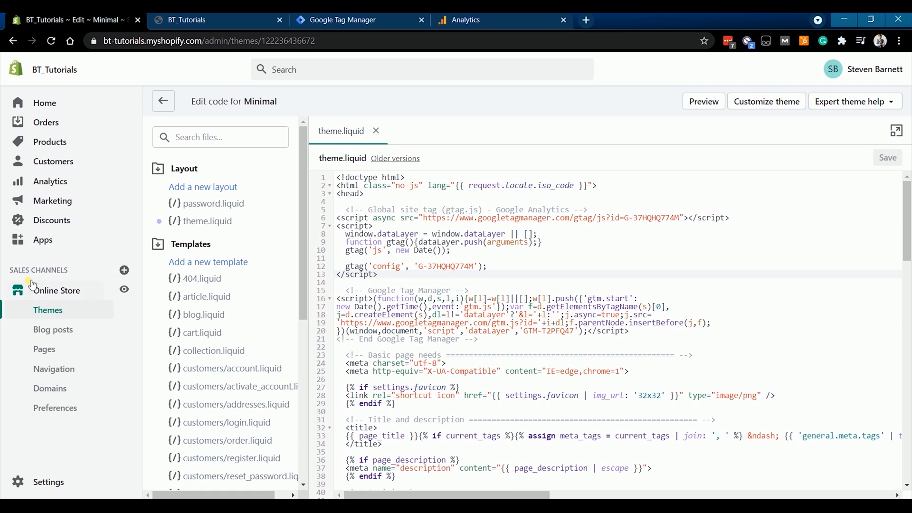
{"action": "left_click", "coordinate": [163, 101]}
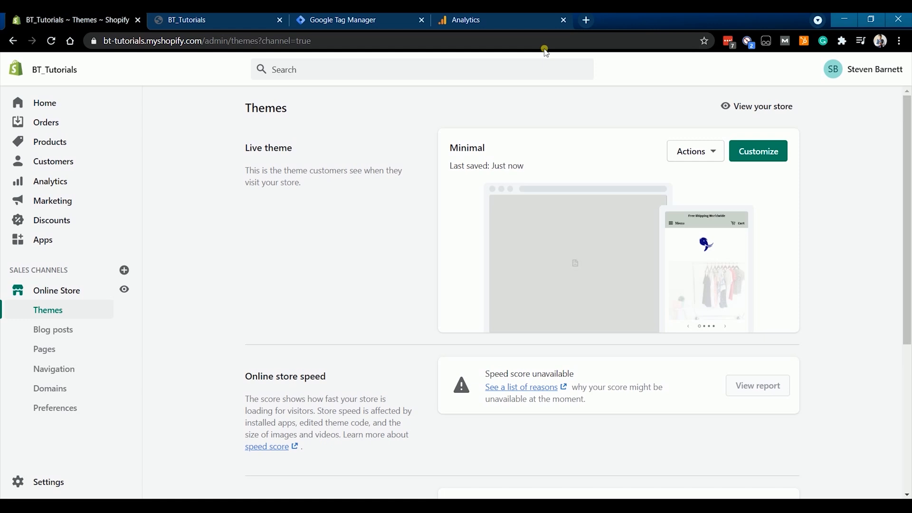
Close the Google Analytics web stream details and load the Analytics Home page.
{"action": "left_click", "coordinate": [502, 20]}
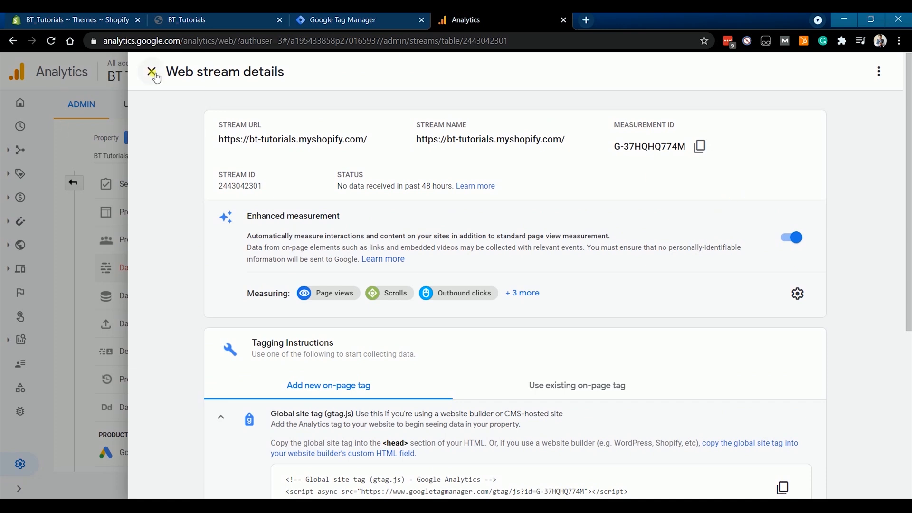
{"action": "left_click", "coordinate": [150, 72]}
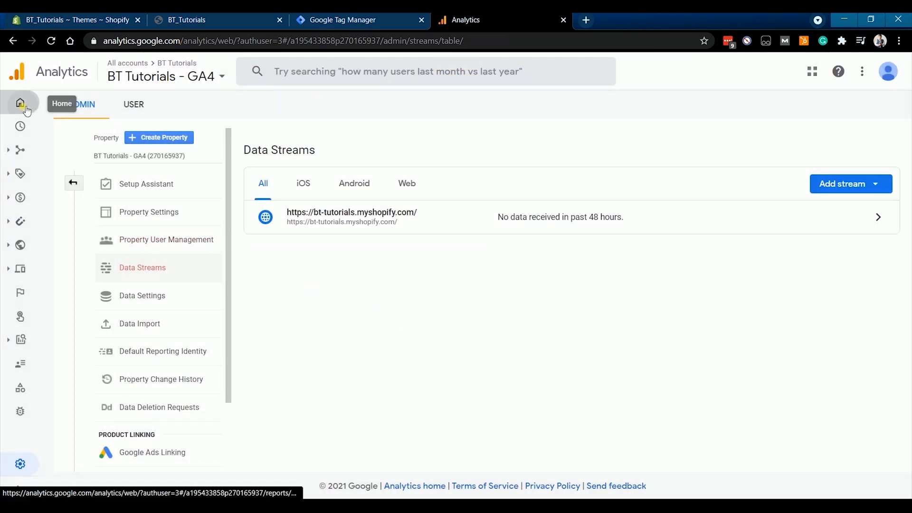
{"action": "left_click", "coordinate": [20, 104]}
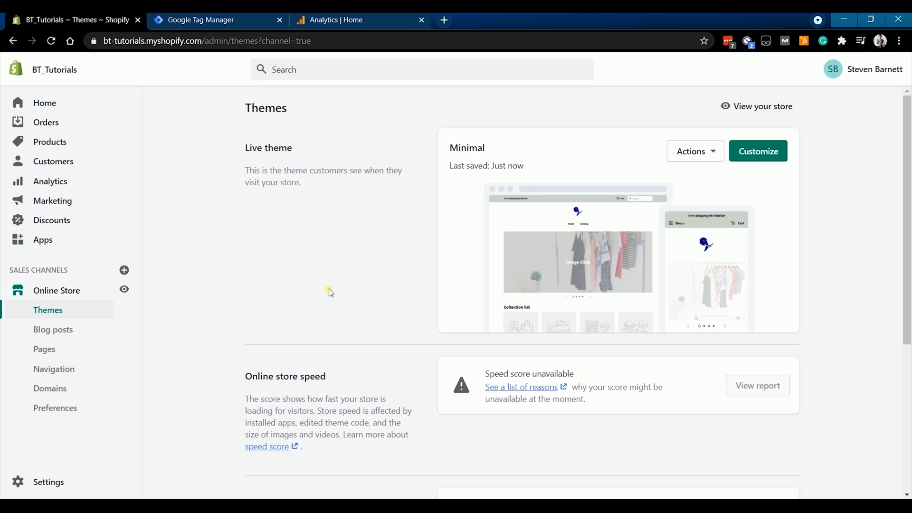
{"action": "mouse_move", "coordinate": [321, 295]}
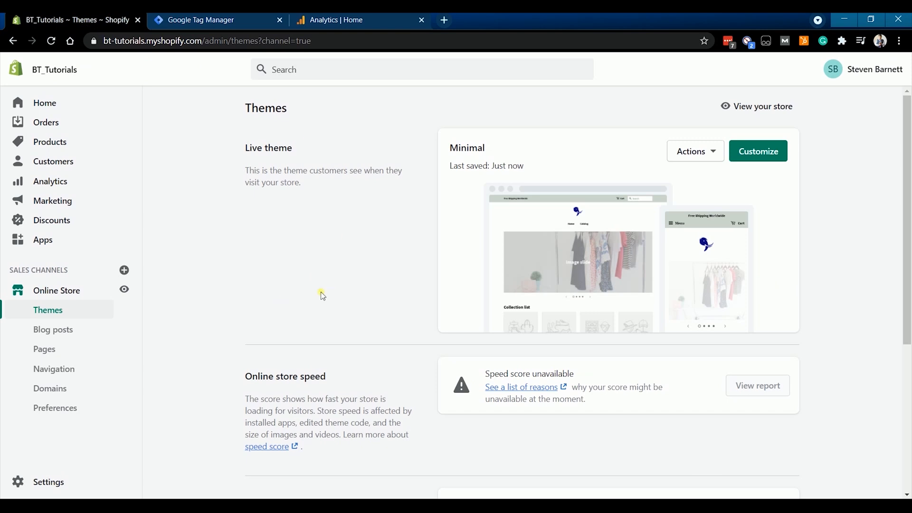
{"action": "mouse_move", "coordinate": [312, 301]}
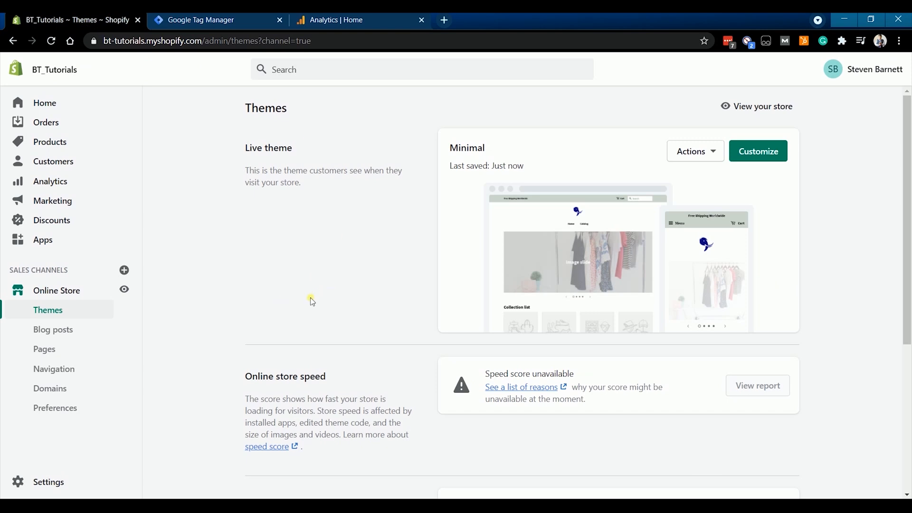
From the live storefront Catalog, add the BlueTuskr E-commerce Management E-Book to the cart.
{"action": "left_click", "coordinate": [761, 106]}
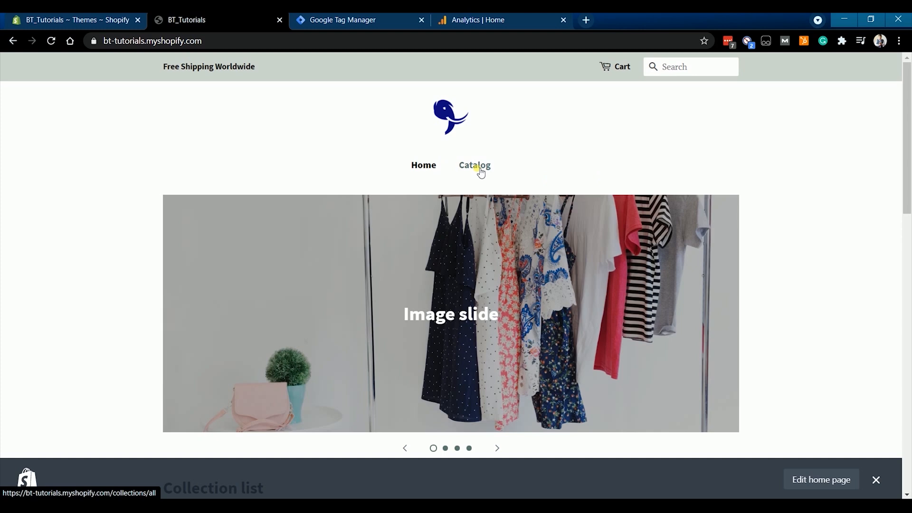
{"action": "left_click", "coordinate": [474, 165]}
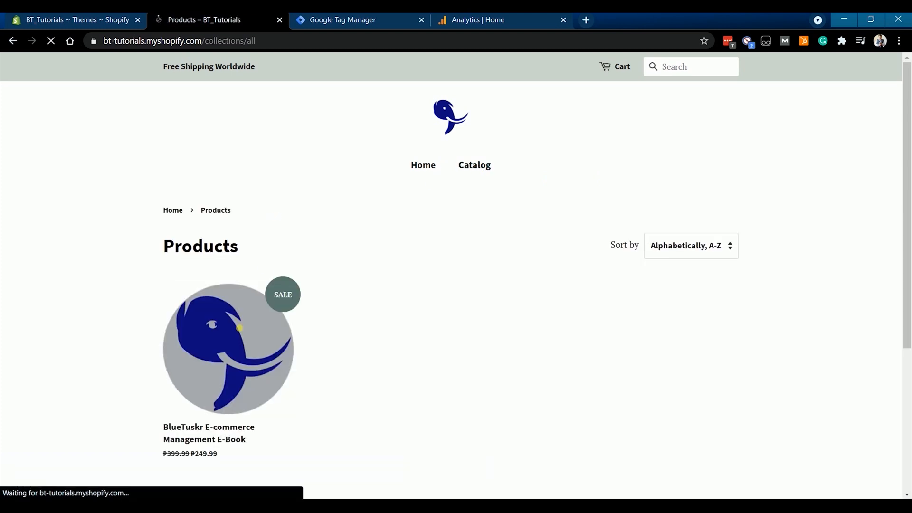
{"action": "left_click", "coordinate": [228, 348]}
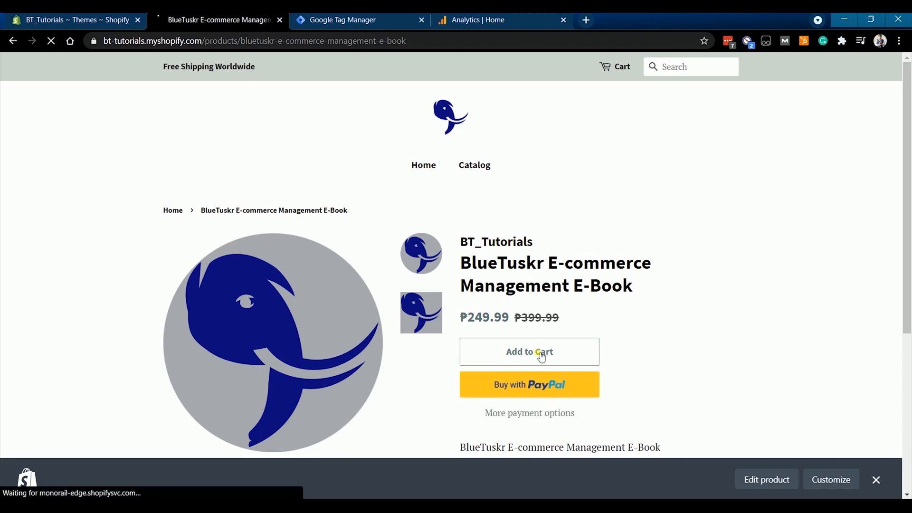
{"action": "left_click", "coordinate": [528, 352]}
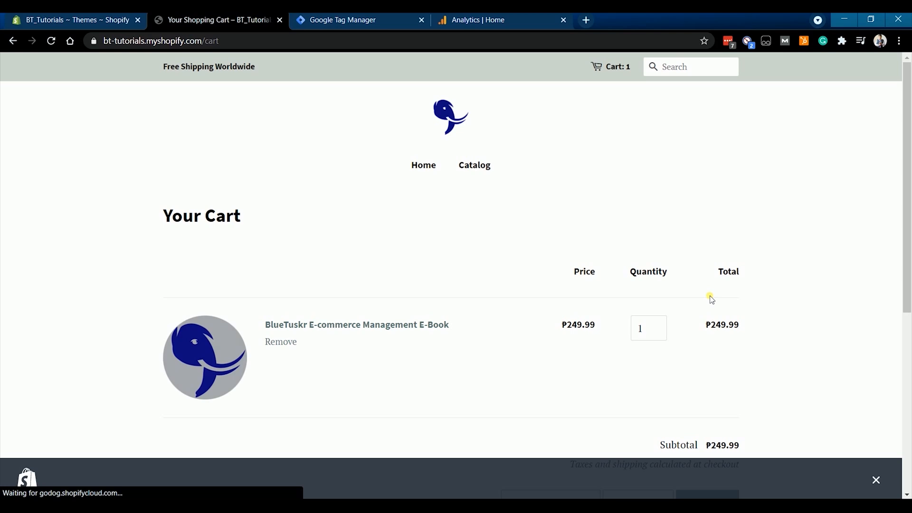
{"action": "scroll", "scroll_direction": "down", "scroll_amount": 3}
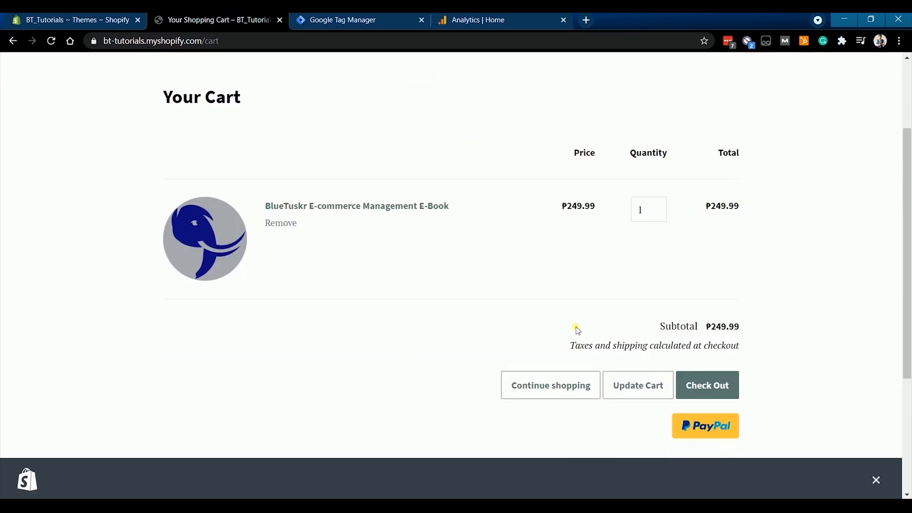
View Google Analytics Home showing one active user in the last 30 minutes.
{"action": "left_click", "coordinate": [497, 20]}
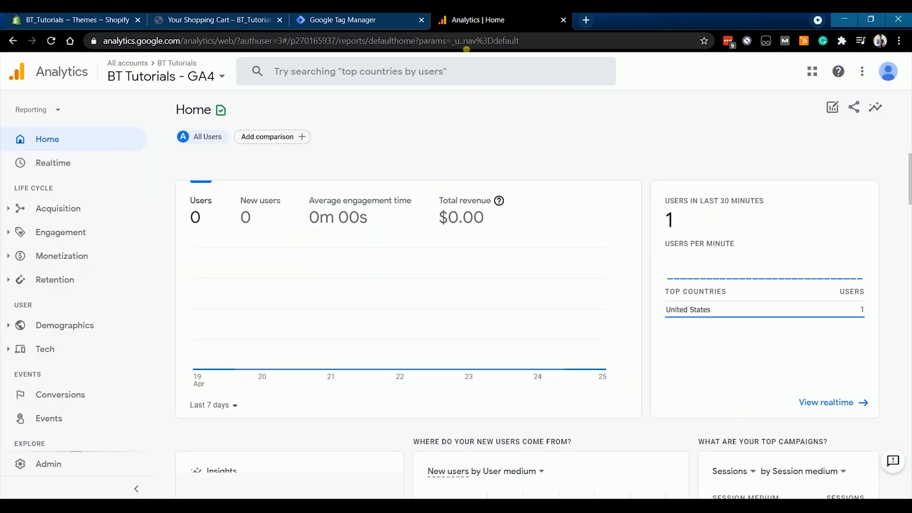
{"action": "mouse_move", "coordinate": [656, 220]}
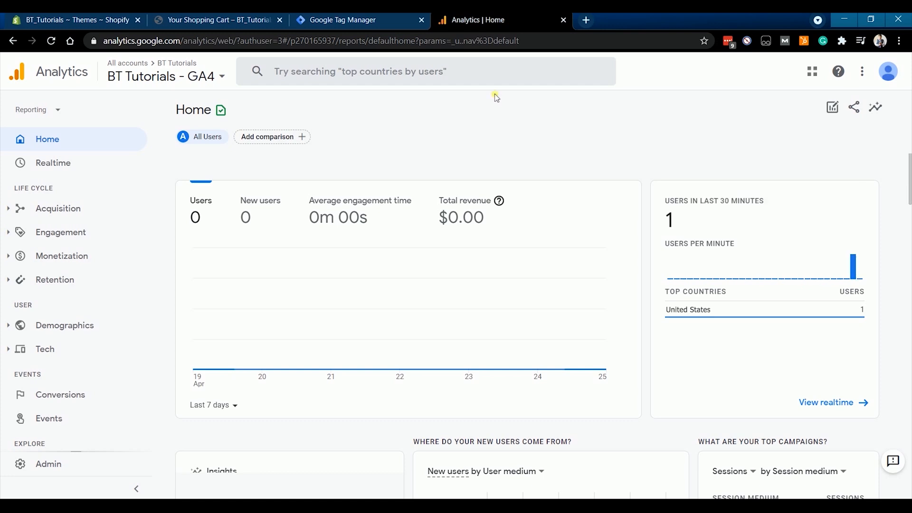
{"action": "mouse_move", "coordinate": [485, 94]}
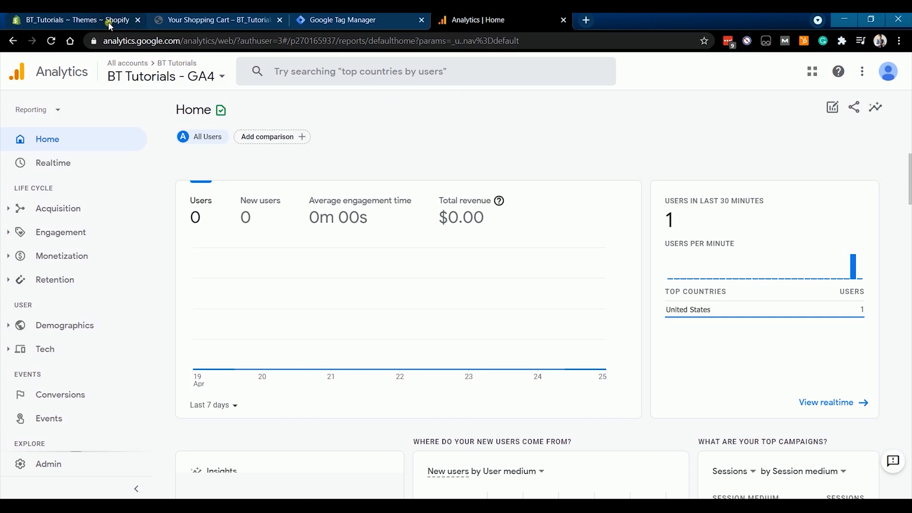
Open Online Store Preferences and scroll to the empty Google Analytics account box.
{"action": "left_click", "coordinate": [70, 20]}
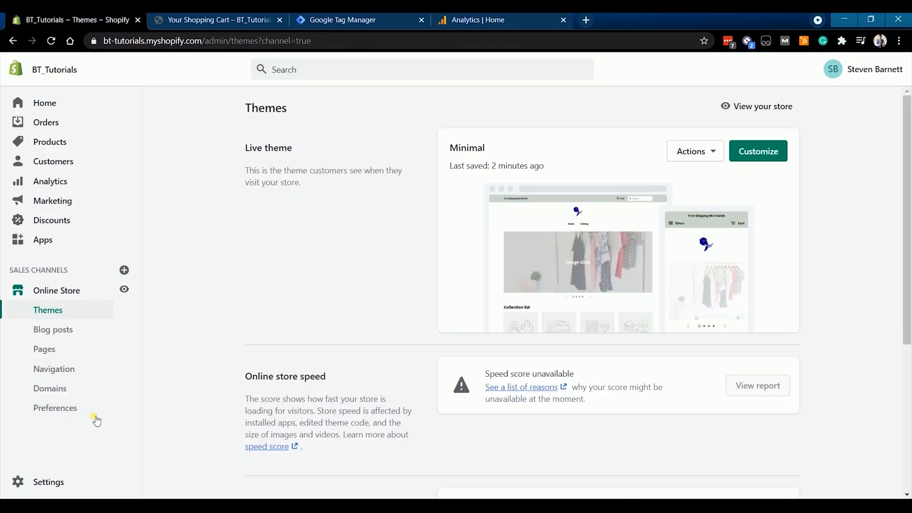
{"action": "left_click", "coordinate": [54, 407]}
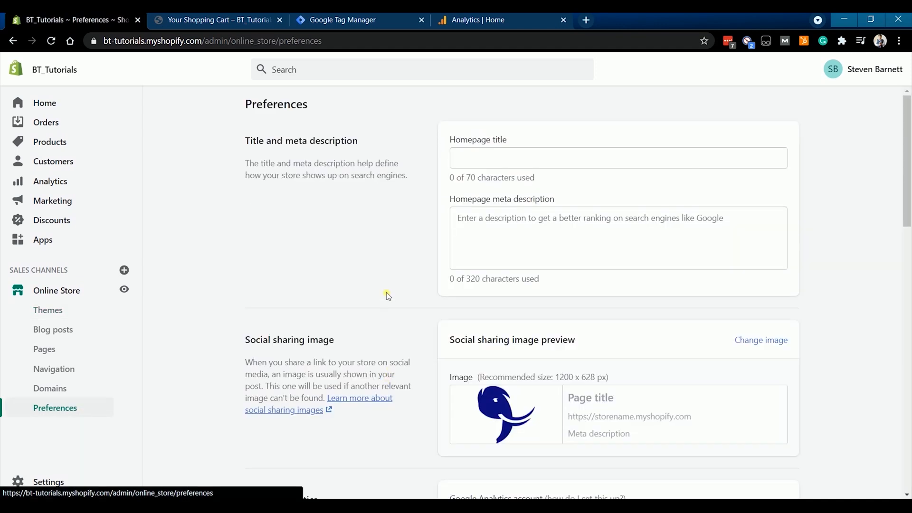
{"action": "scroll", "scroll_direction": "down", "scroll_amount": 3}
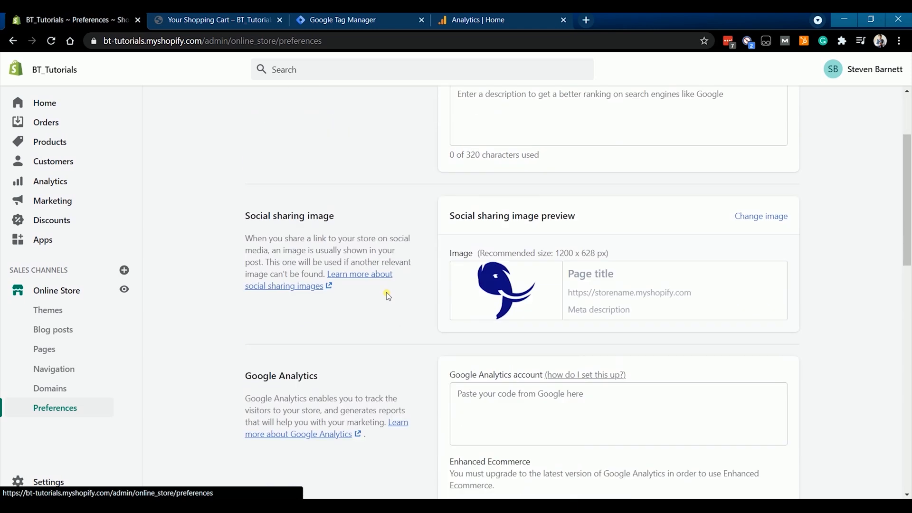
{"action": "scroll", "scroll_direction": "down", "scroll_amount": 3}
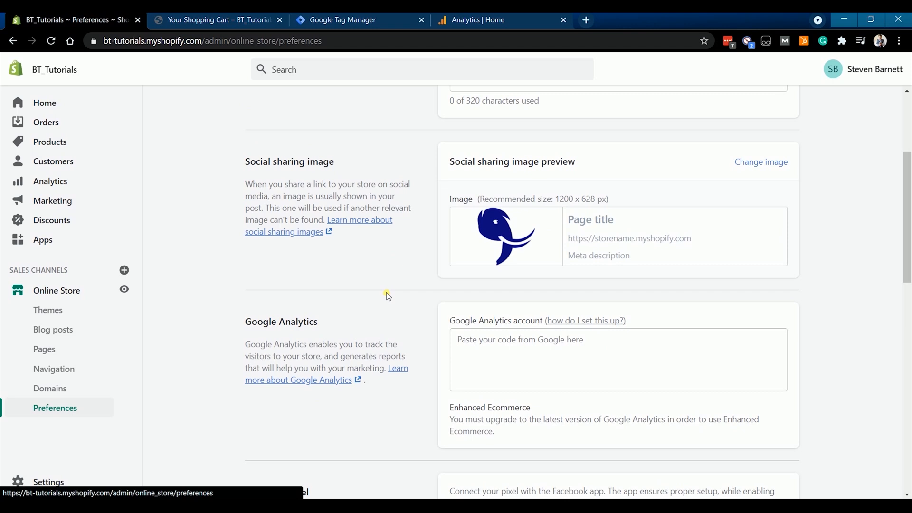
{"action": "scroll", "scroll_direction": "up", "scroll_amount": 3}
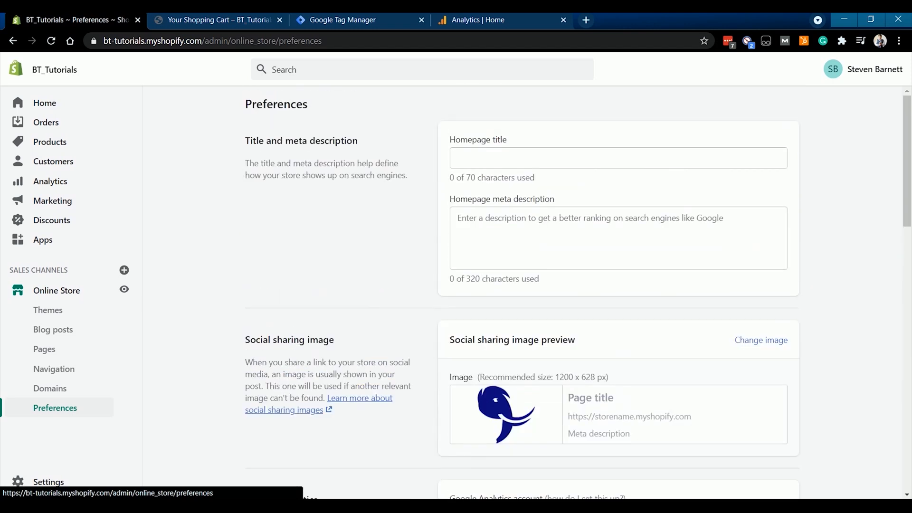
{"action": "left_click", "coordinate": [476, 20]}
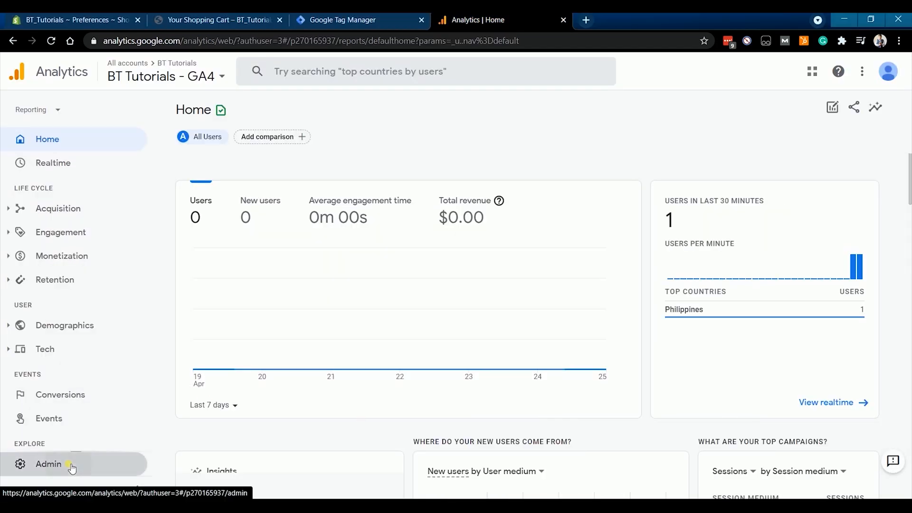
{"action": "left_click", "coordinate": [49, 463]}
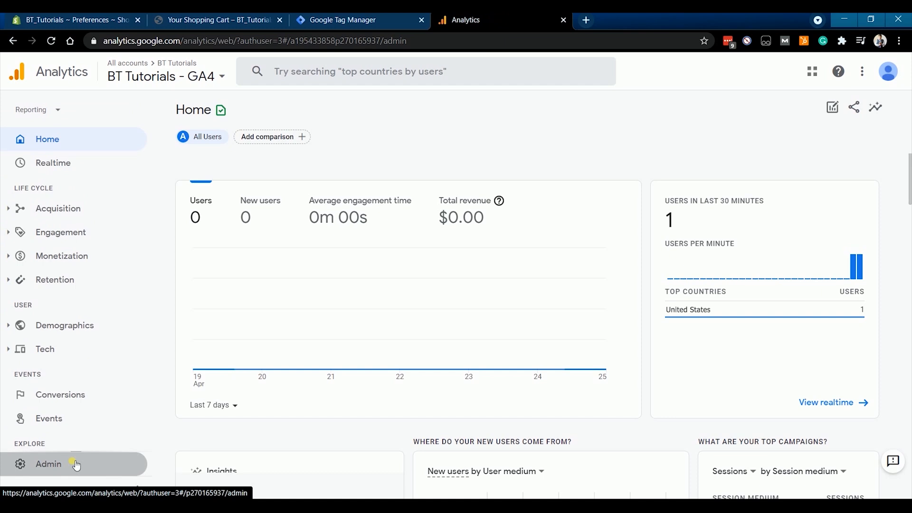
{"action": "left_click", "coordinate": [48, 464]}
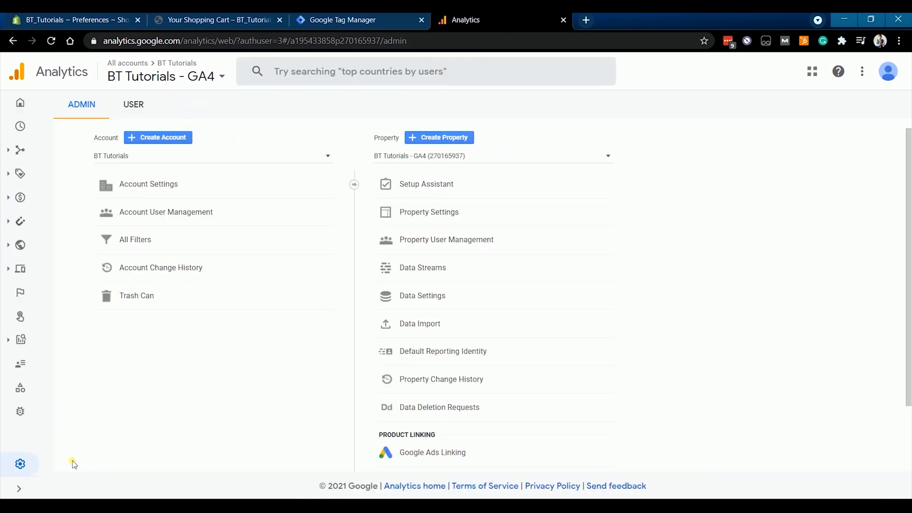
{"action": "mouse_move", "coordinate": [486, 239]}
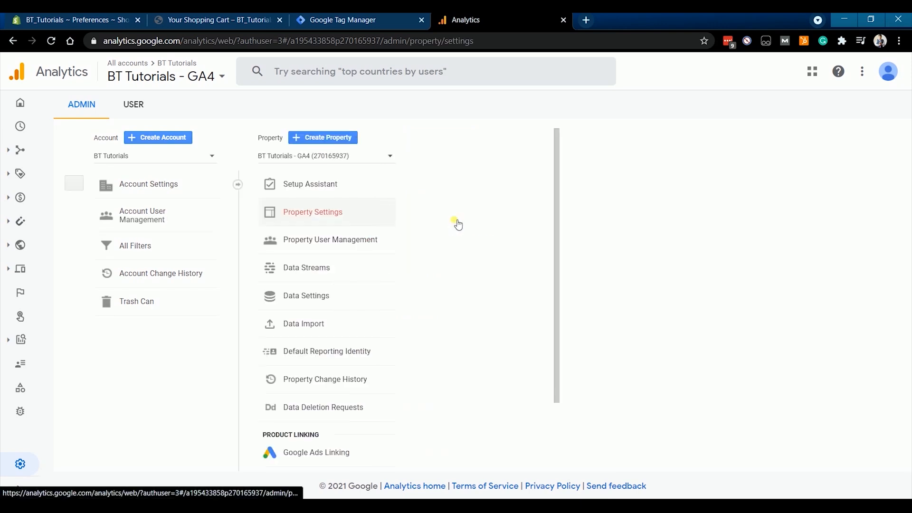
{"action": "left_click", "coordinate": [313, 212]}
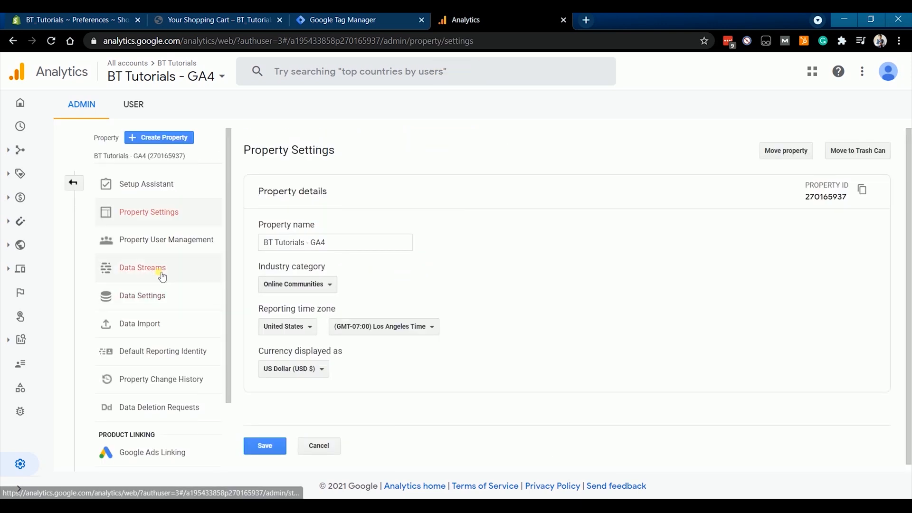
{"action": "left_click", "coordinate": [142, 267]}
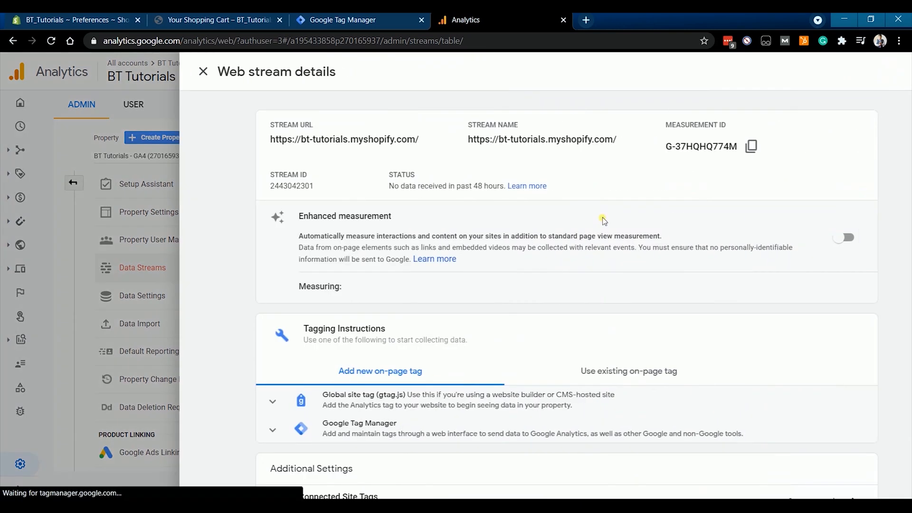
{"action": "left_click", "coordinate": [842, 237]}
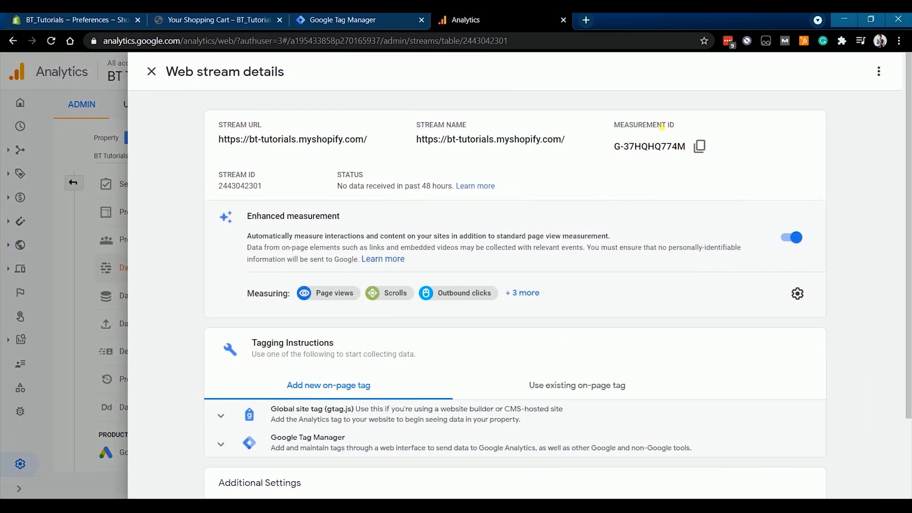
{"action": "mouse_move", "coordinate": [646, 174]}
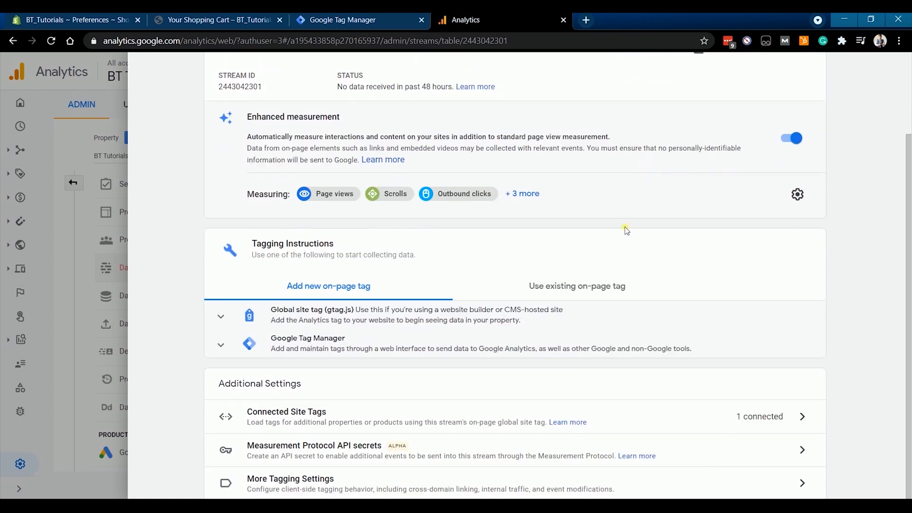
{"action": "mouse_move", "coordinate": [536, 416]}
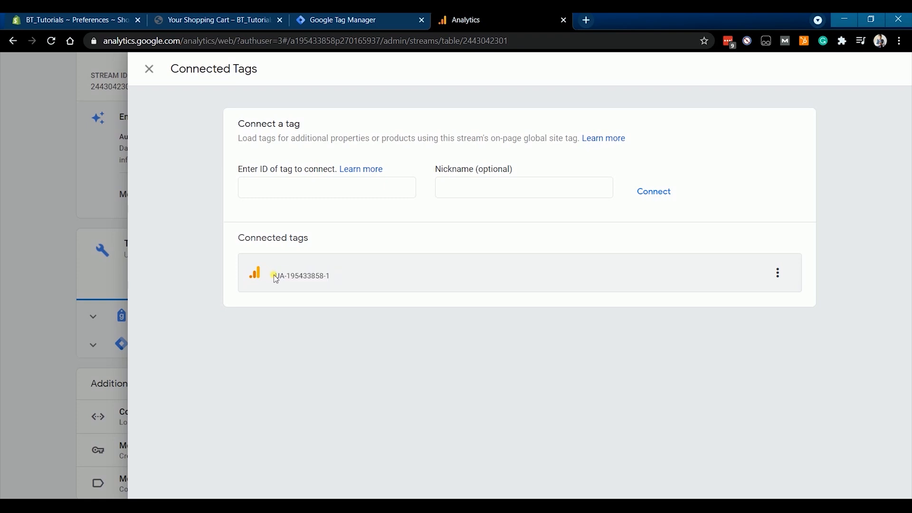
{"action": "double_click", "coordinate": [301, 275]}
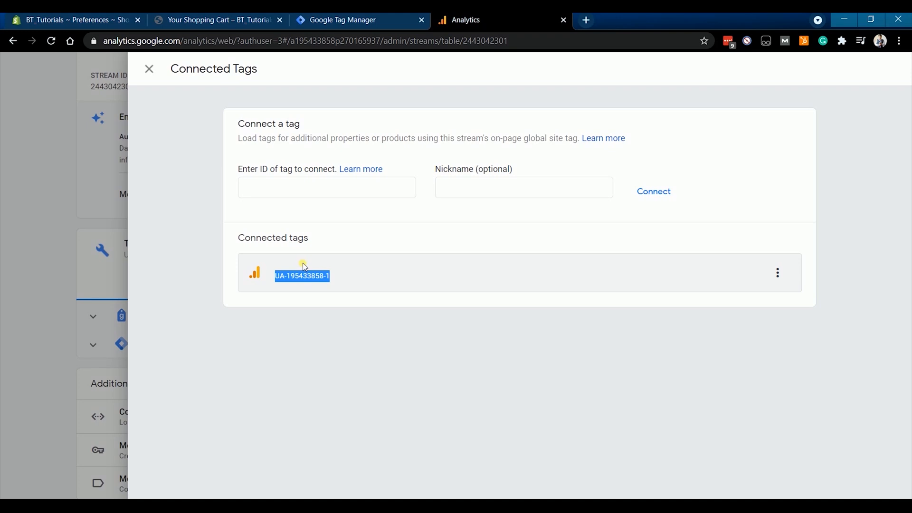
{"action": "left_click", "coordinate": [70, 20]}
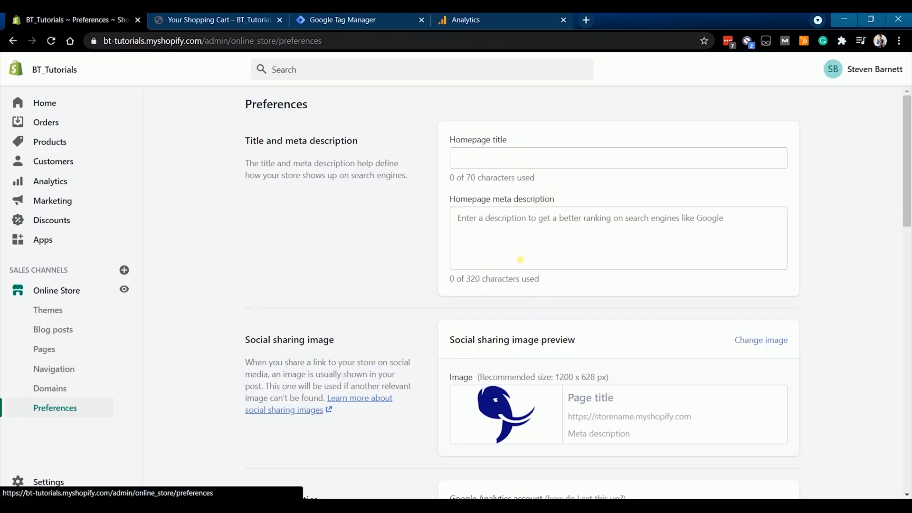
{"action": "scroll", "scroll_direction": "down", "scroll_amount": 3}
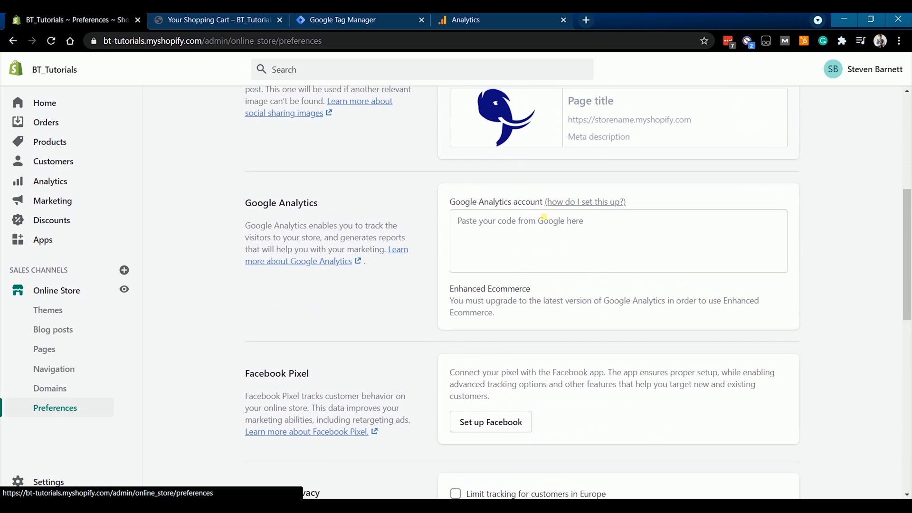
{"action": "type", "text": "UA-195433858-1"}
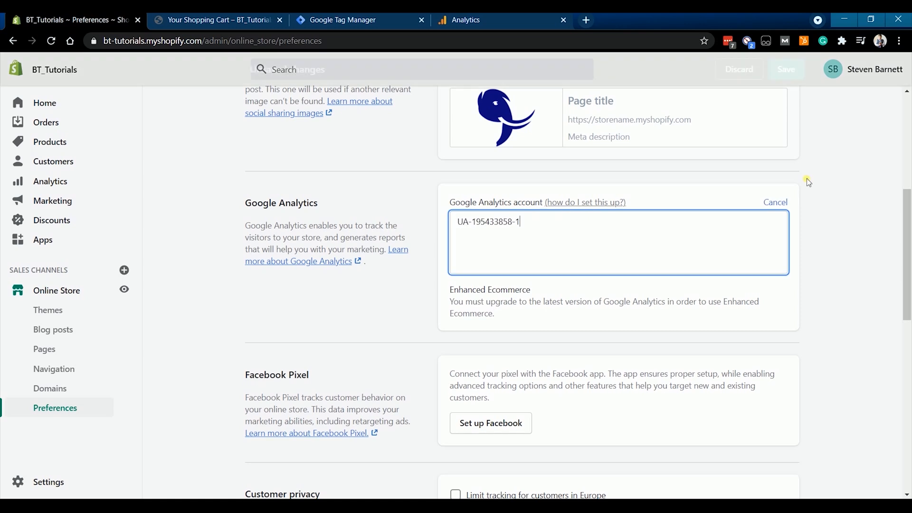
{"action": "left_click", "coordinate": [784, 69]}
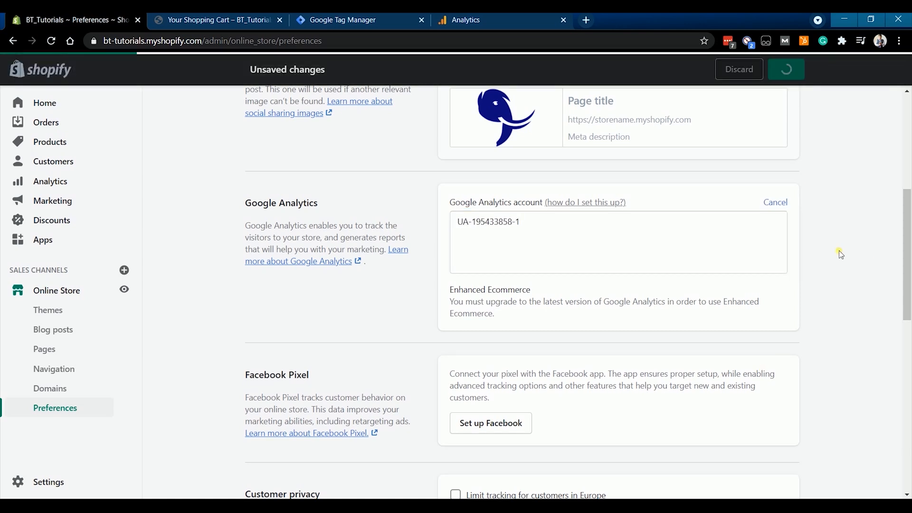
{"action": "left_click", "coordinate": [786, 69]}
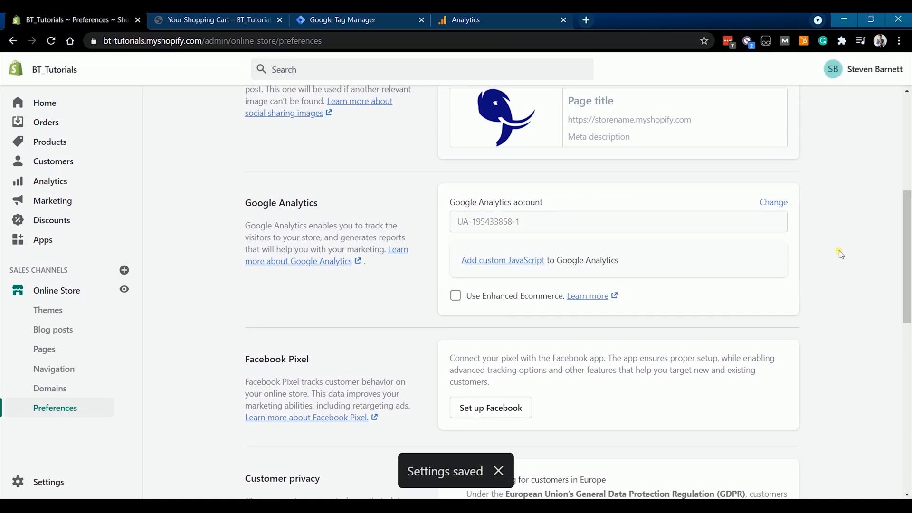
{"action": "mouse_move", "coordinate": [539, 237]}
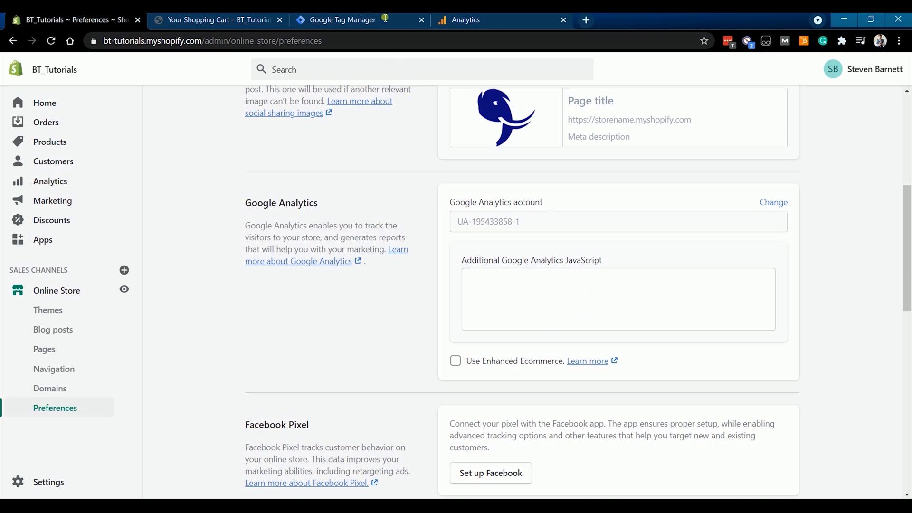
Copy the GTM-P6BVMBZ head snippet and save it in Shopify's additional Google Analytics JavaScript.
{"action": "left_click", "coordinate": [346, 20]}
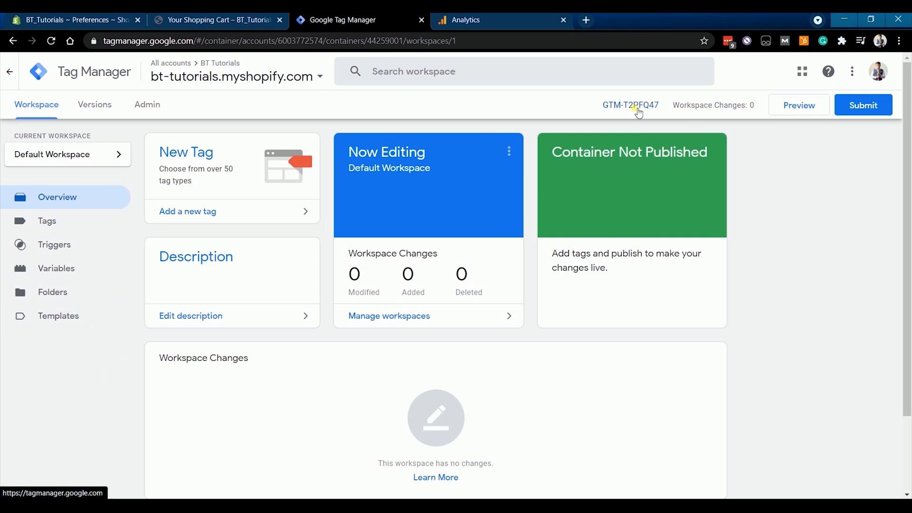
{"action": "left_click", "coordinate": [630, 106]}
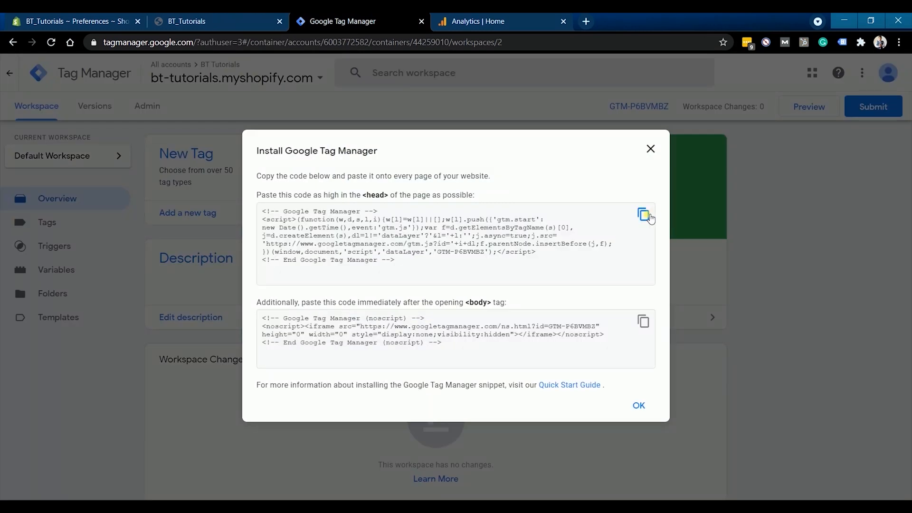
{"action": "left_click", "coordinate": [75, 21]}
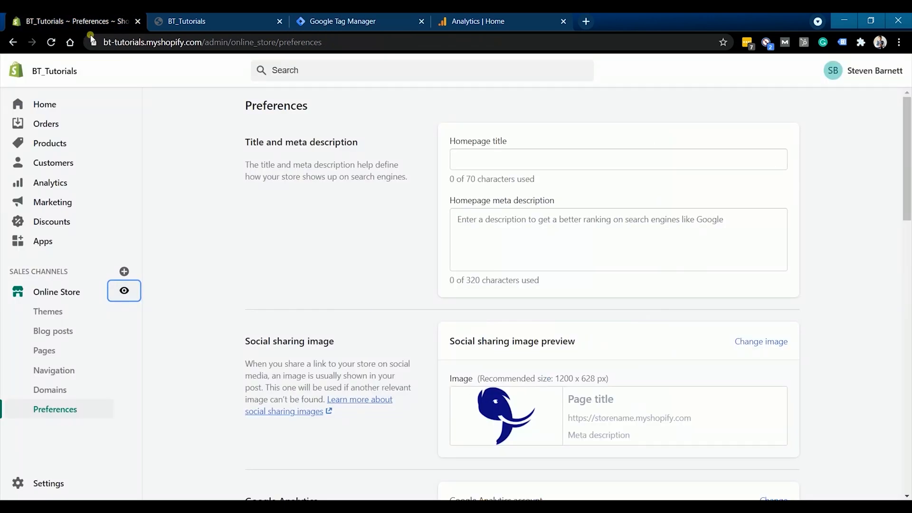
{"action": "scroll", "scroll_direction": "down", "scroll_amount": 3}
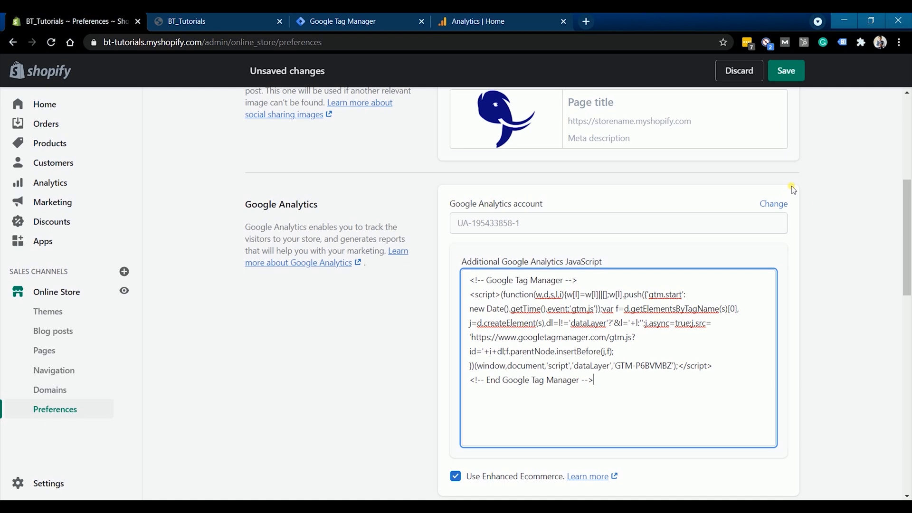
{"action": "left_click", "coordinate": [785, 70]}
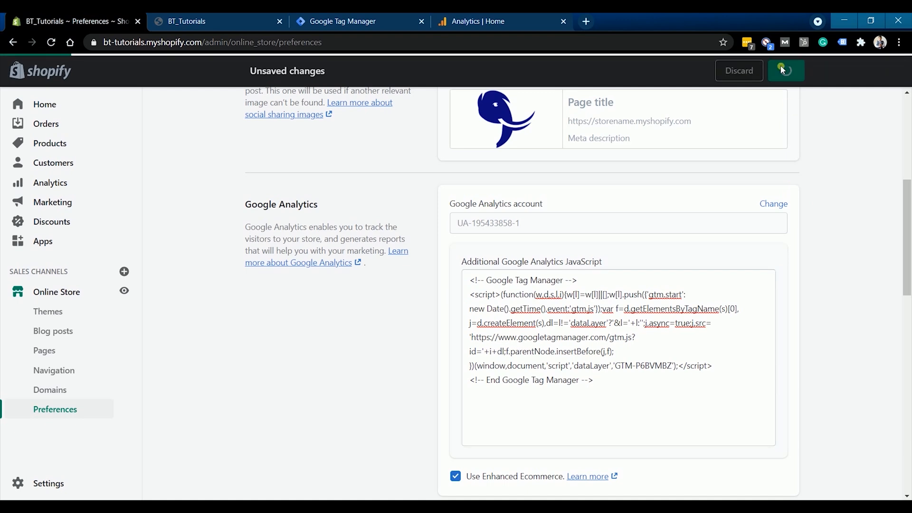
{"action": "left_click", "coordinate": [784, 70]}
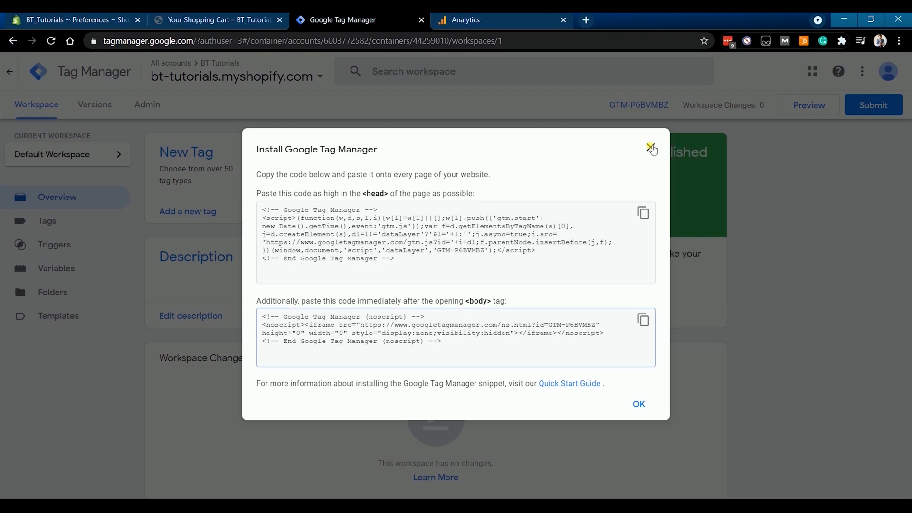
Submit and publish container GTM-P6BVMBZ live with the version name 'BT Tutorials'.
{"action": "left_click", "coordinate": [650, 147]}
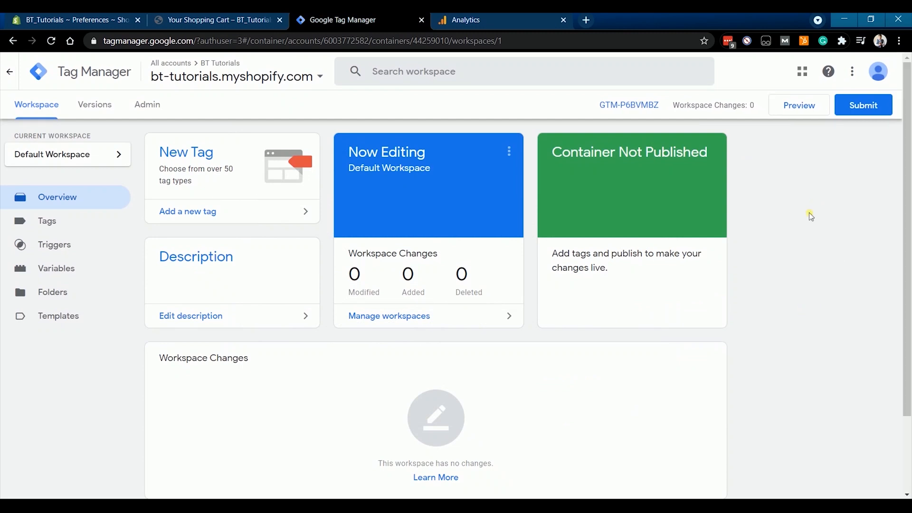
{"action": "left_click", "coordinate": [862, 106]}
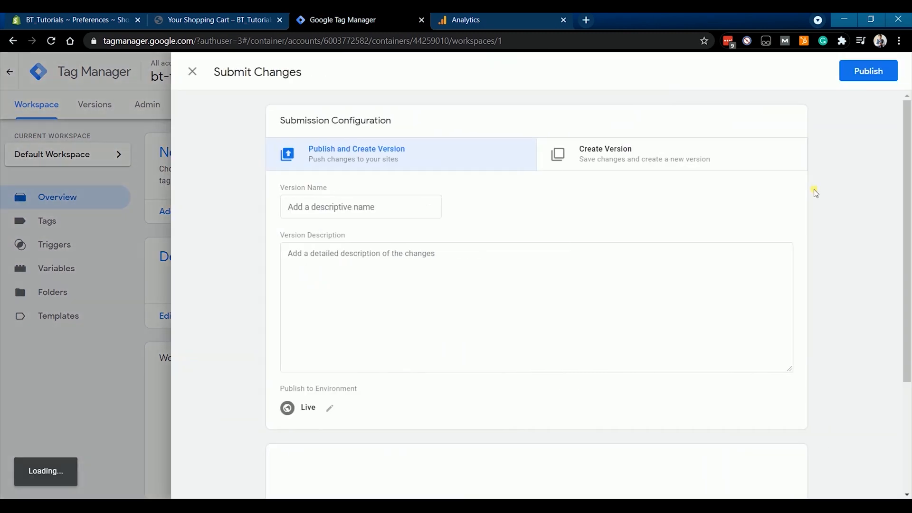
{"action": "left_click", "coordinate": [360, 207]}
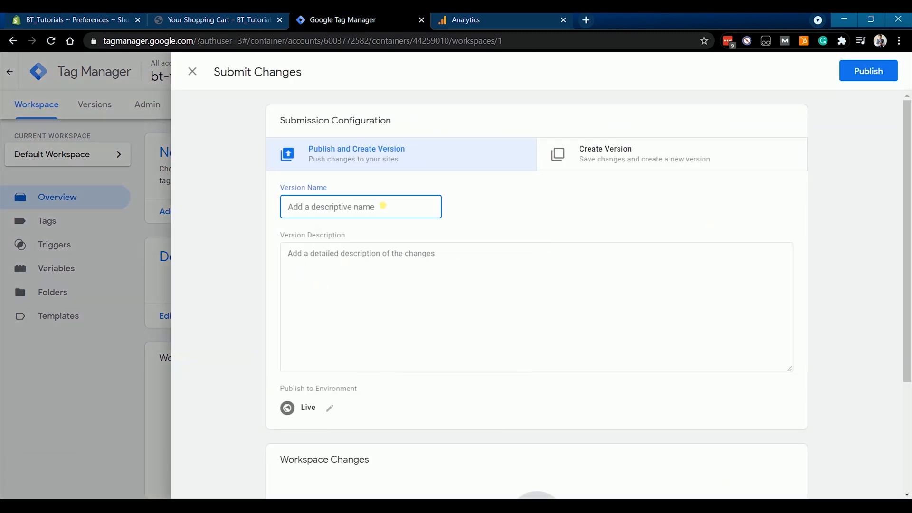
{"action": "type", "text": "BT Tutorials"}
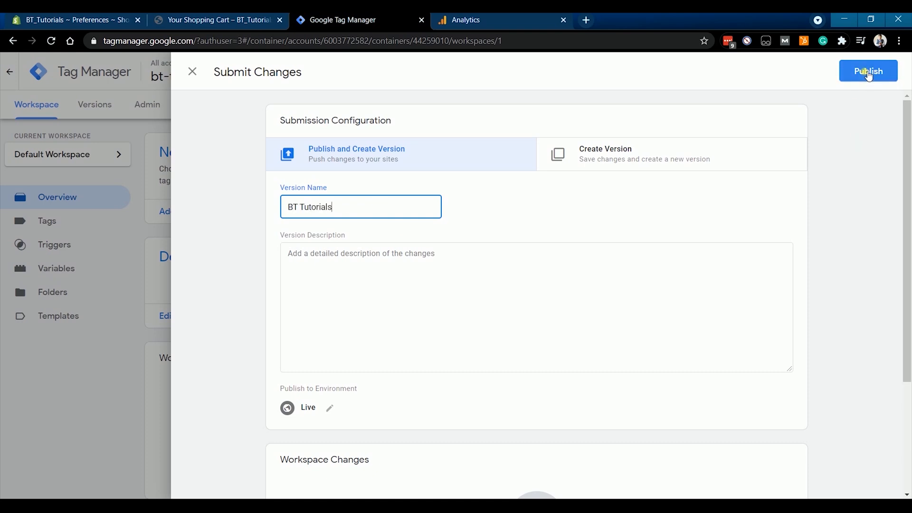
{"action": "left_click", "coordinate": [867, 70]}
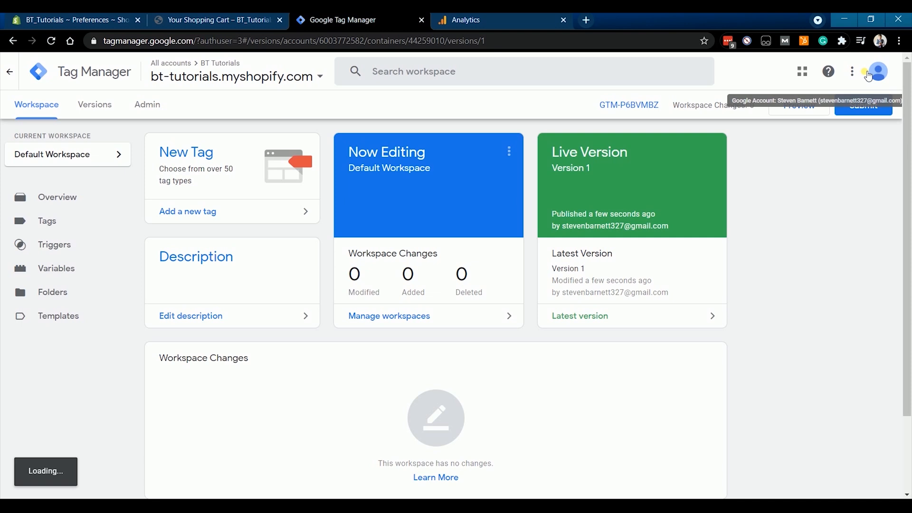
{"action": "type", "text": "googlet"}
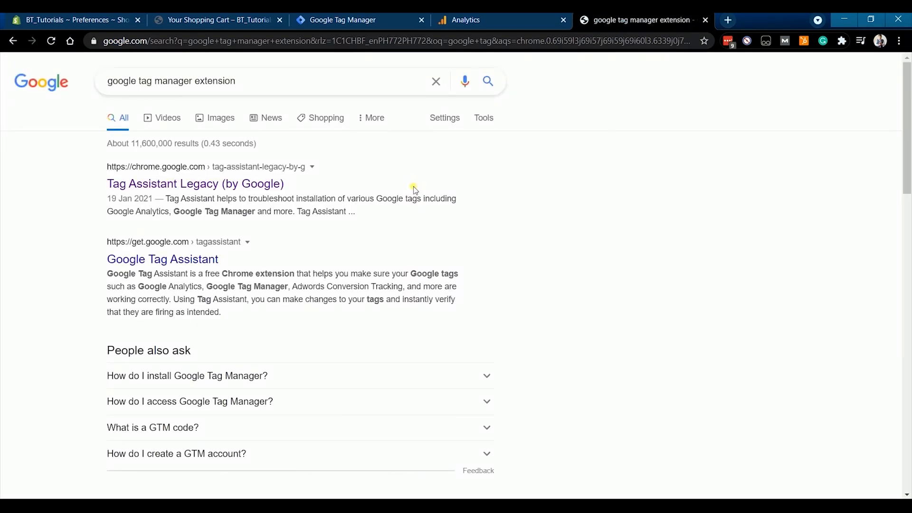
Add the Tag Assistant Legacy (by Google) extension to Chrome from the Web Store.
{"action": "left_click", "coordinate": [195, 183]}
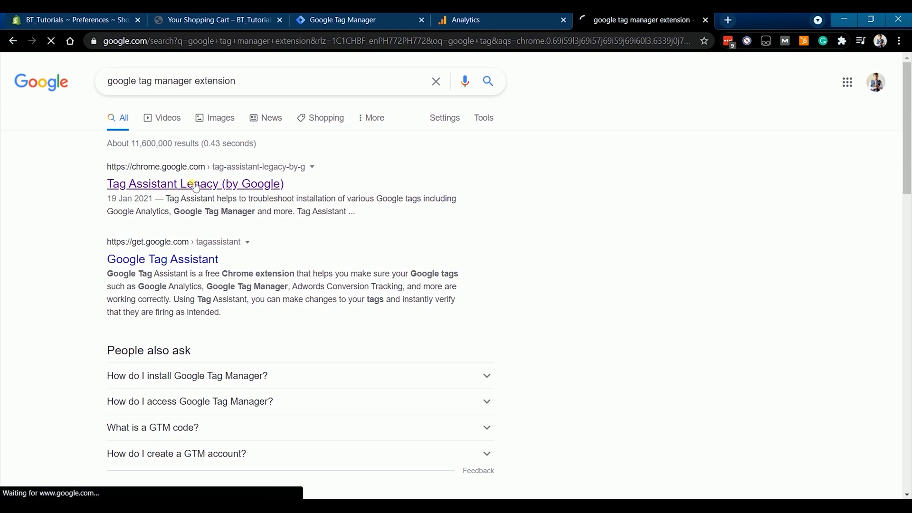
{"action": "left_click", "coordinate": [194, 183]}
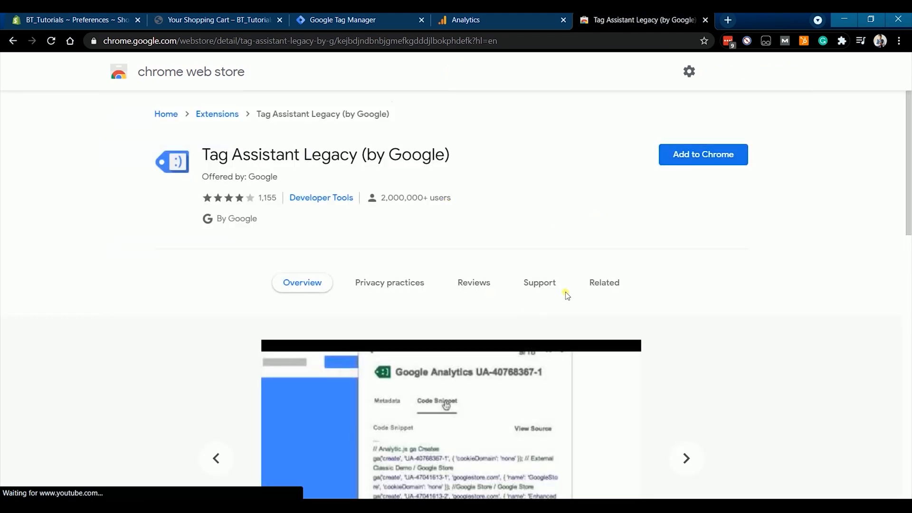
{"action": "scroll", "scroll_direction": "down", "scroll_amount": 3}
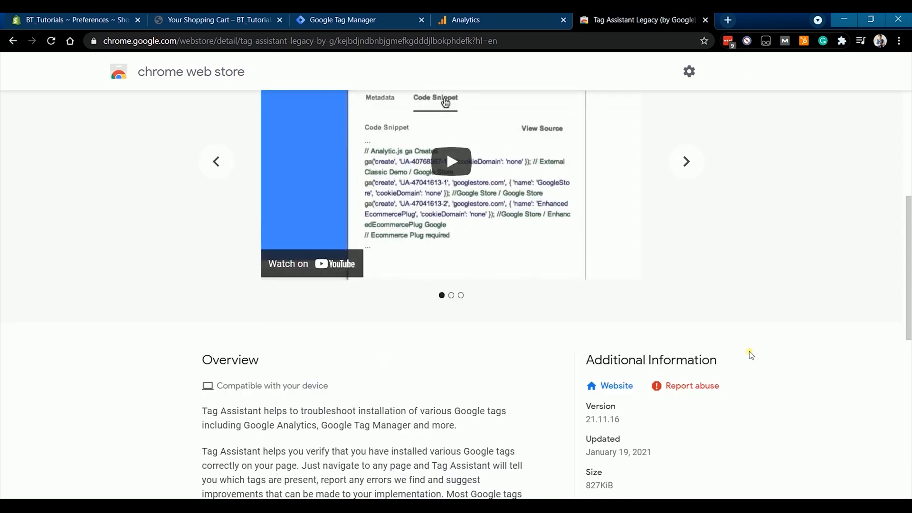
{"action": "scroll", "scroll_direction": "up", "scroll_amount": 3}
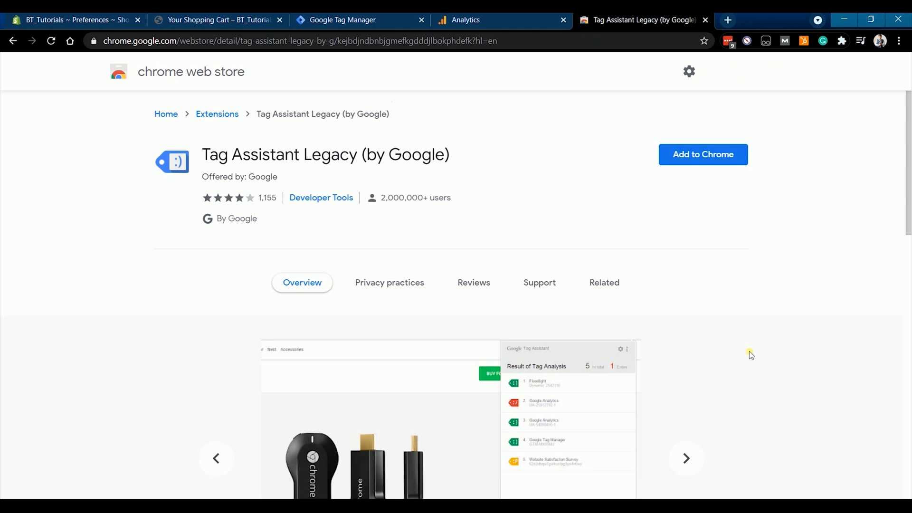
{"action": "left_click", "coordinate": [702, 154]}
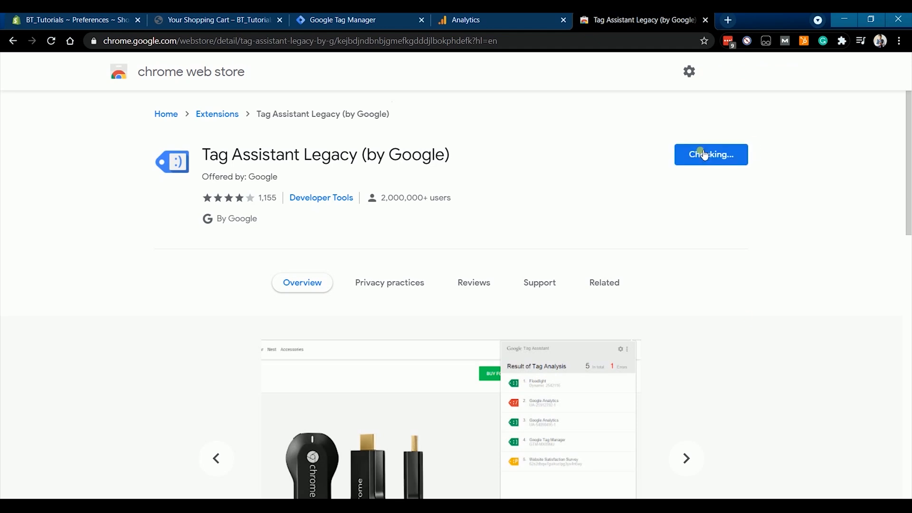
{"action": "left_click", "coordinate": [710, 154]}
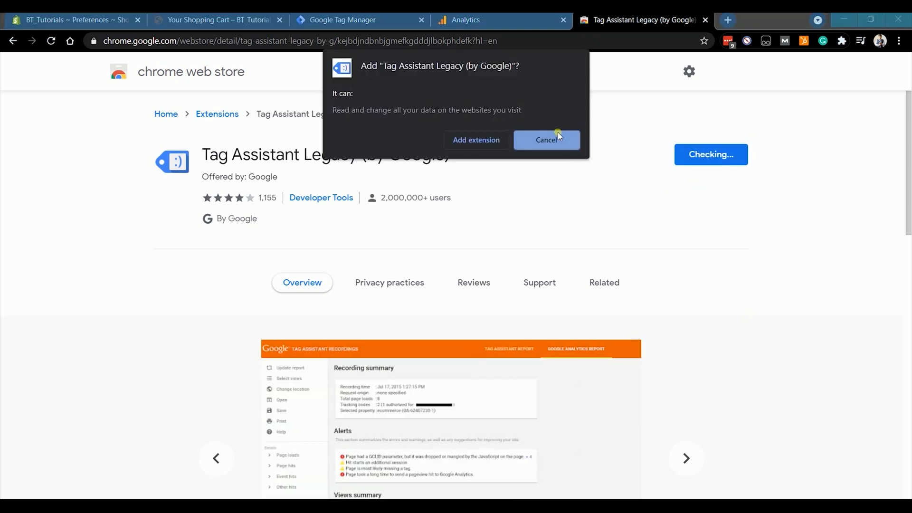
{"action": "left_click", "coordinate": [546, 139]}
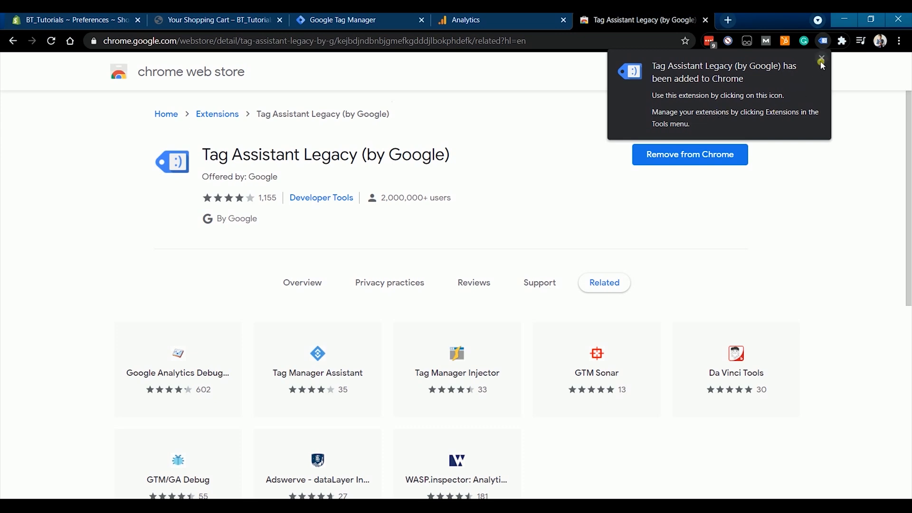
{"action": "left_click", "coordinate": [821, 60]}
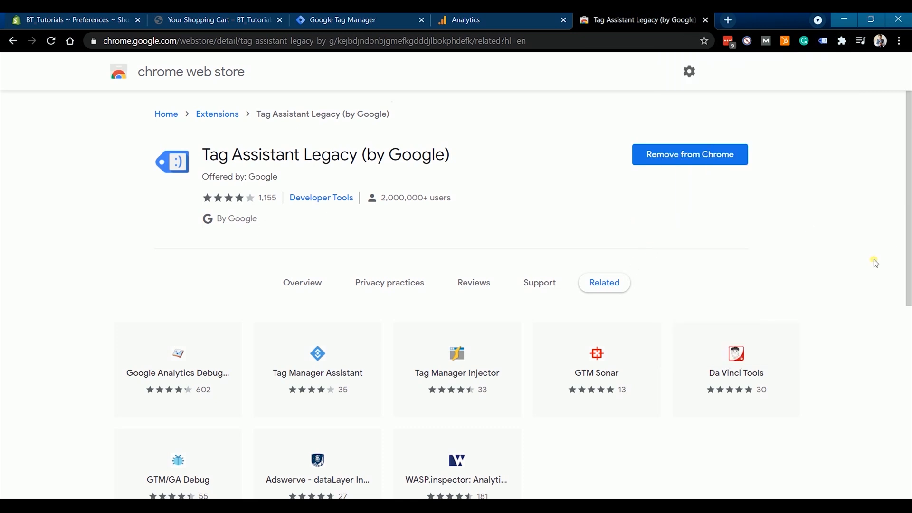
{"action": "mouse_move", "coordinate": [274, 104]}
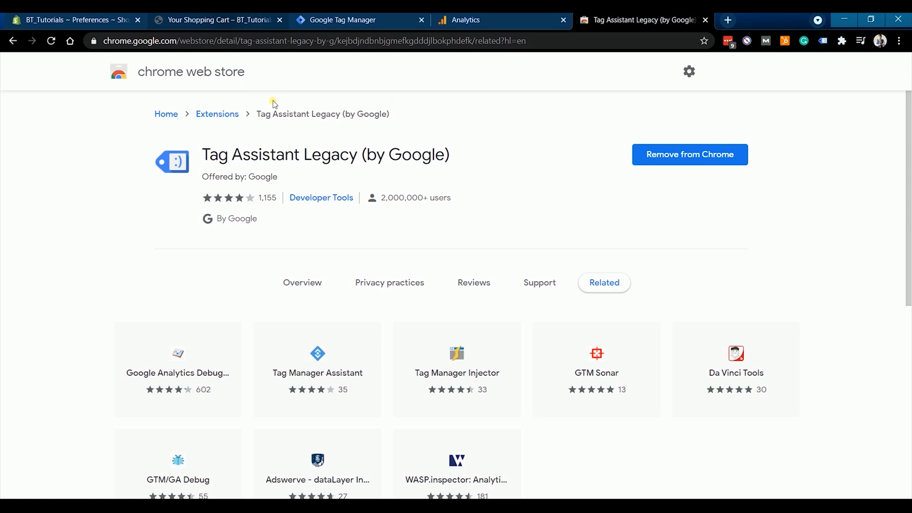
Enable Tag Assistant on the Shopify storefront tab and open its Analysis Report.
{"action": "left_click", "coordinate": [215, 19]}
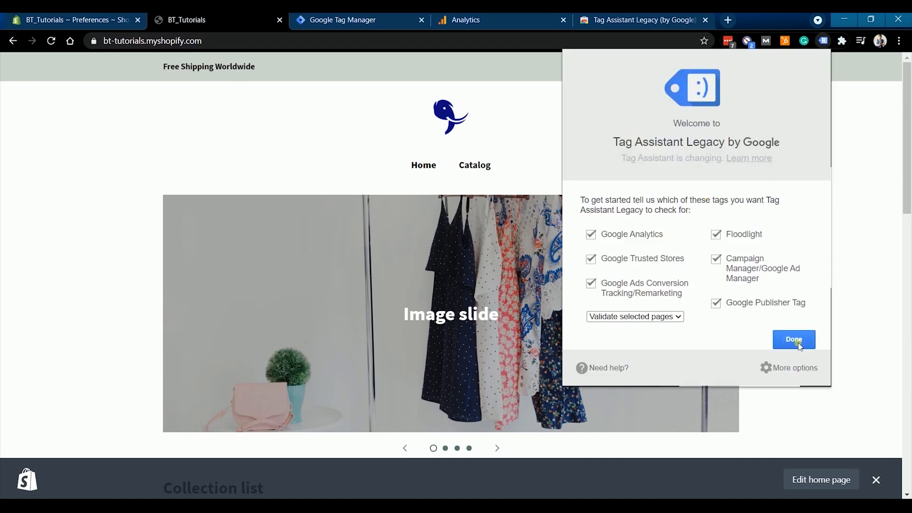
{"action": "left_click", "coordinate": [792, 339]}
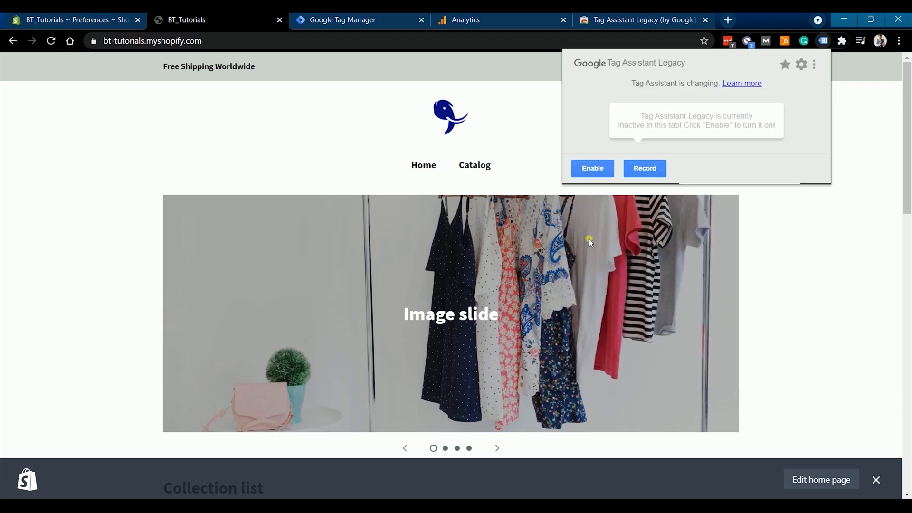
{"action": "mouse_move", "coordinate": [598, 157]}
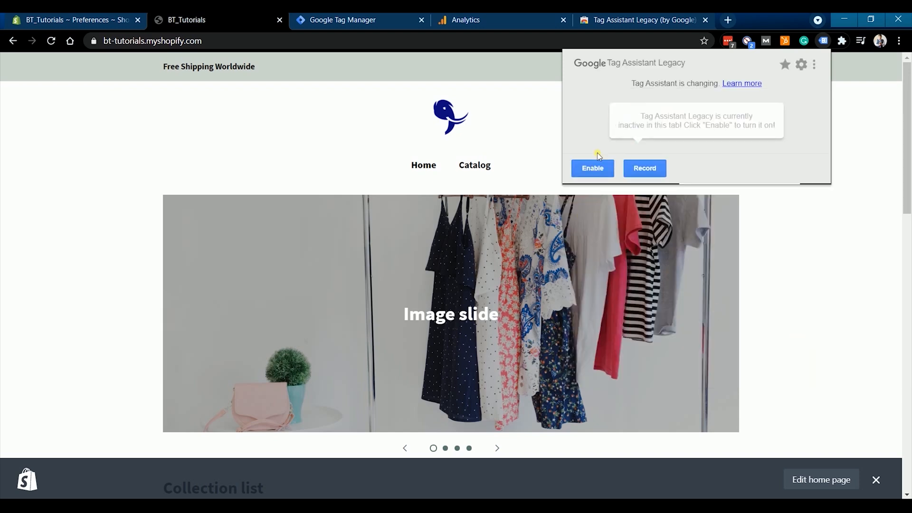
{"action": "left_click", "coordinate": [591, 168]}
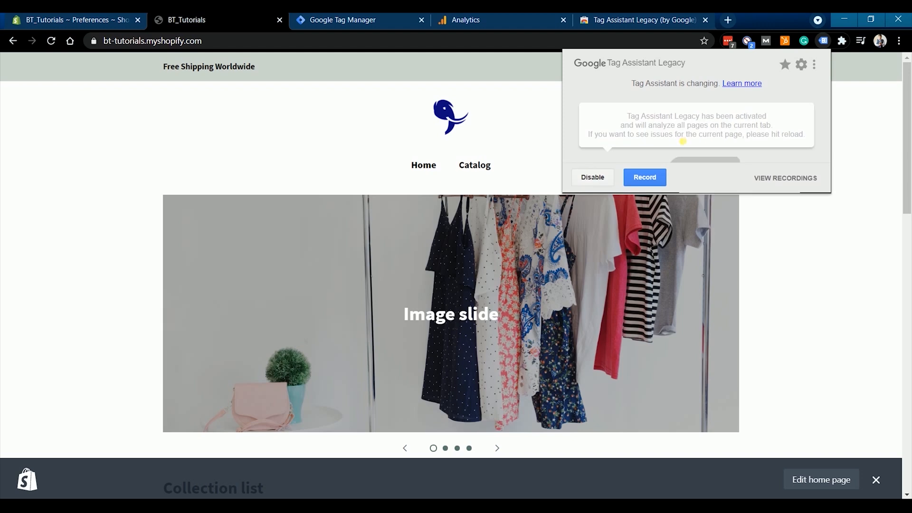
{"action": "mouse_move", "coordinate": [650, 158]}
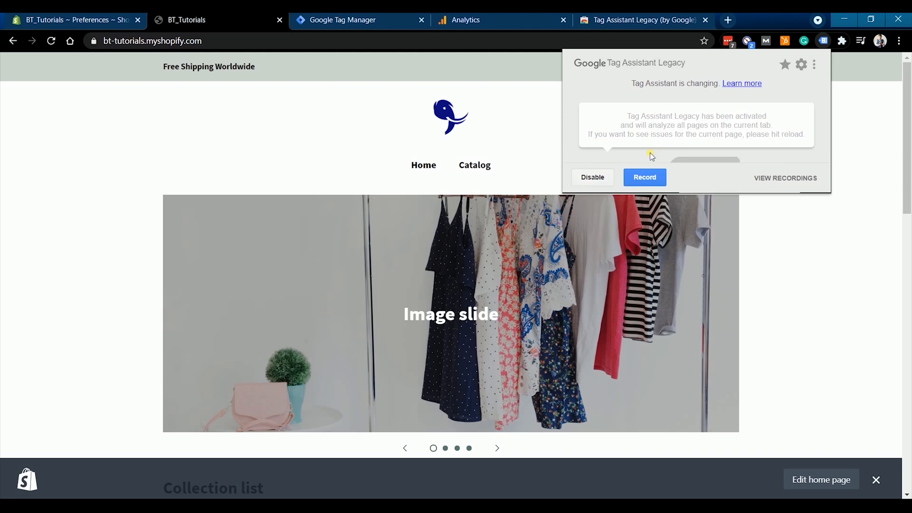
{"action": "left_click", "coordinate": [784, 178]}
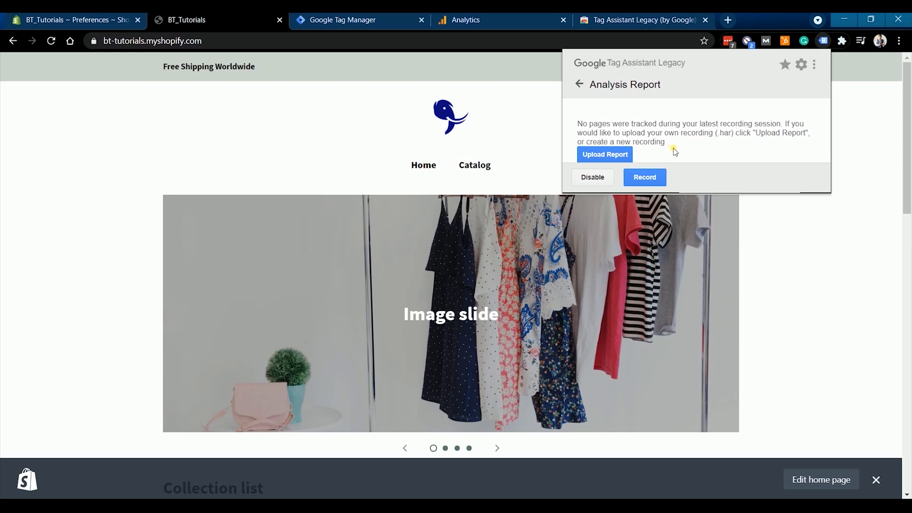
{"action": "mouse_move", "coordinate": [644, 177]}
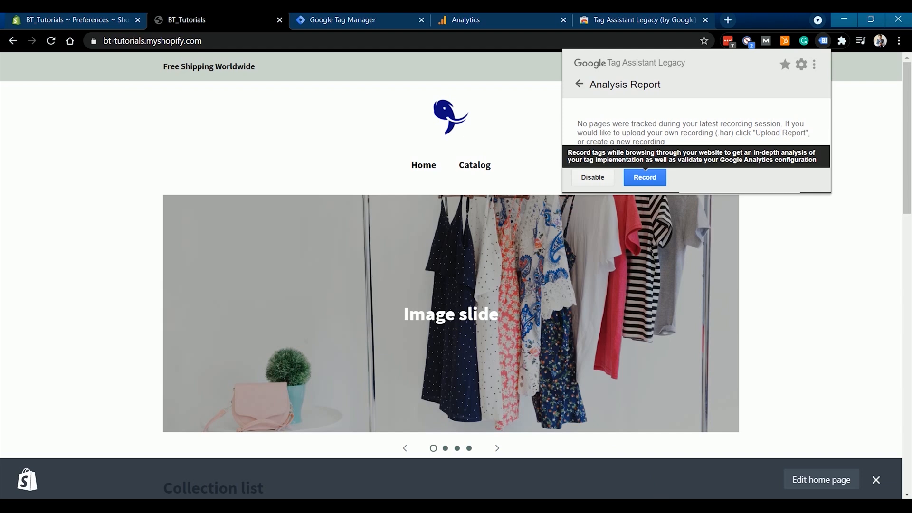
Start a Tag Assistant recording to detect the storefront's four tags, including GTM-P6BVMBZ.
{"action": "left_click", "coordinate": [644, 177]}
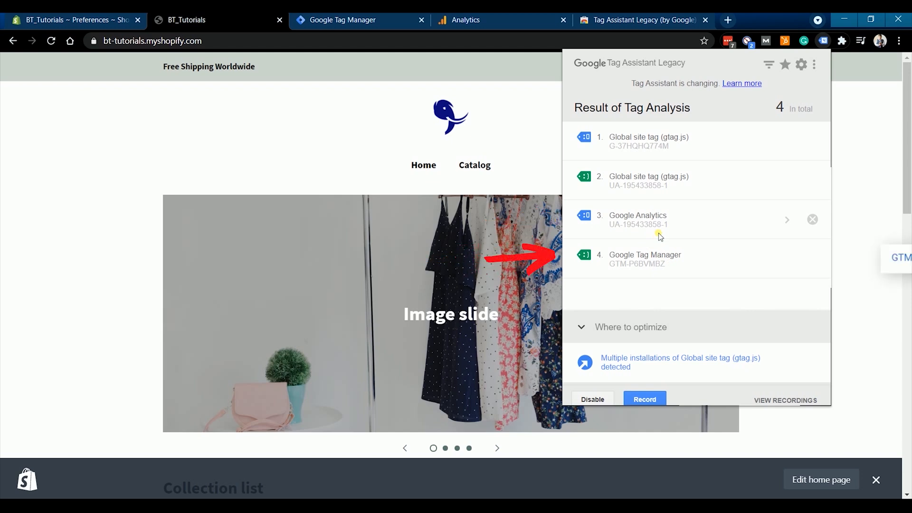
{"action": "mouse_move", "coordinate": [645, 259]}
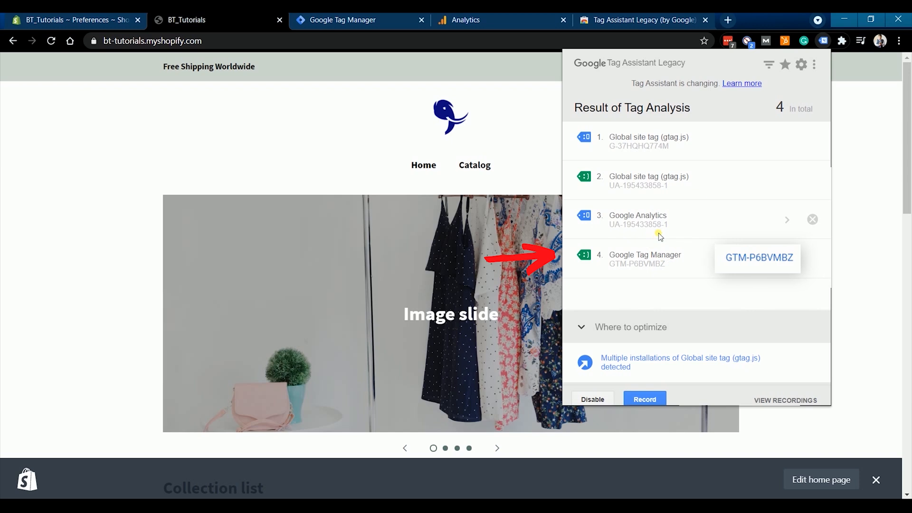